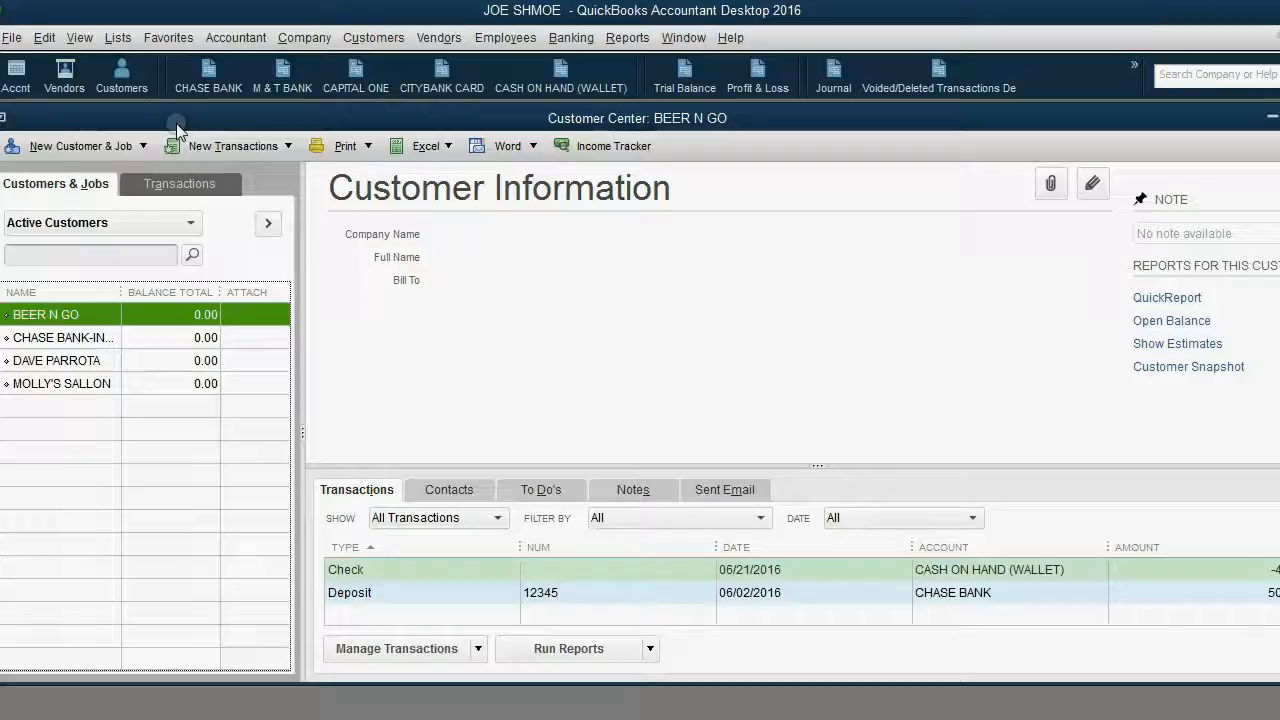
Show MOLLY'S SALLON's record and review its deposits, including deposit 8472 for 1,000.00
click(61, 383)
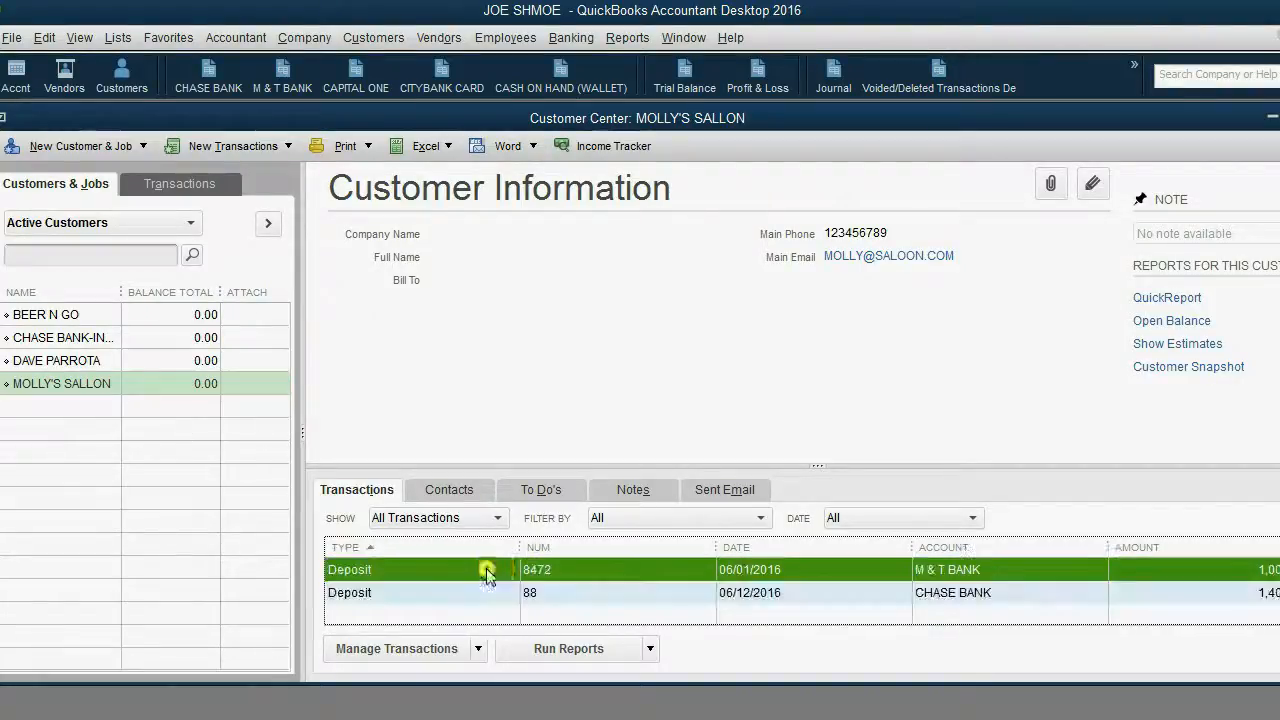
click(350, 592)
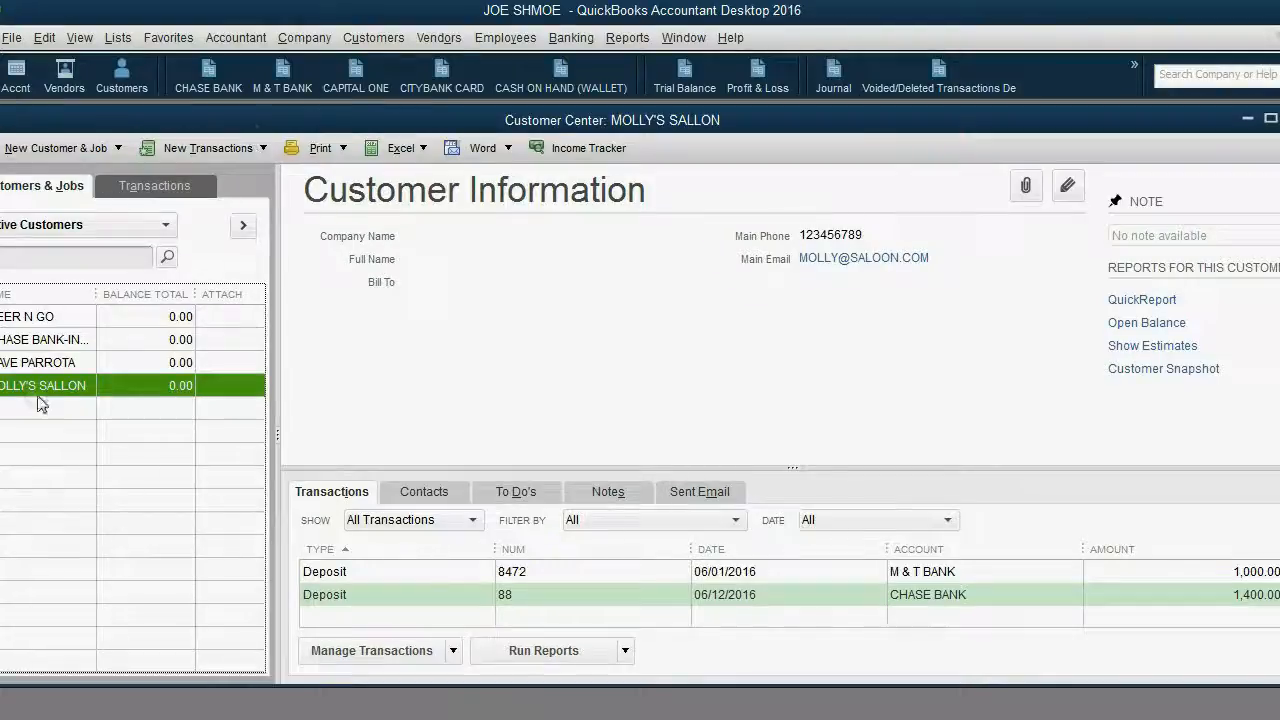
mouse_move(60, 392)
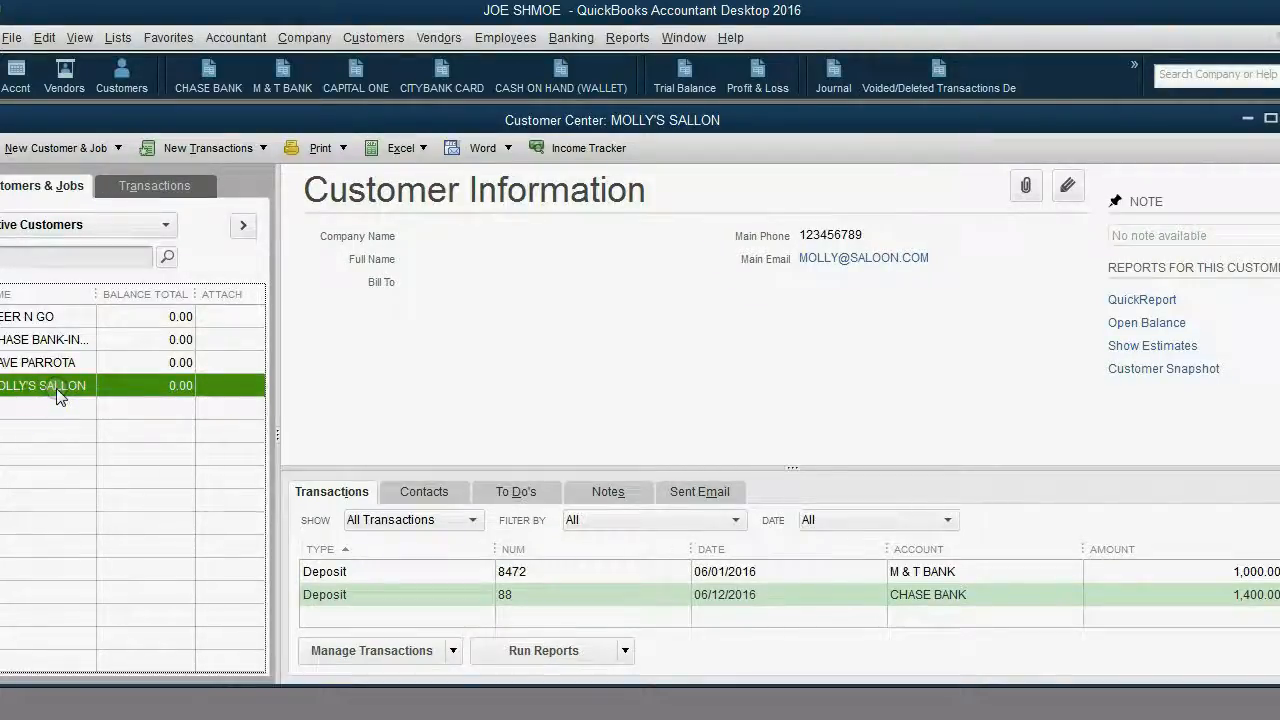
mouse_move(68, 590)
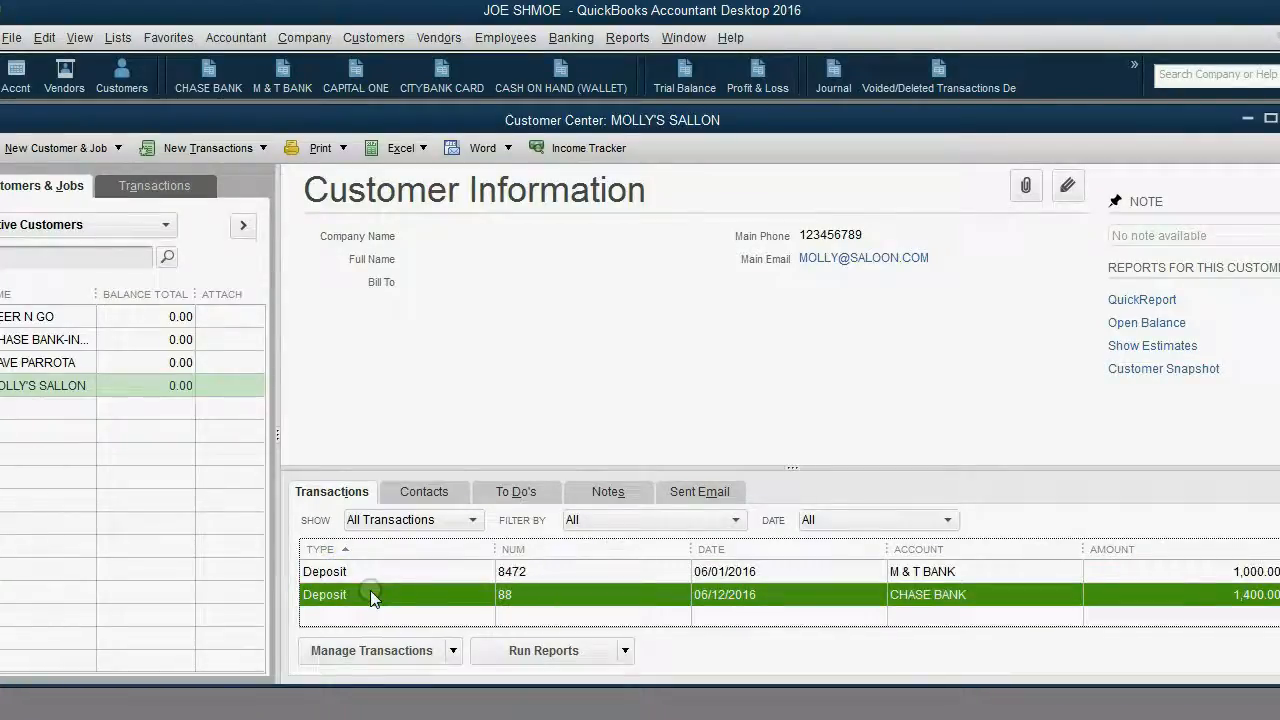
mouse_move(388, 582)
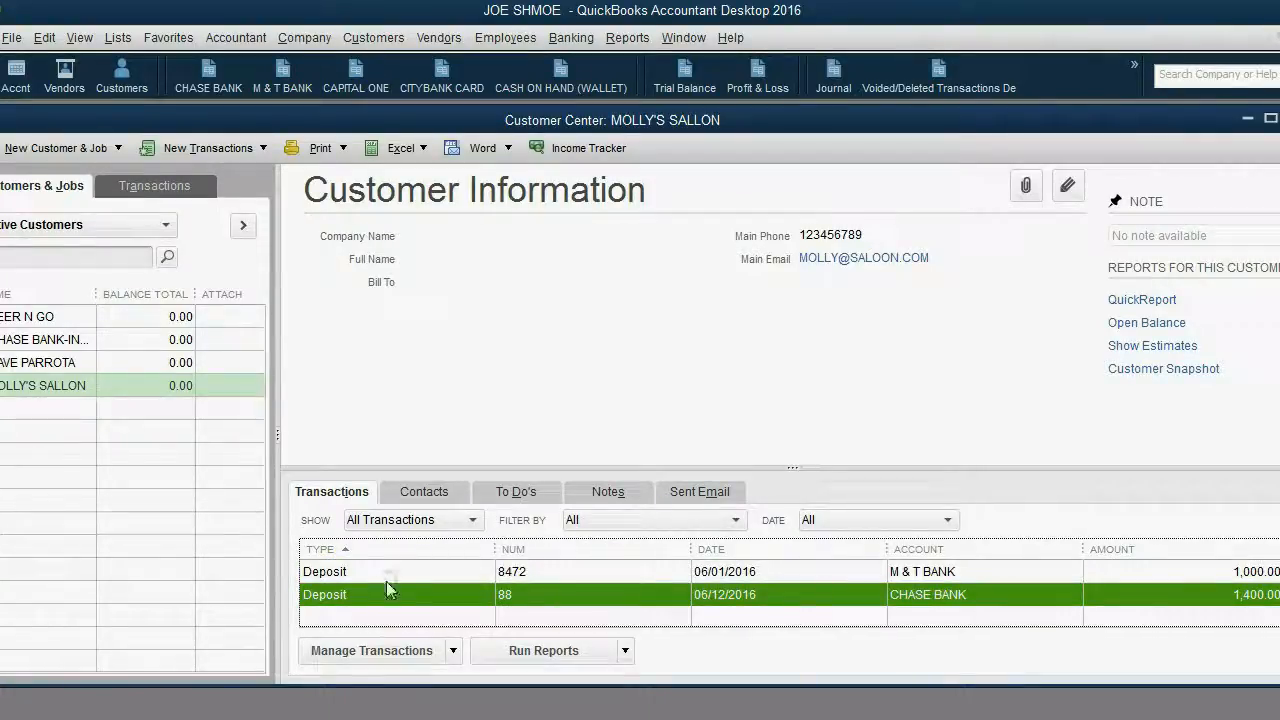
click(395, 571)
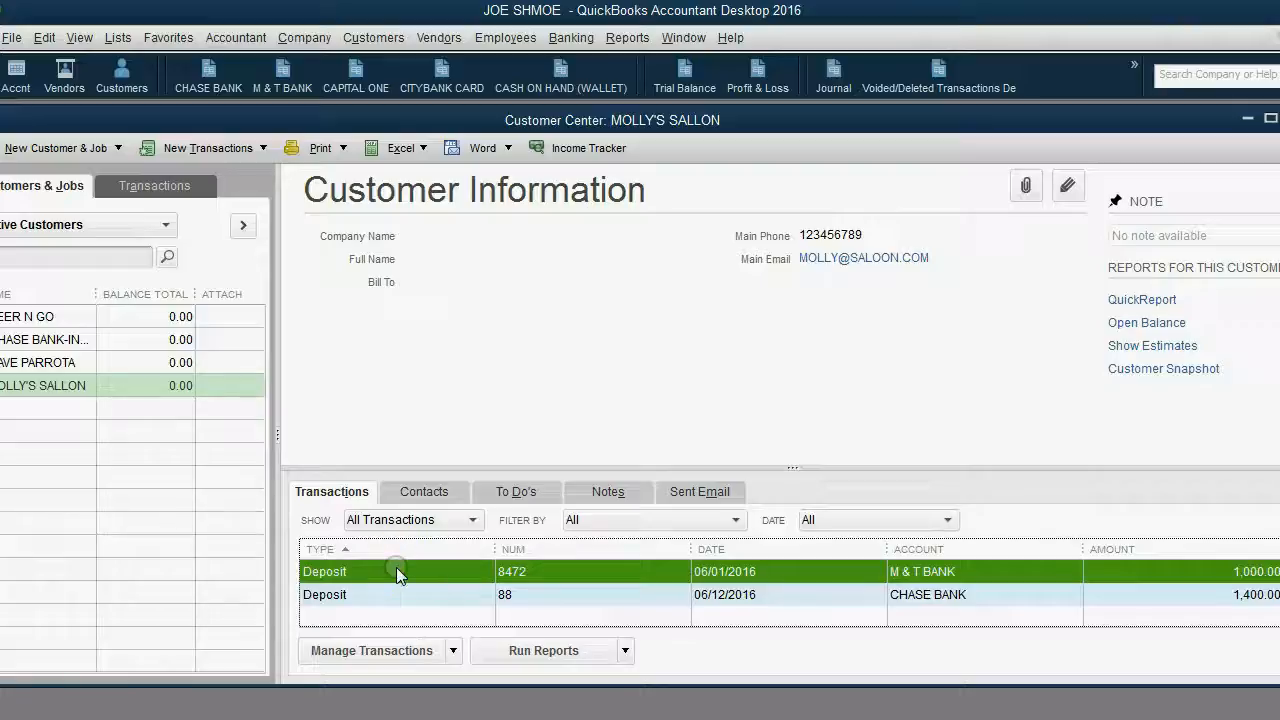
mouse_move(1068, 598)
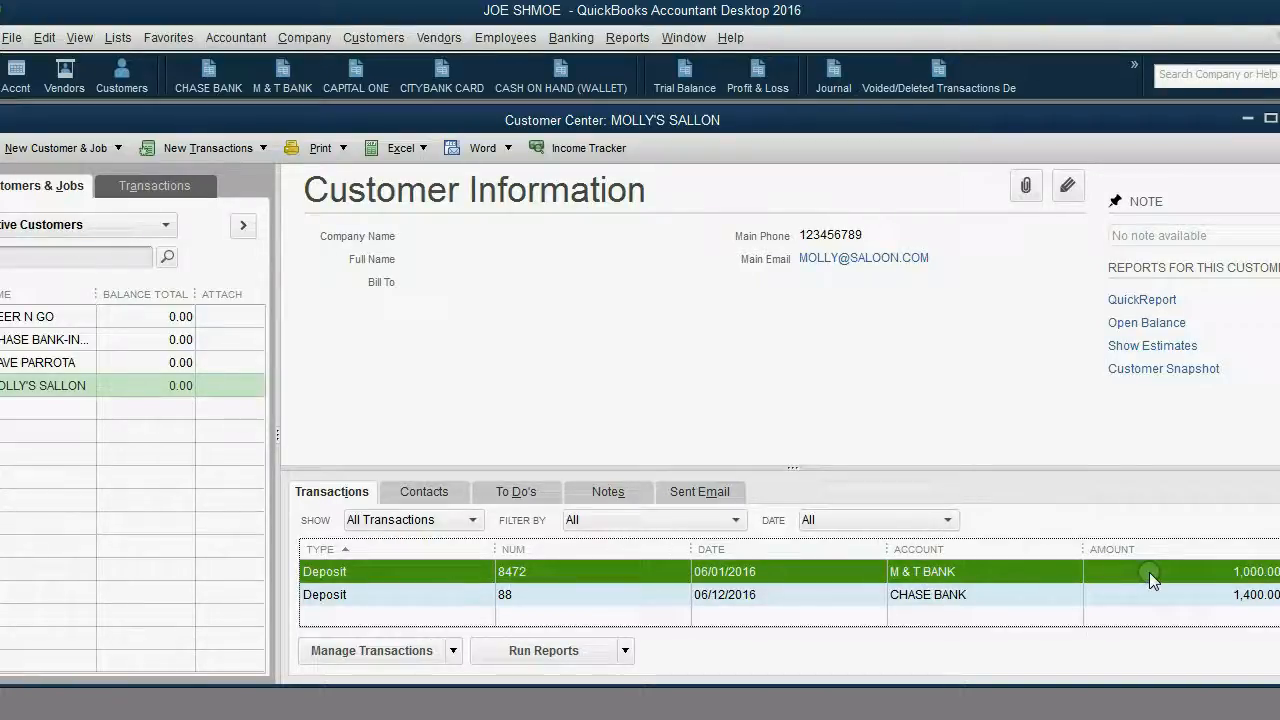
click(590, 594)
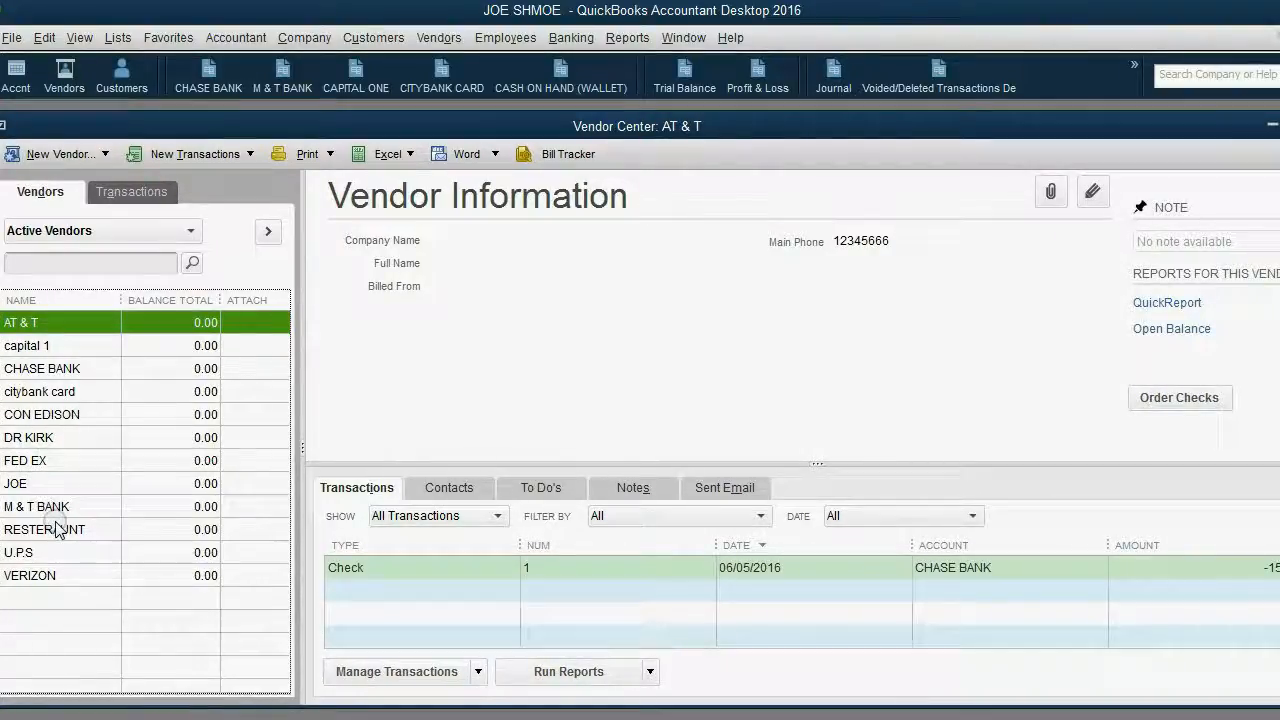
Review VERIZON's 145.00 Citybank credit card charge and 250.00 check, then close the Vendor Center
click(30, 575)
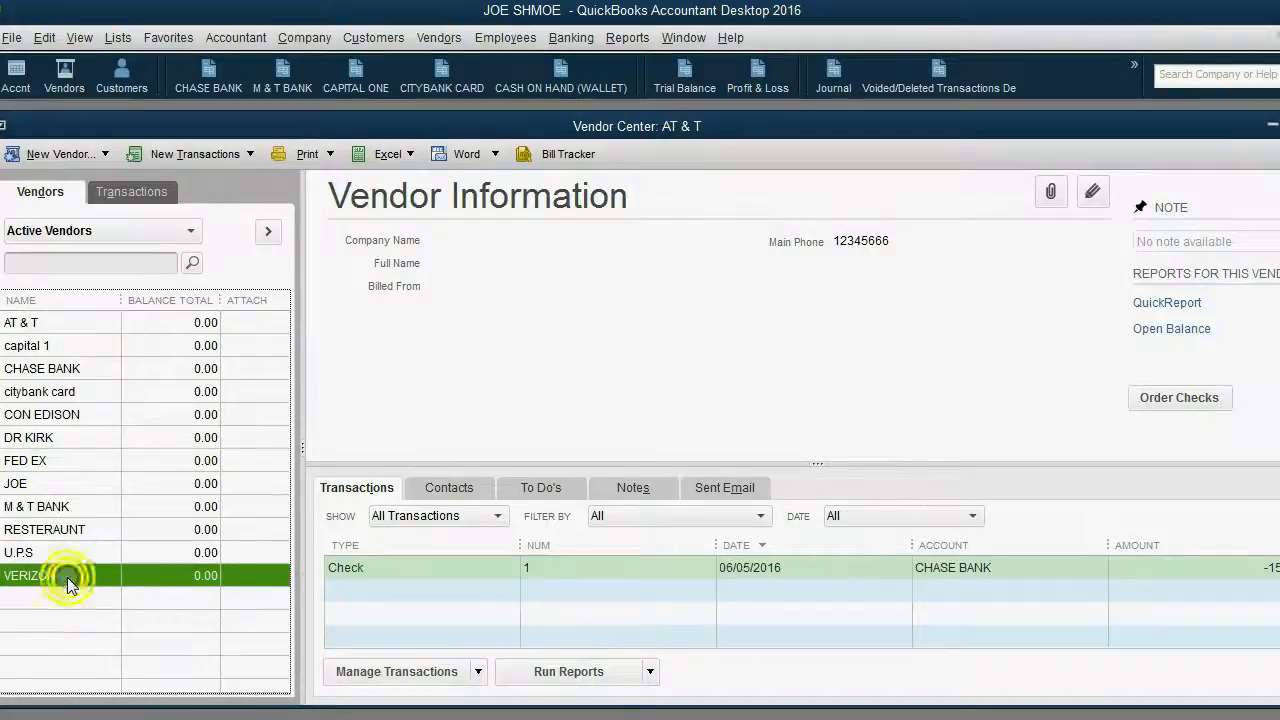
click(30, 575)
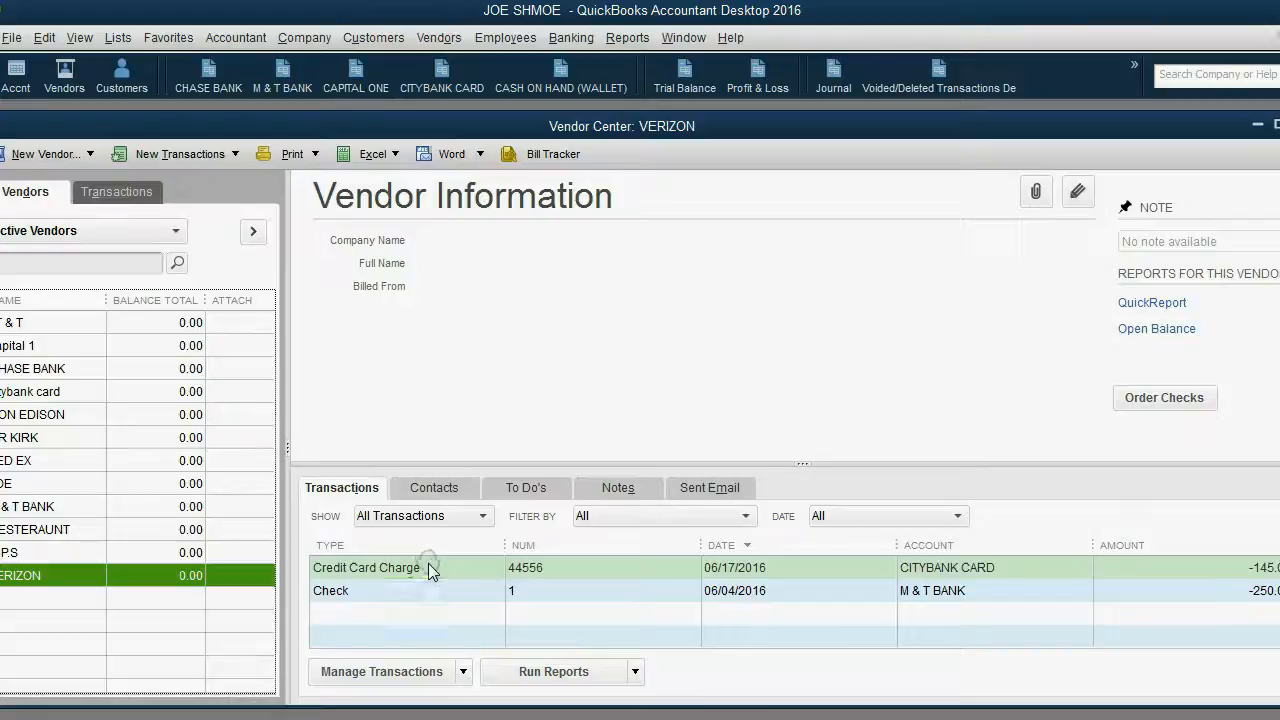
click(435, 590)
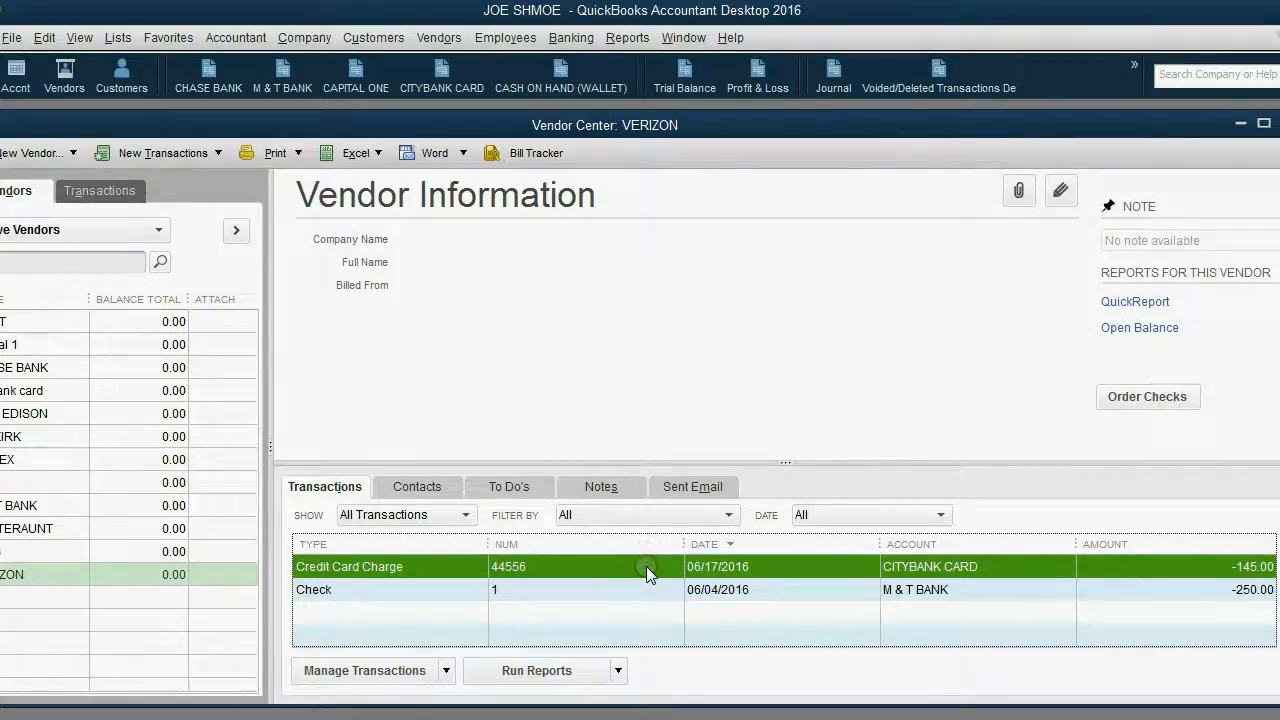
mouse_move(930, 575)
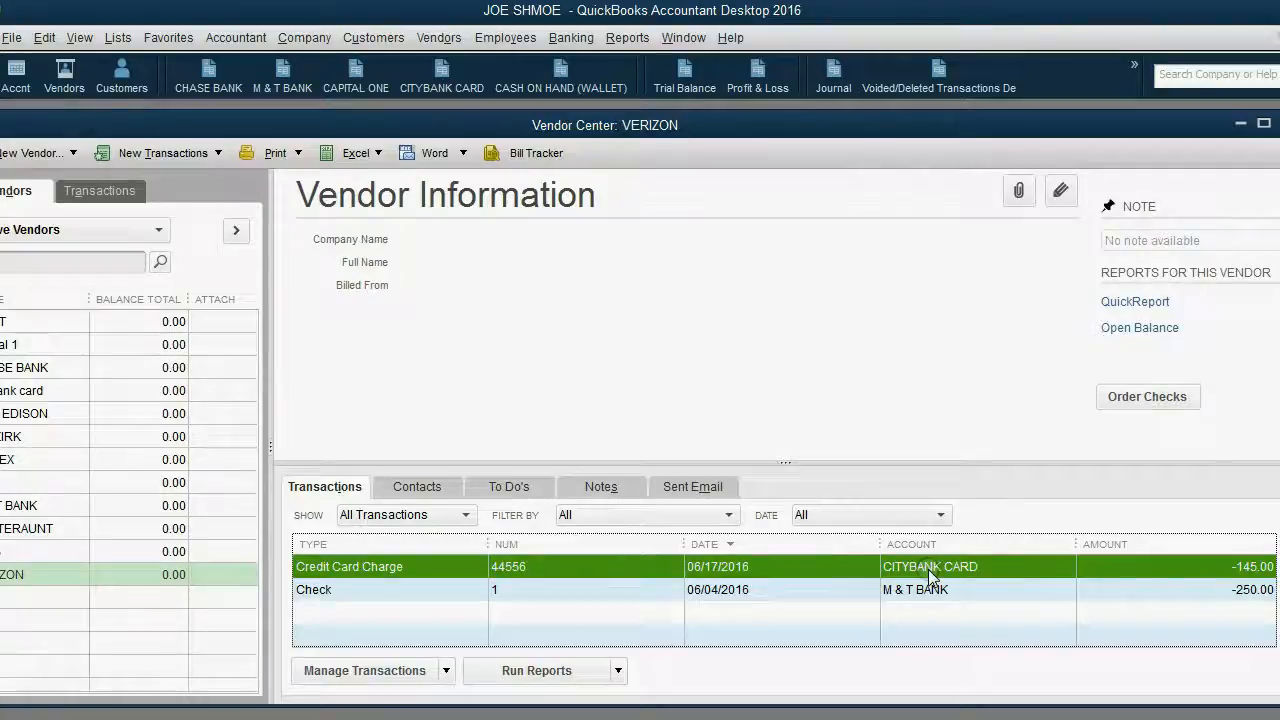
mouse_move(1037, 575)
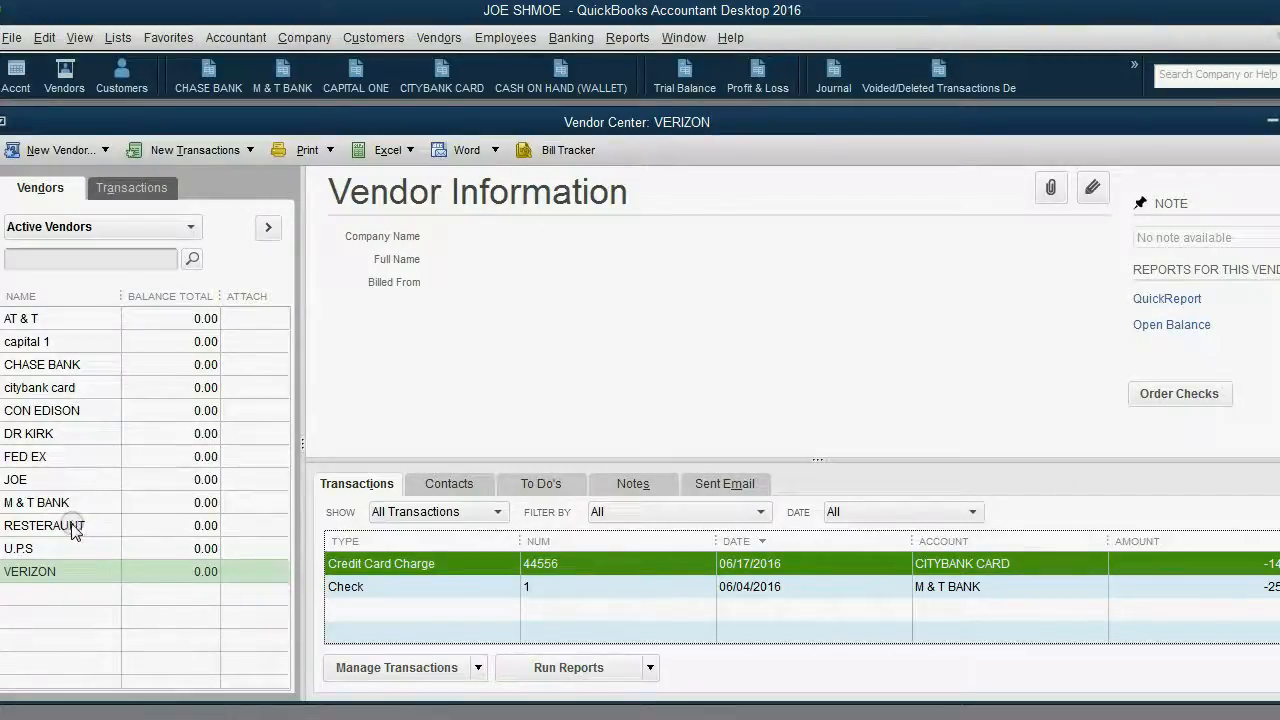
click(25, 456)
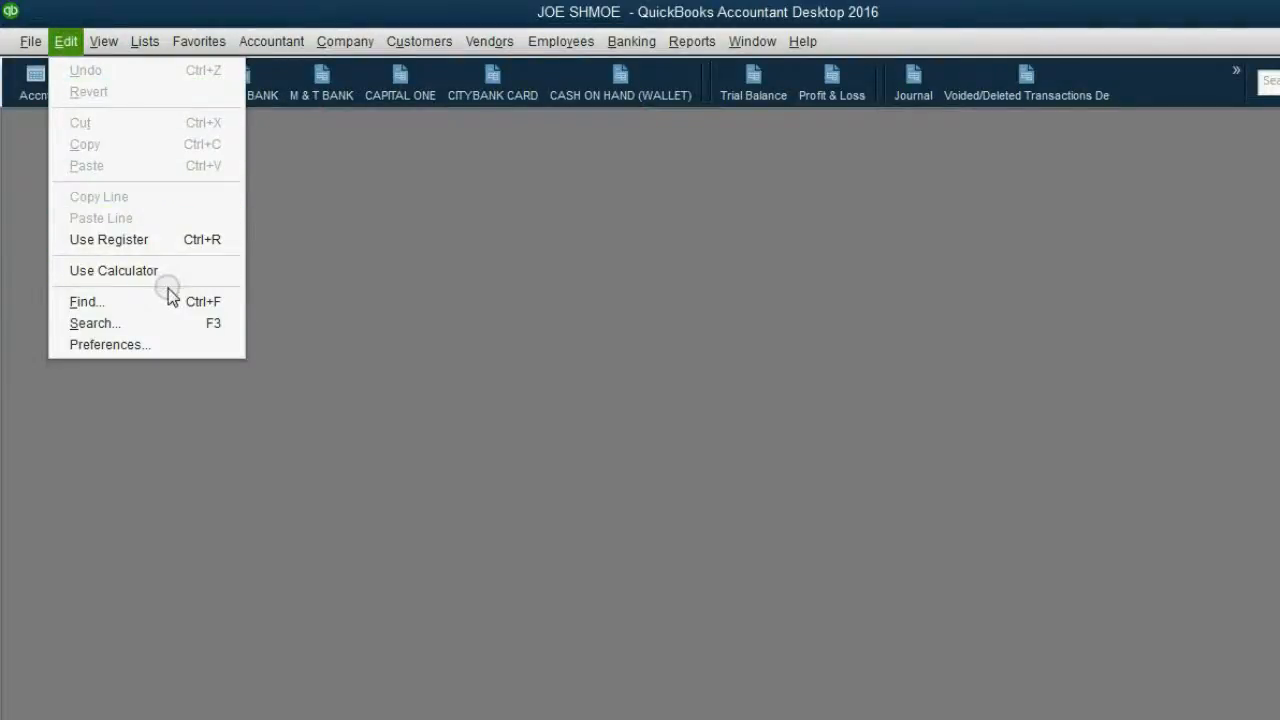
Set up a Find with transaction type Check and number 3
click(86, 301)
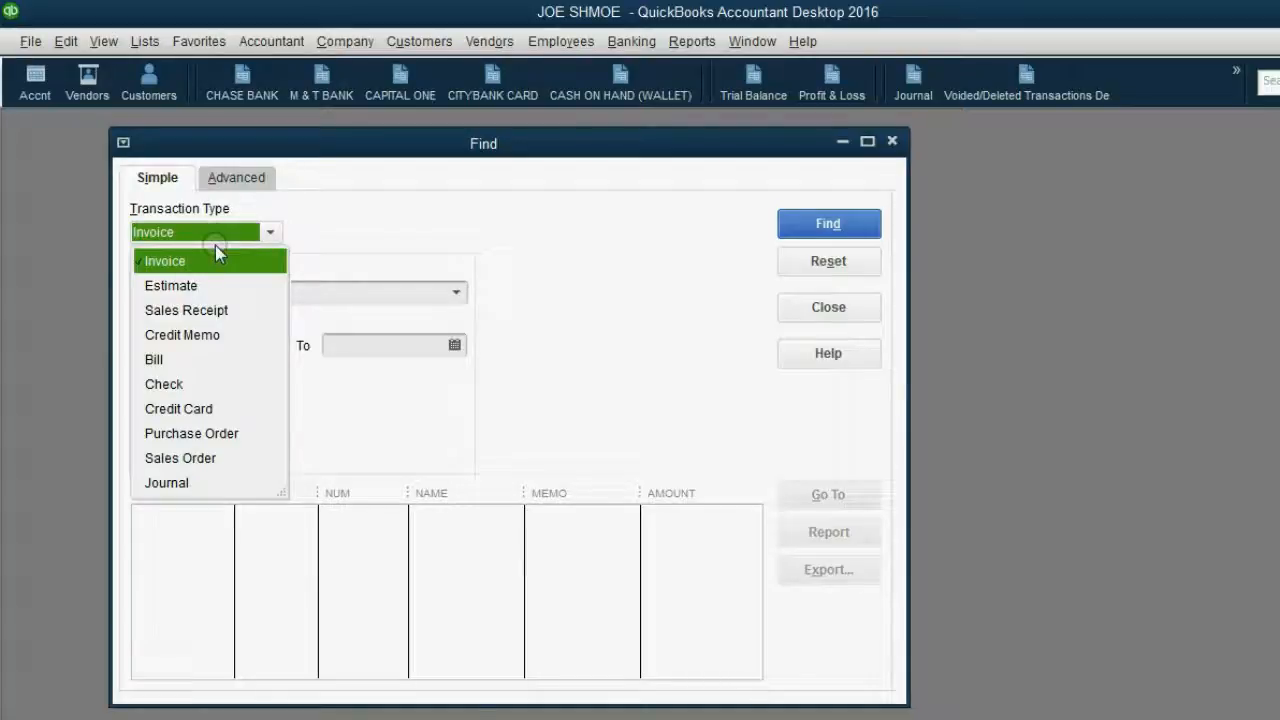
click(163, 383)
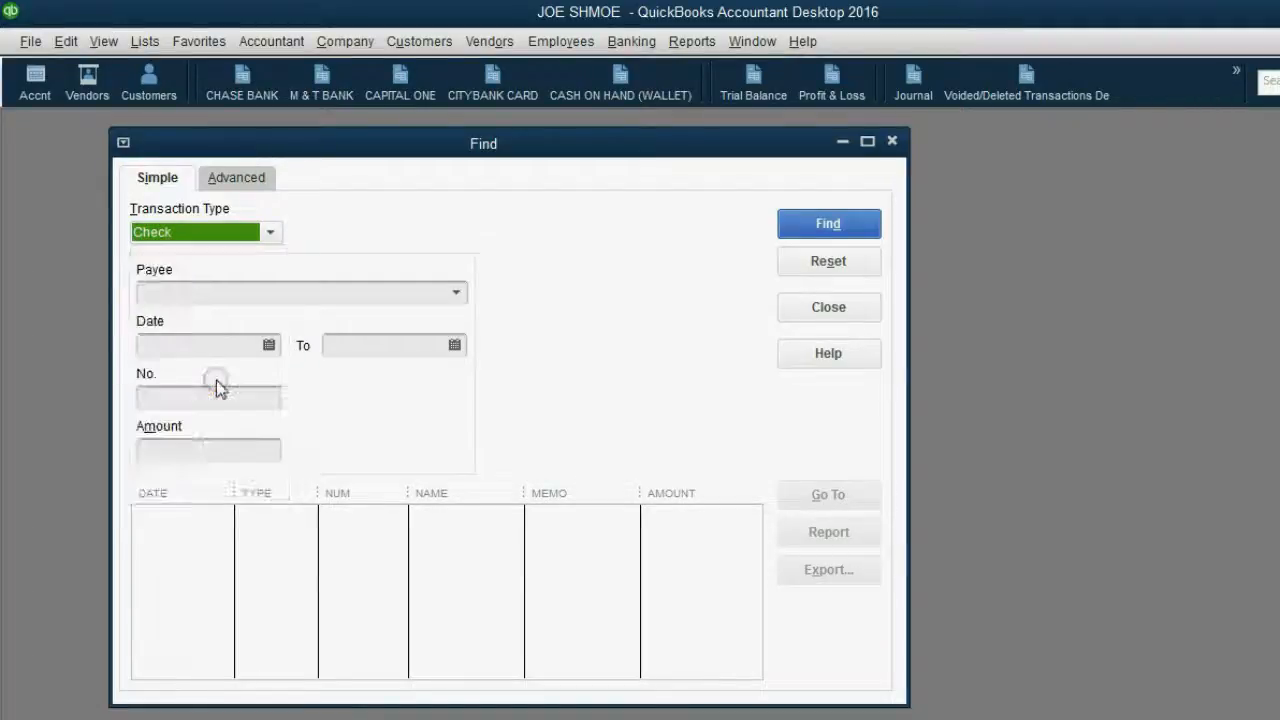
mouse_move(240, 405)
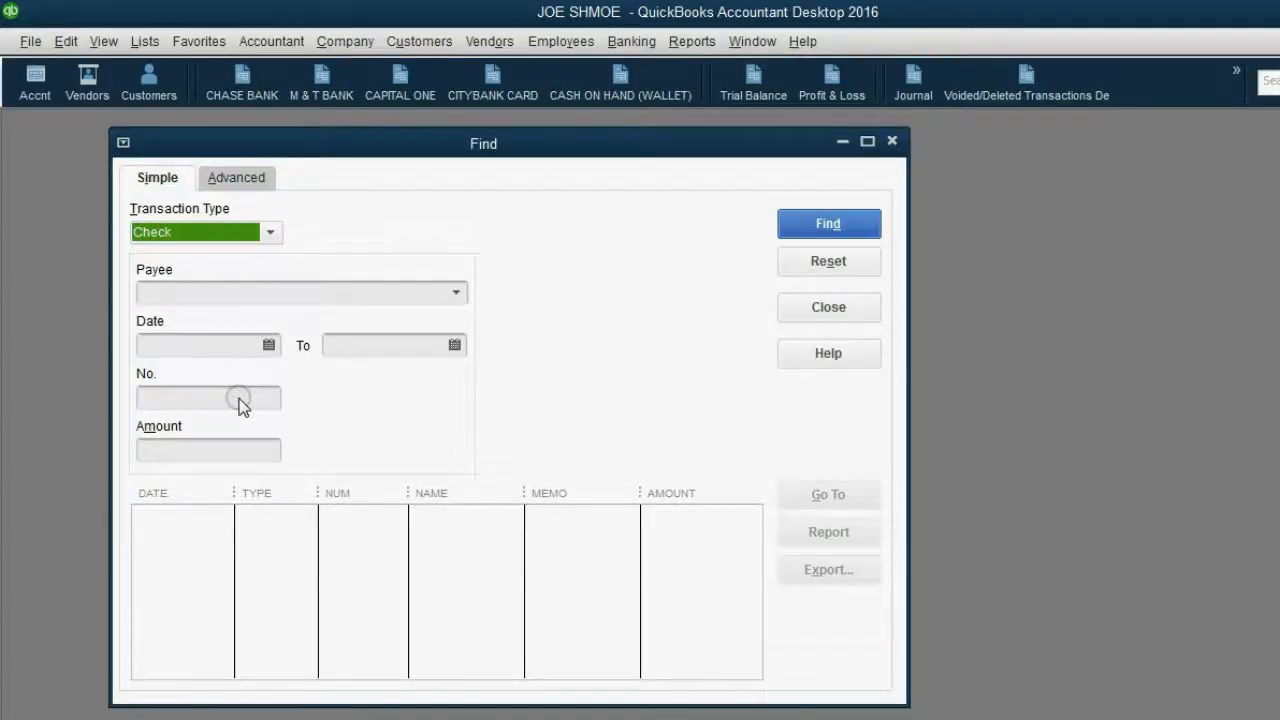
click(208, 397)
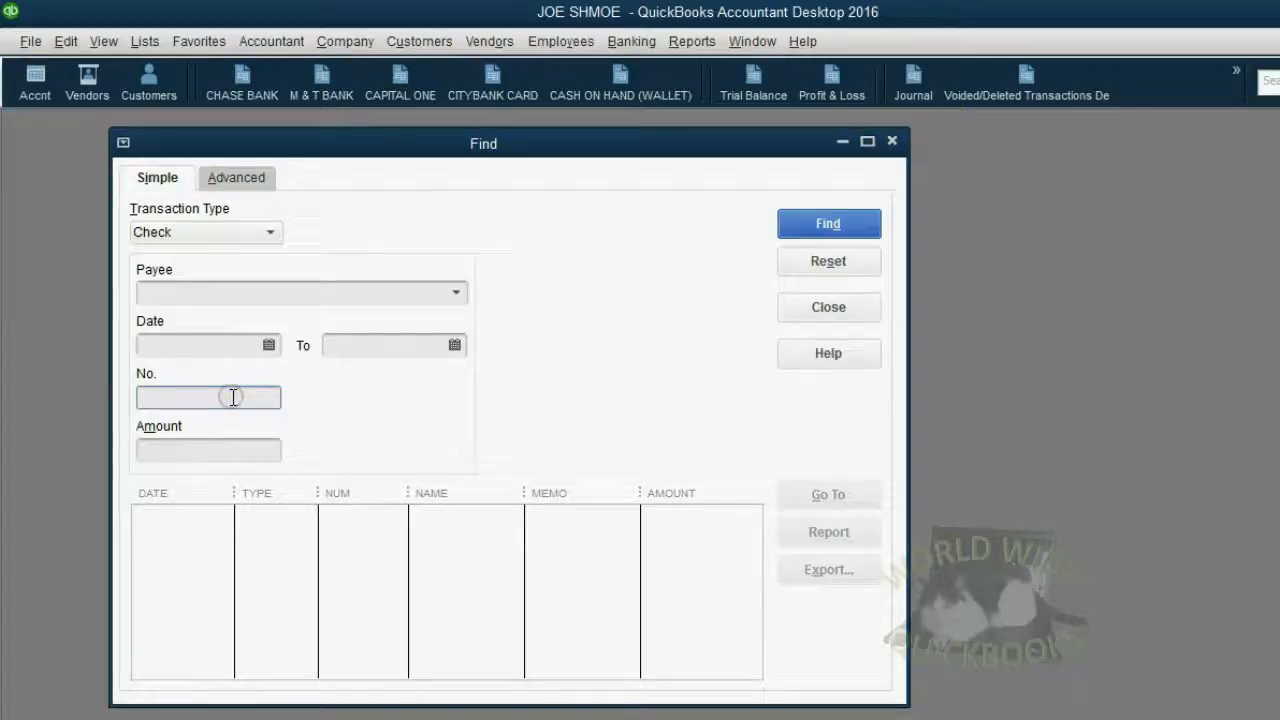
text(3)
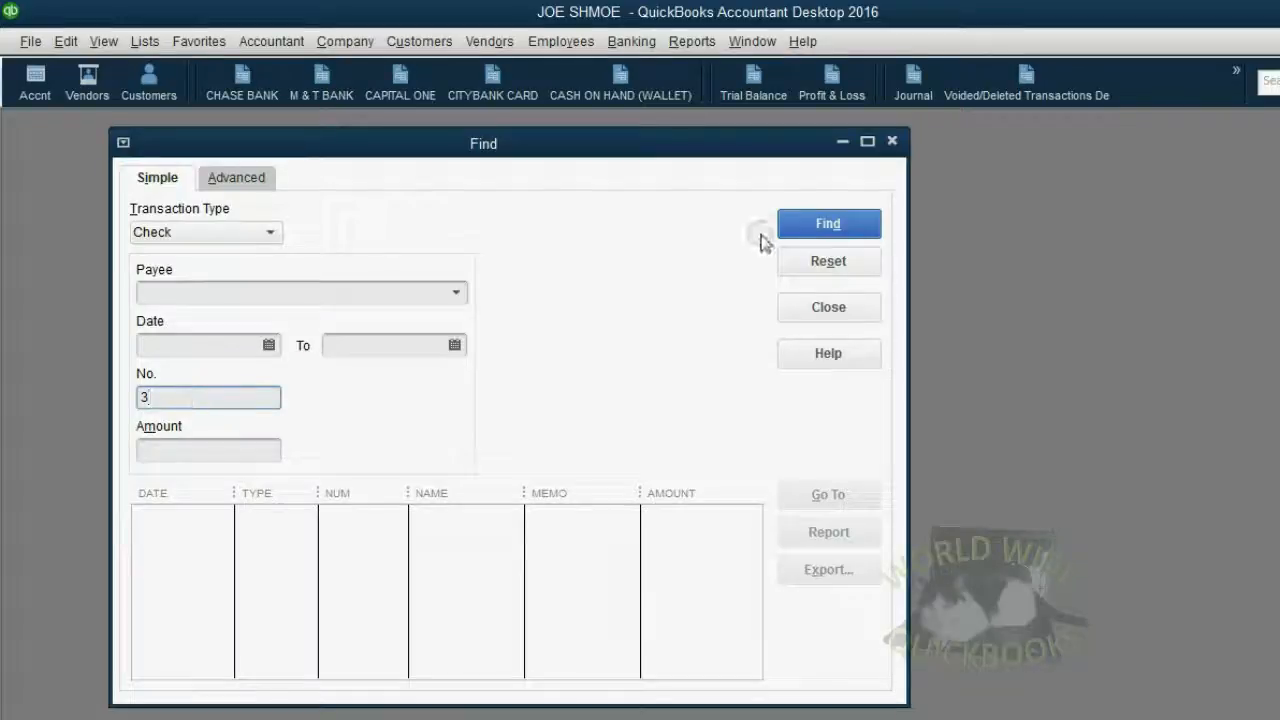
Run the search and browse the two 100.00 checks to capital 1 and CON EDISON
click(828, 223)
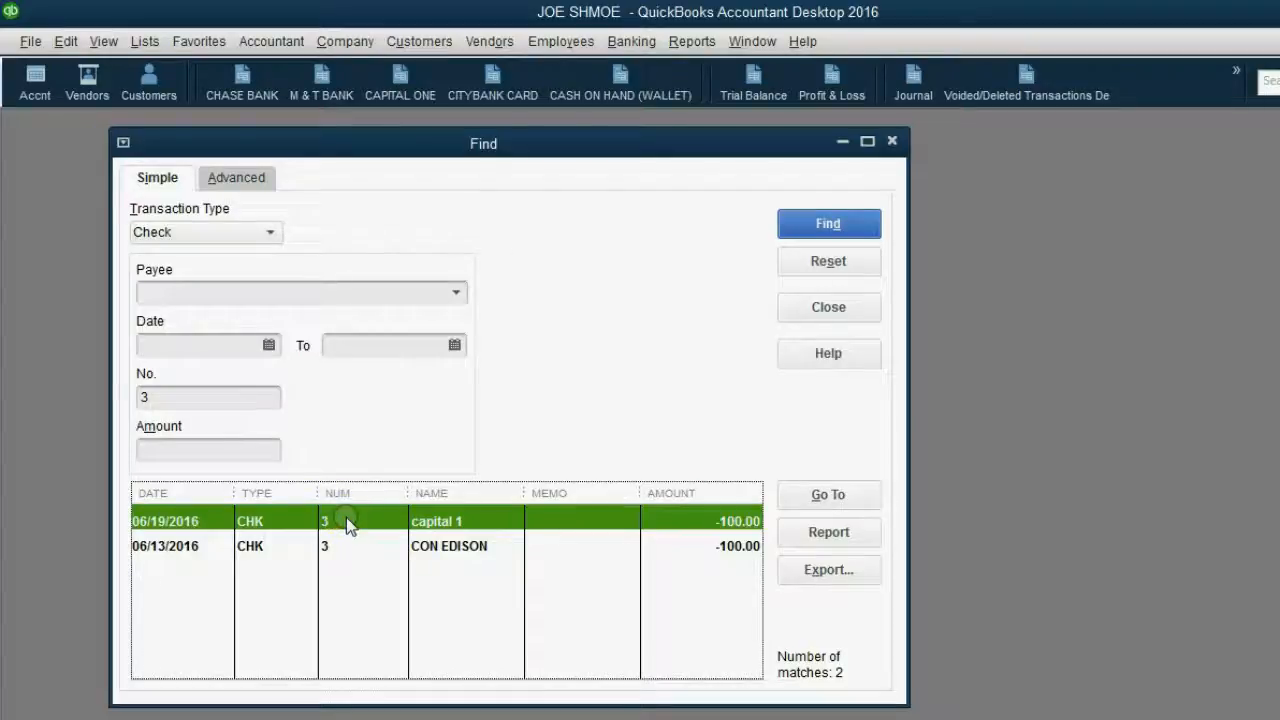
mouse_move(465, 528)
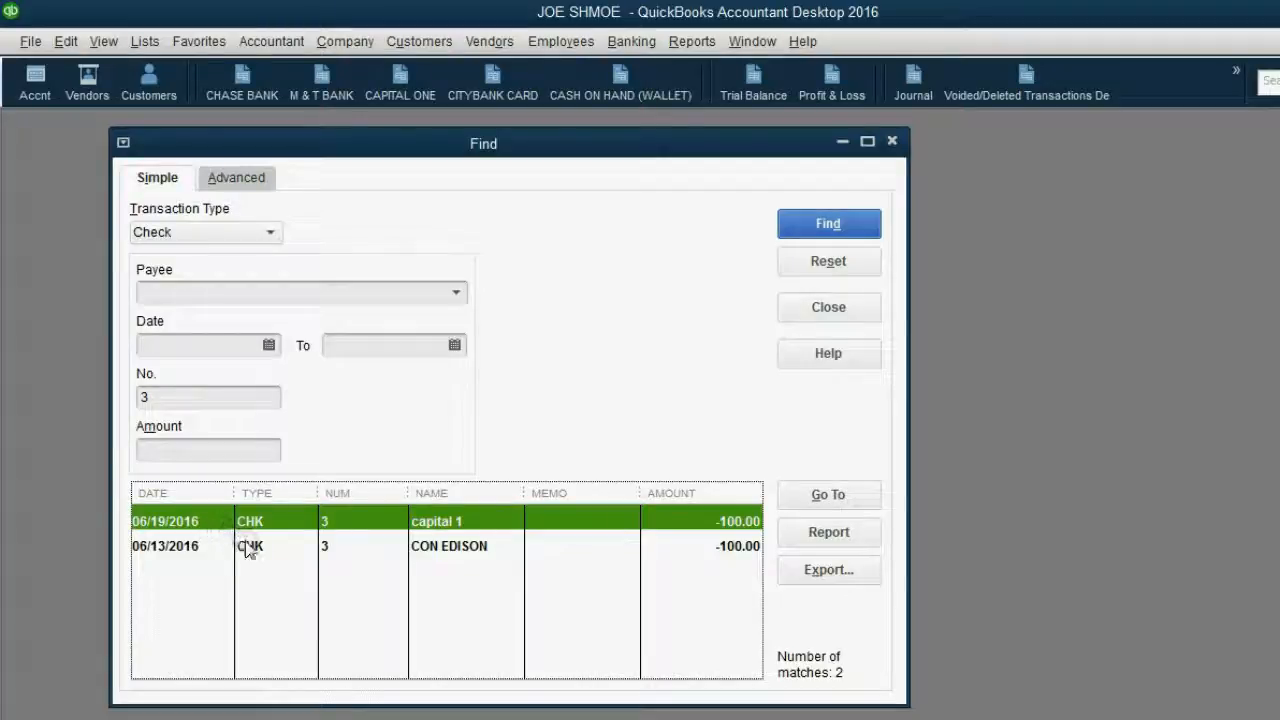
click(448, 545)
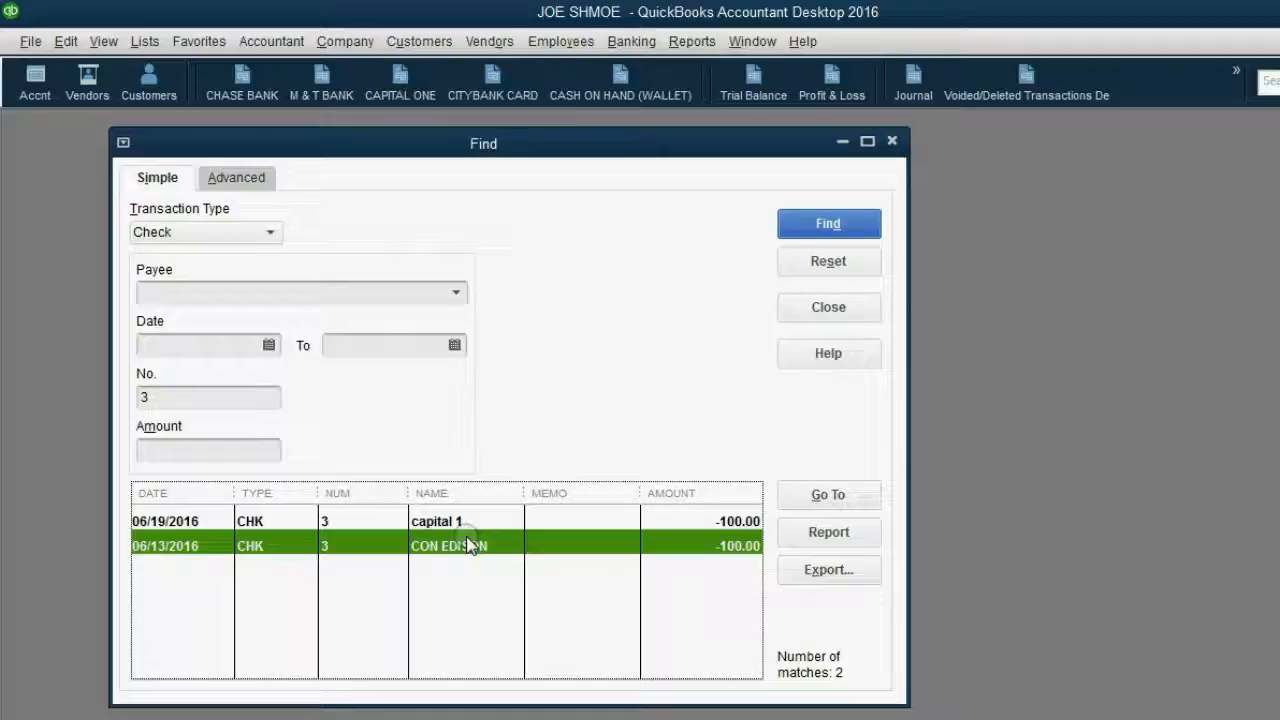
click(436, 520)
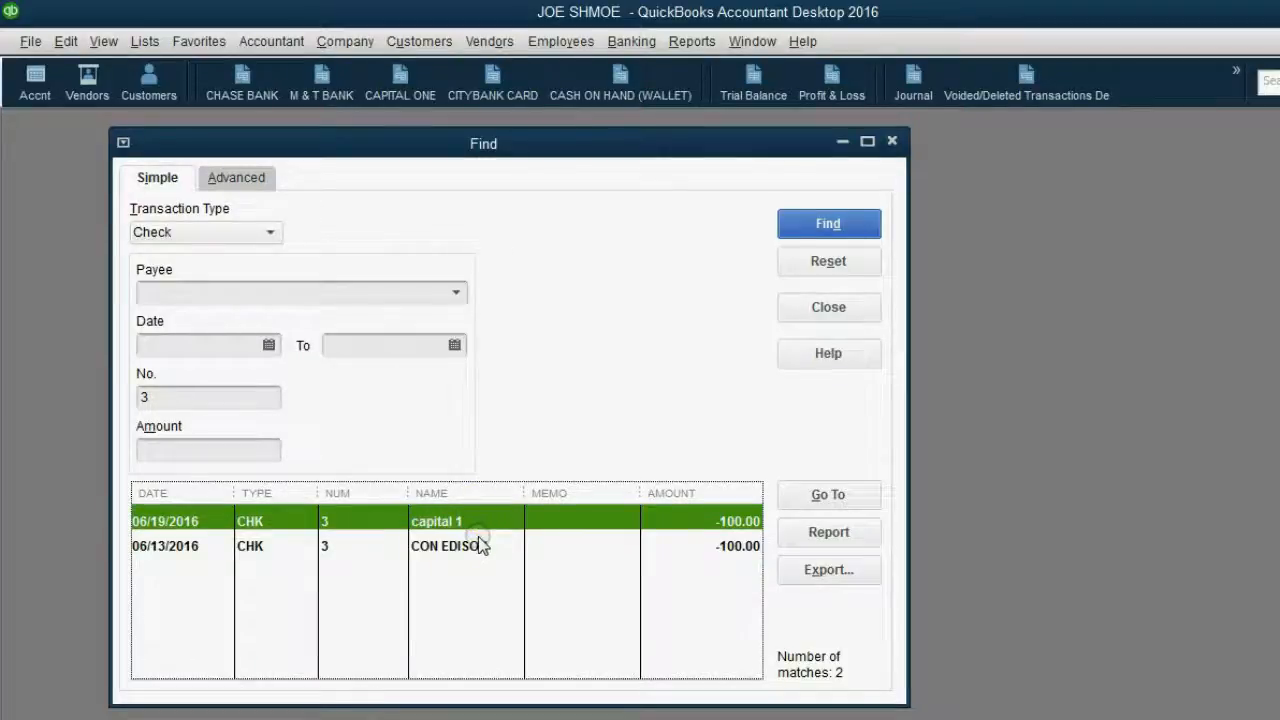
click(450, 545)
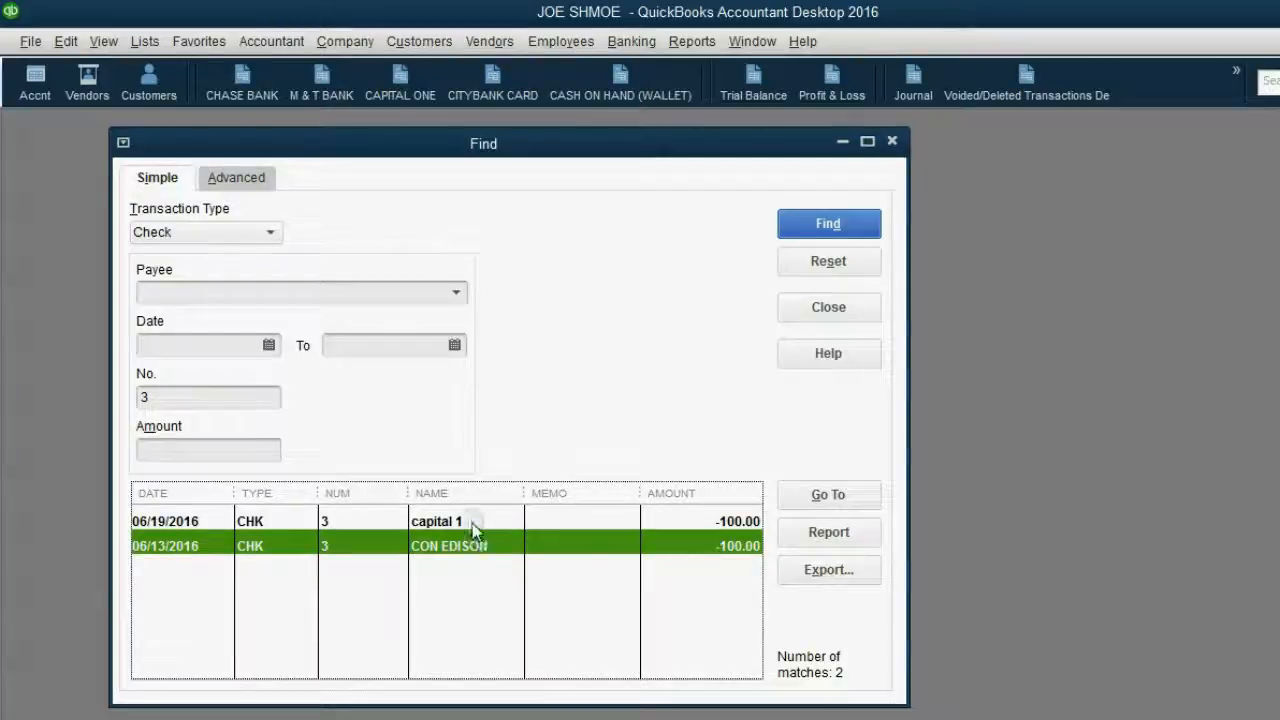
Open and close the capital 1 check, then open the CON EDISON check
double_click(435, 520)
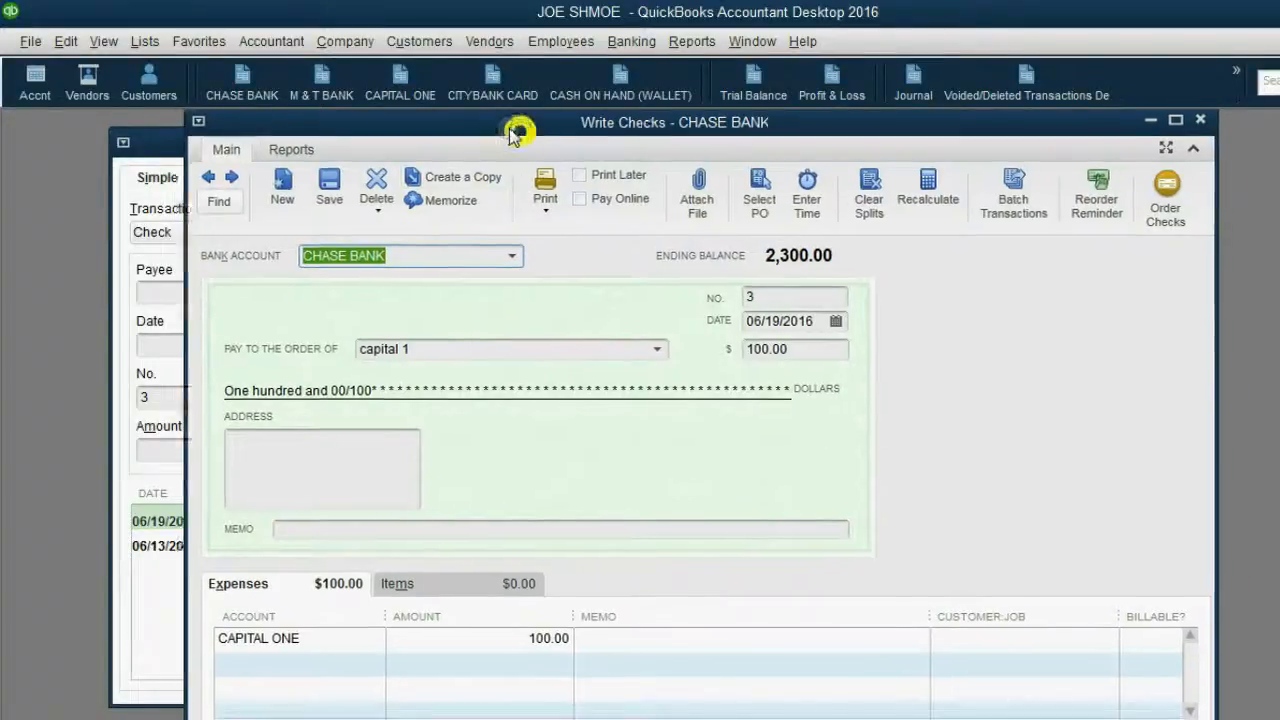
drag(518, 122, 483, 120)
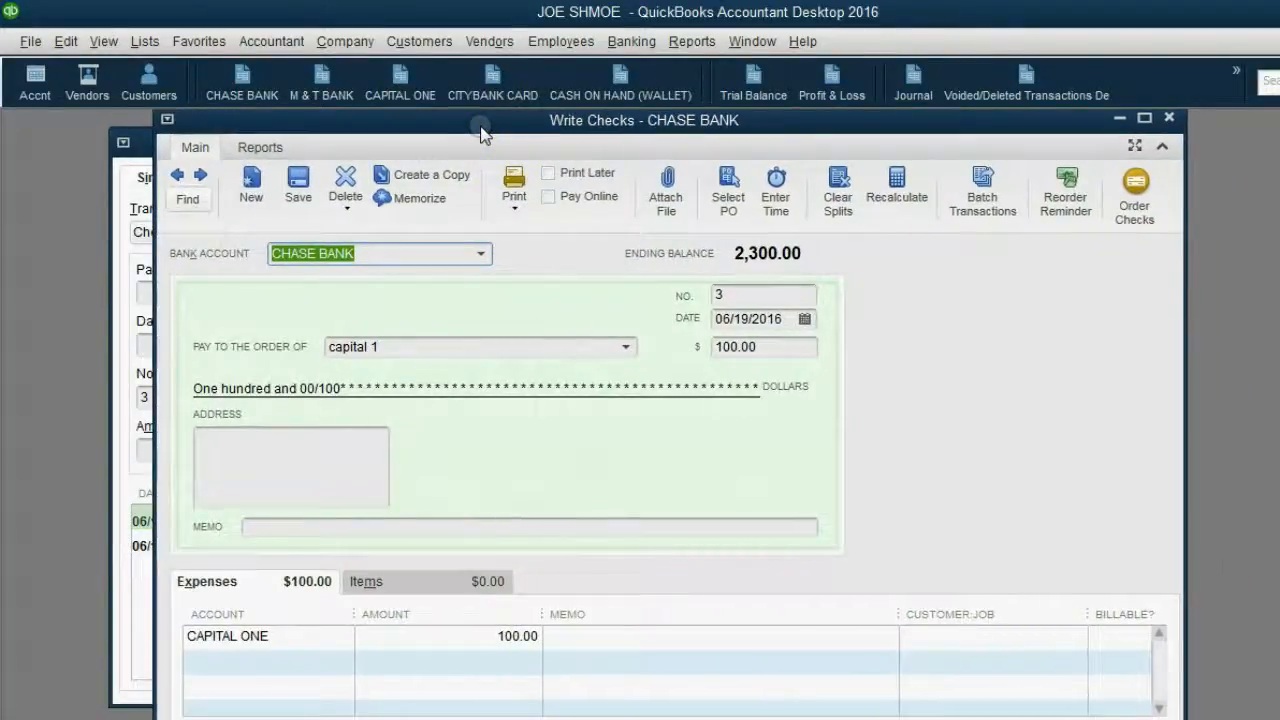
mouse_move(483, 138)
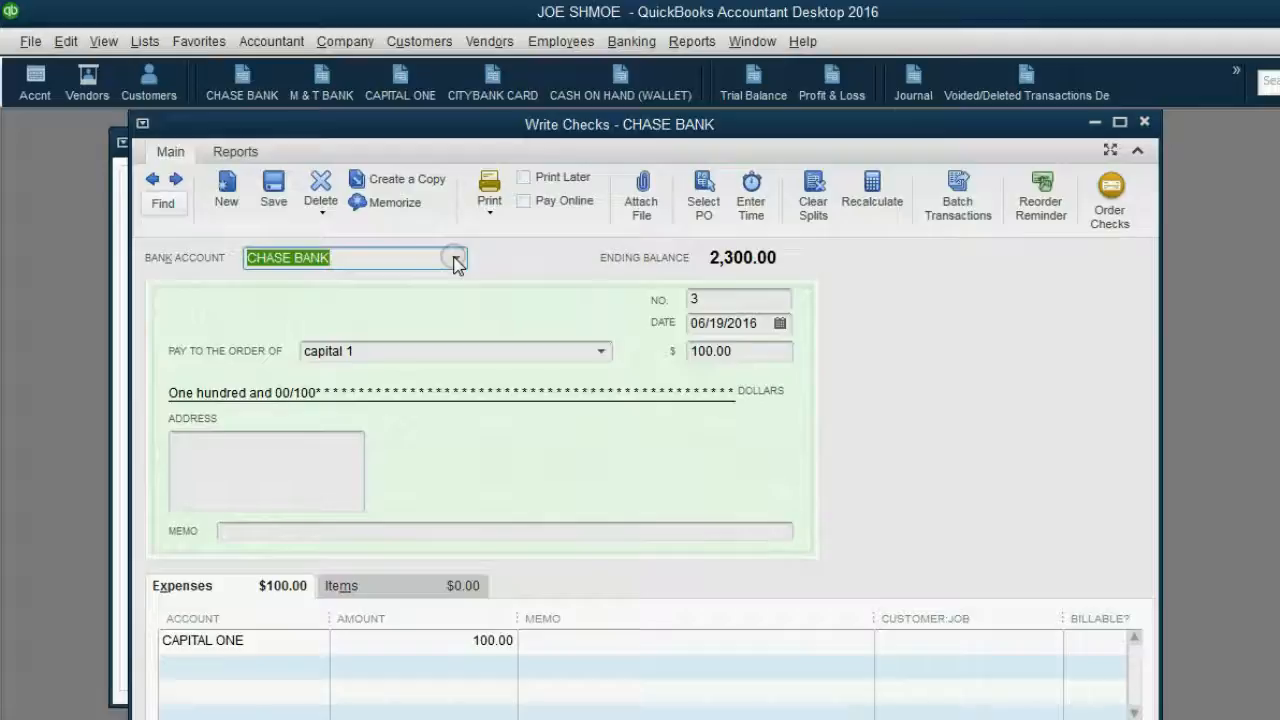
click(163, 197)
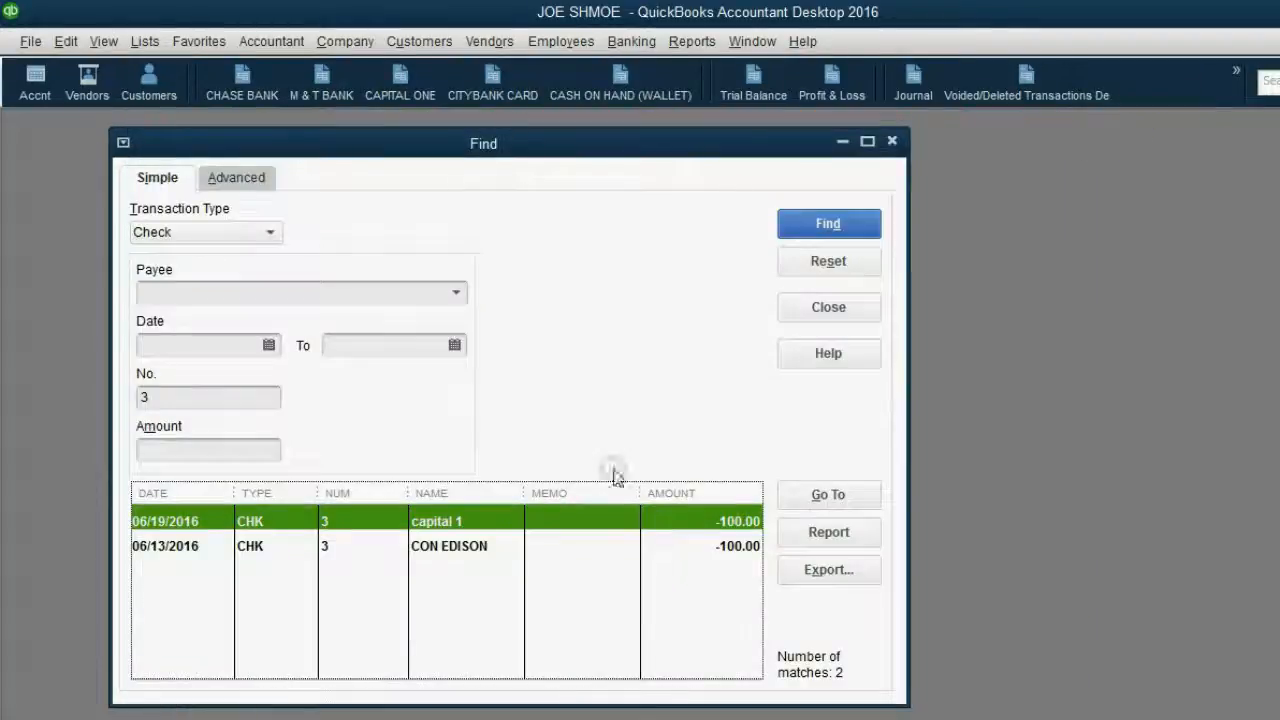
click(448, 545)
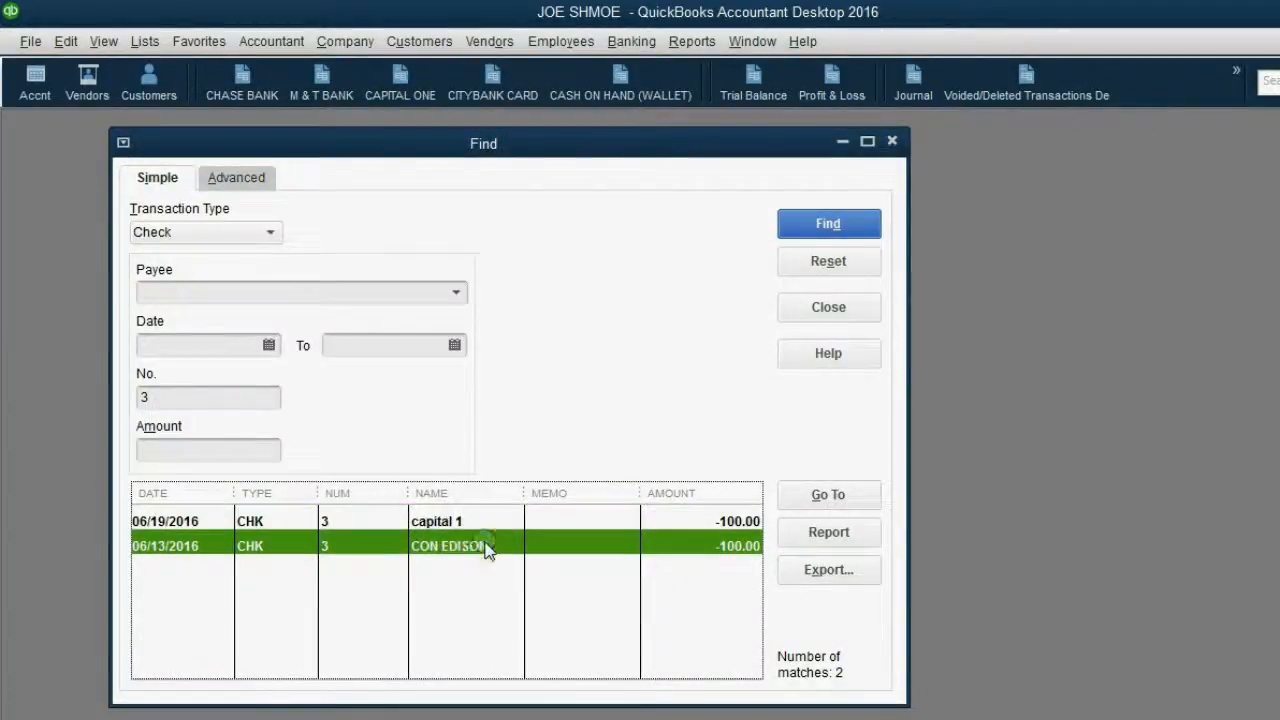
double_click(447, 545)
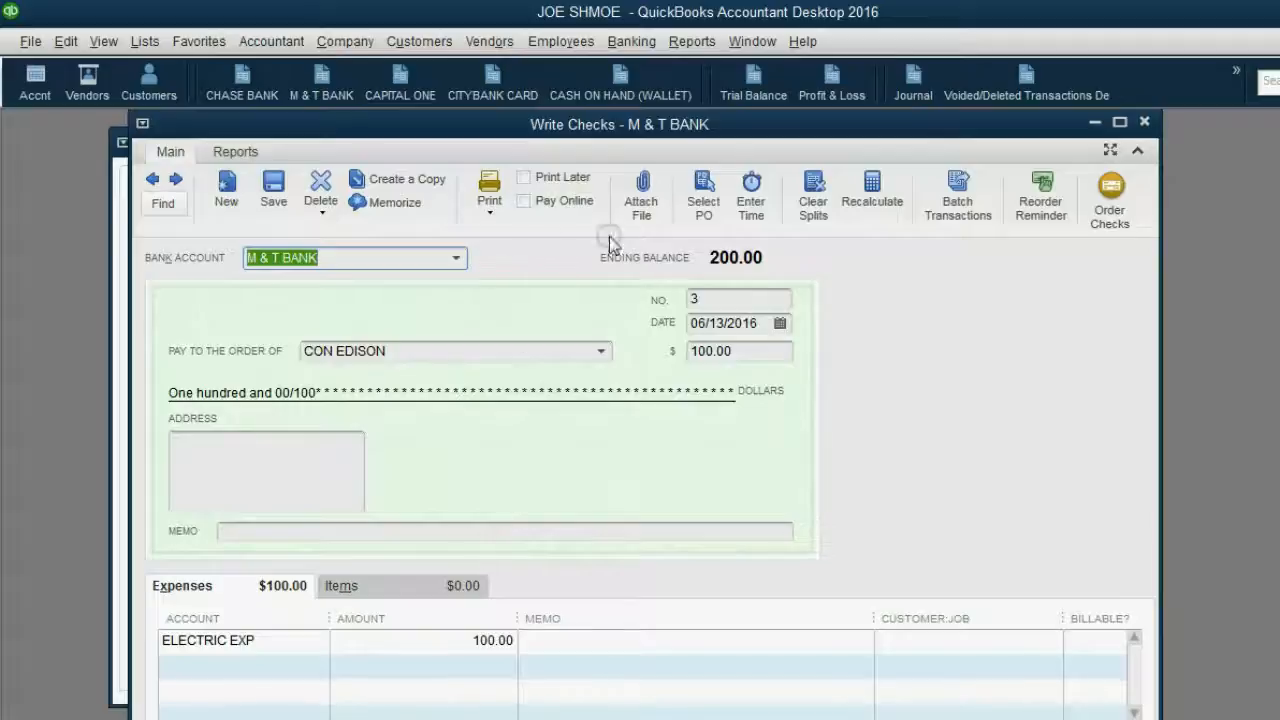
mouse_move(611, 298)
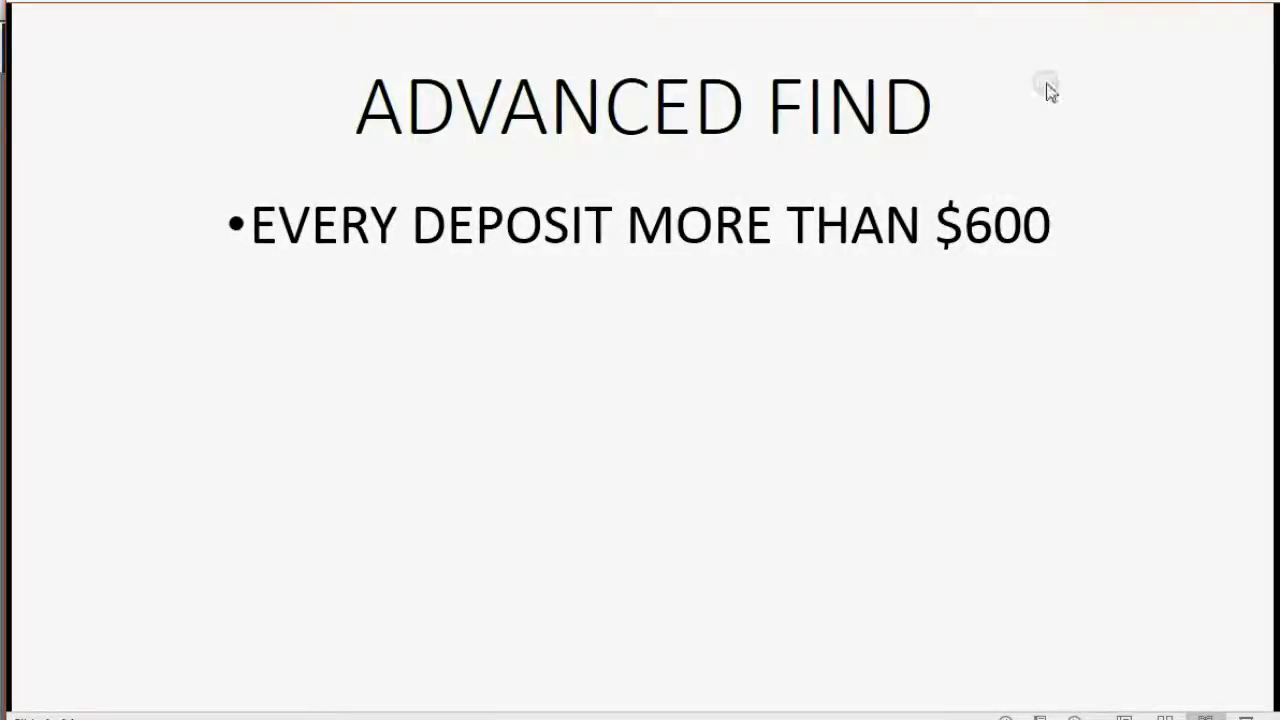
mouse_move(1152, 8)
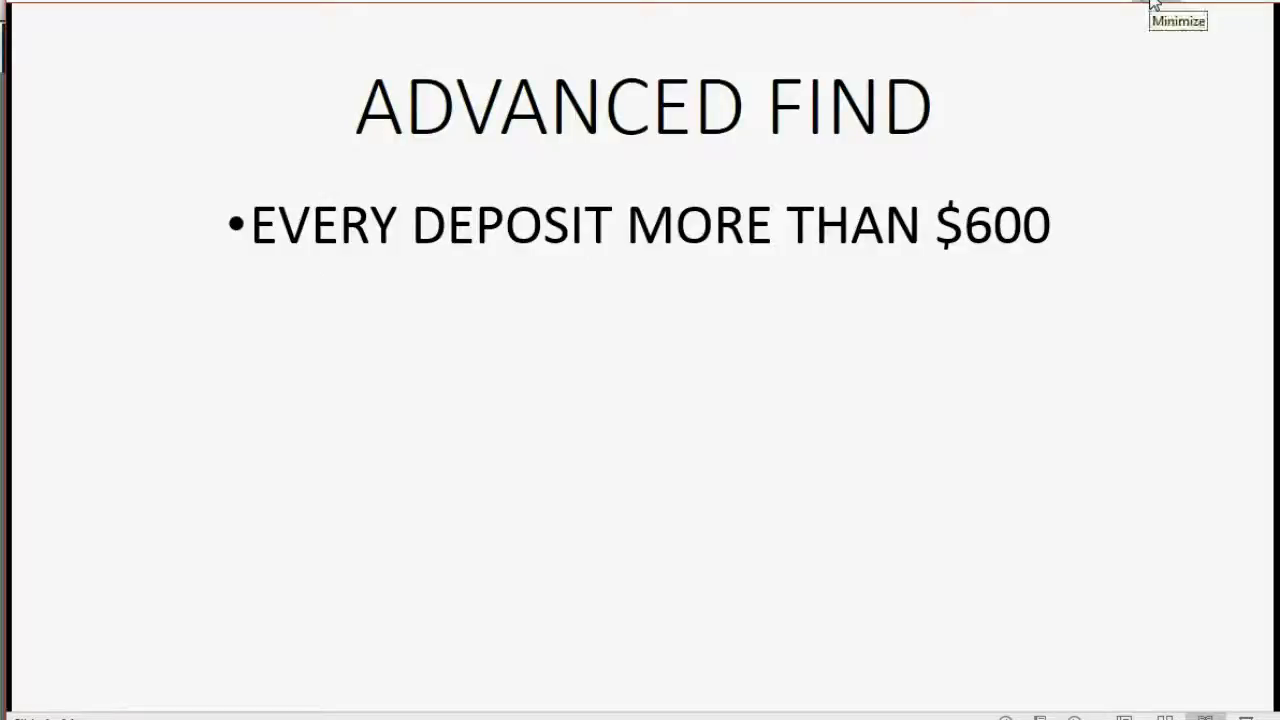
Minimize PowerPoint and open QuickBooks' Find window on its Advanced tab
click(72, 7)
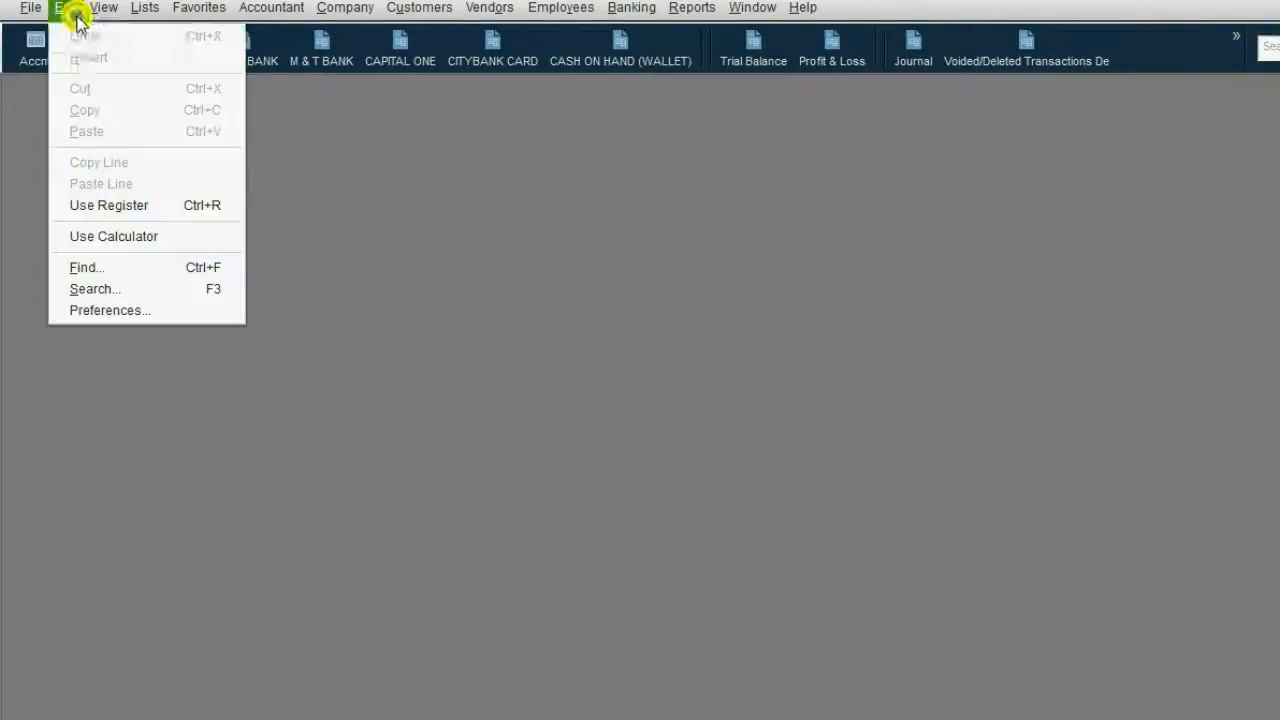
click(86, 267)
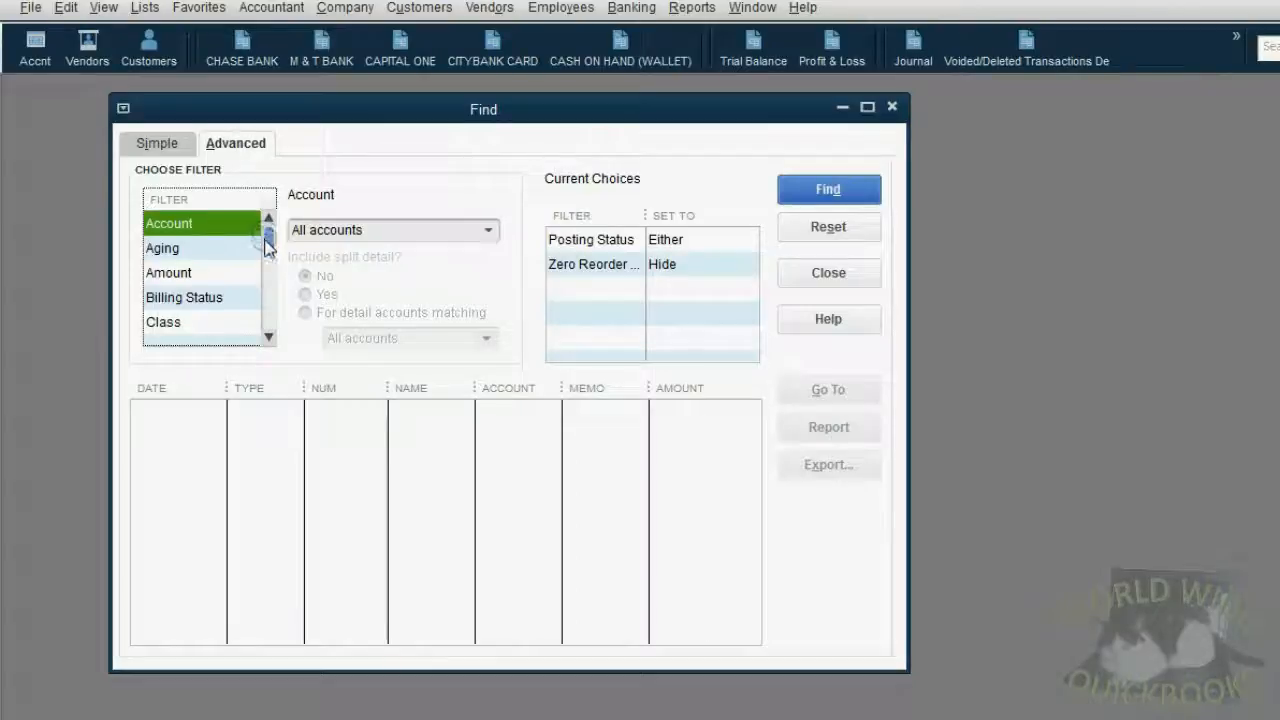
click(268, 243)
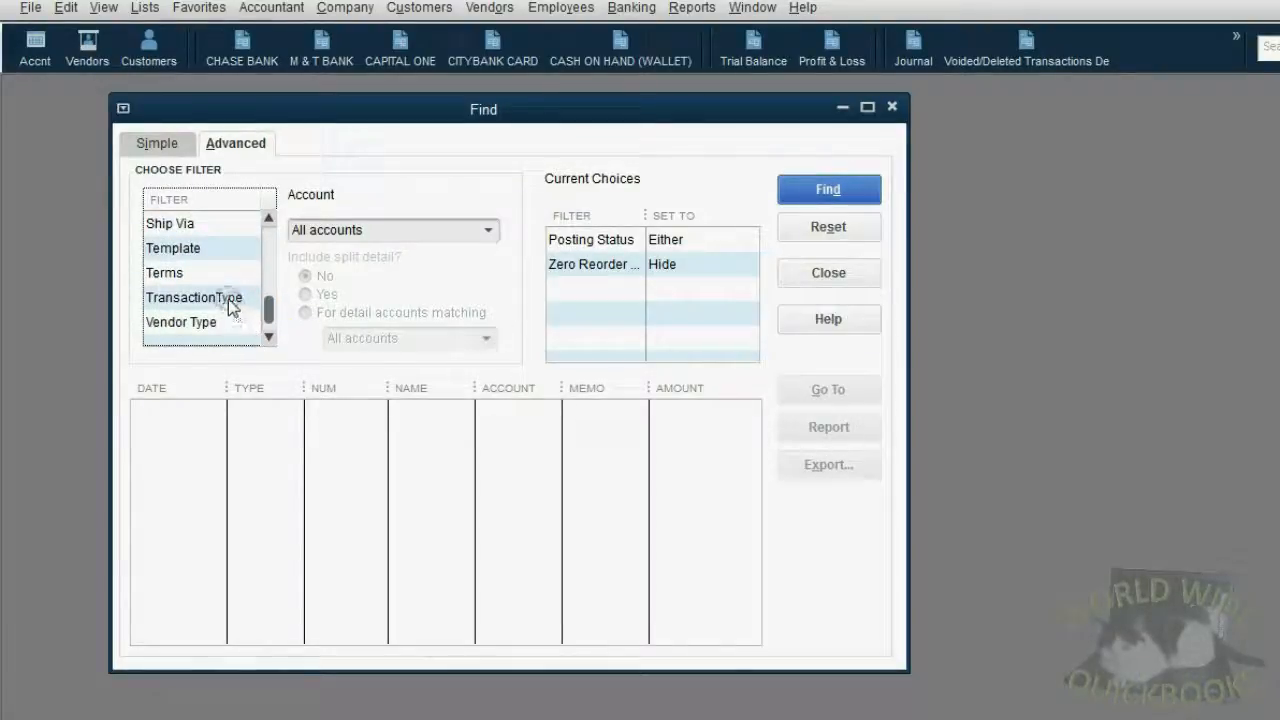
Set the TransactionType filter to Deposit and select the Amount filter
click(194, 297)
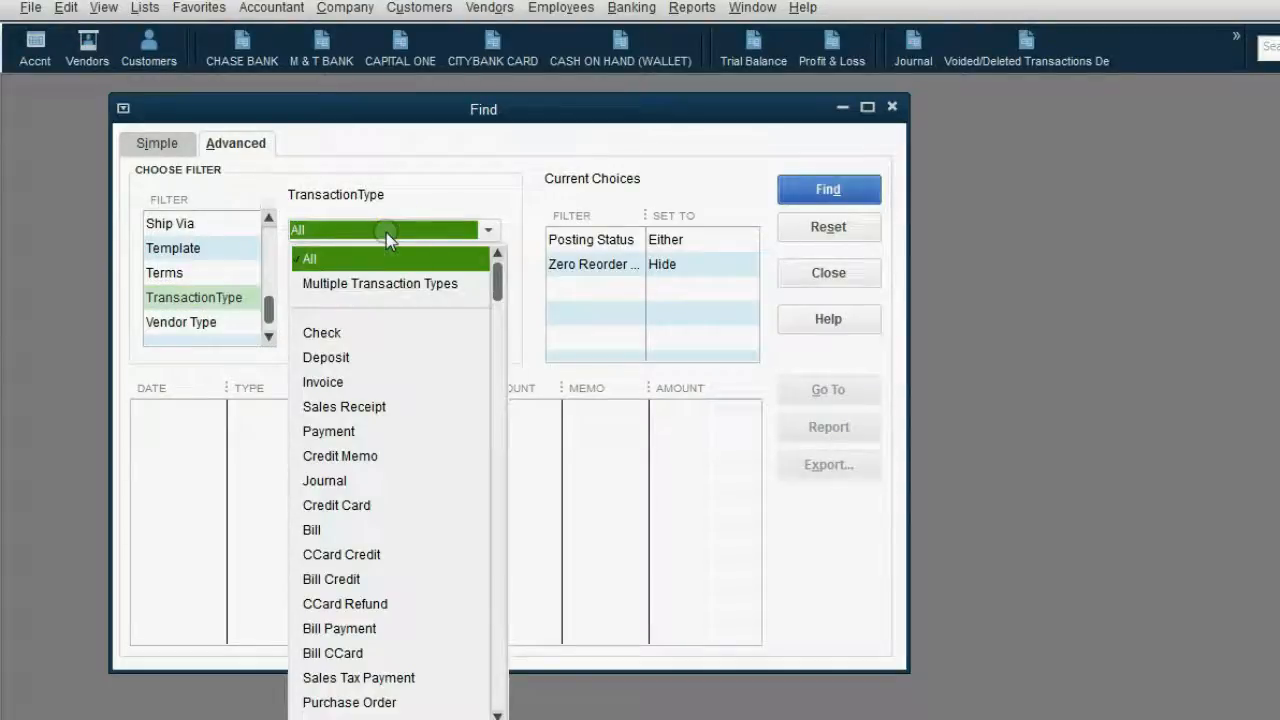
scroll(down, 3)
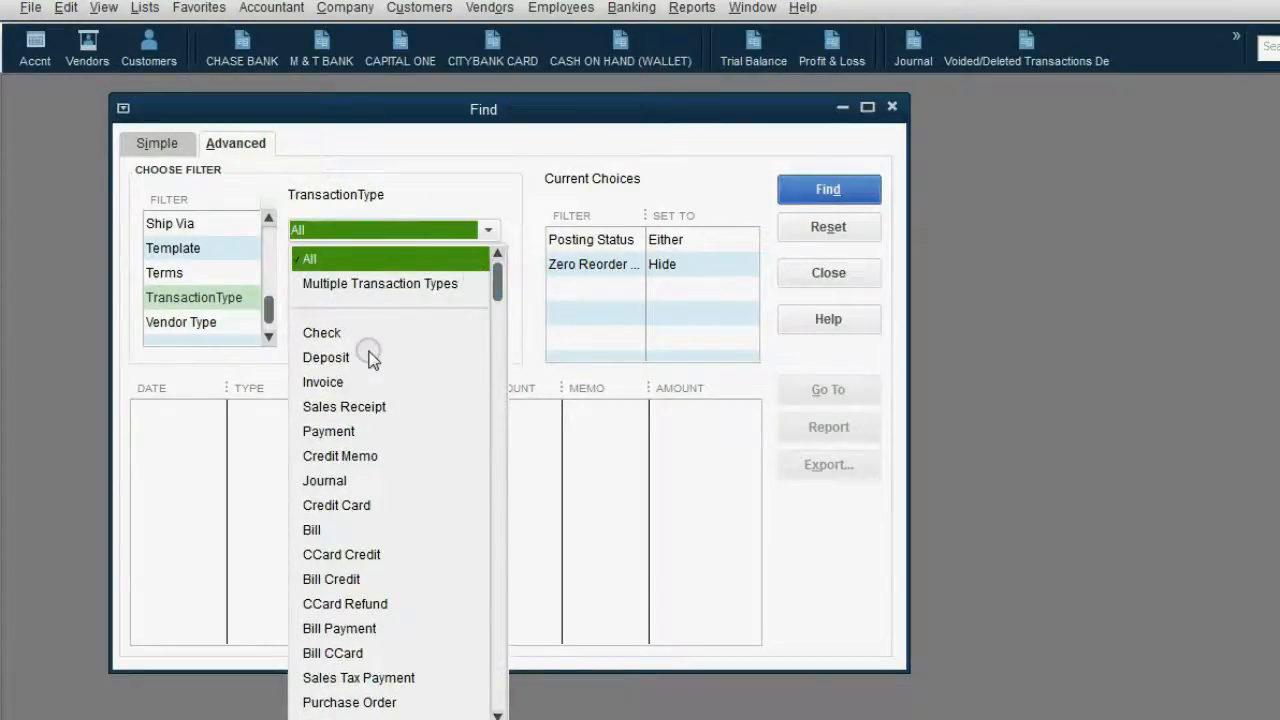
click(326, 357)
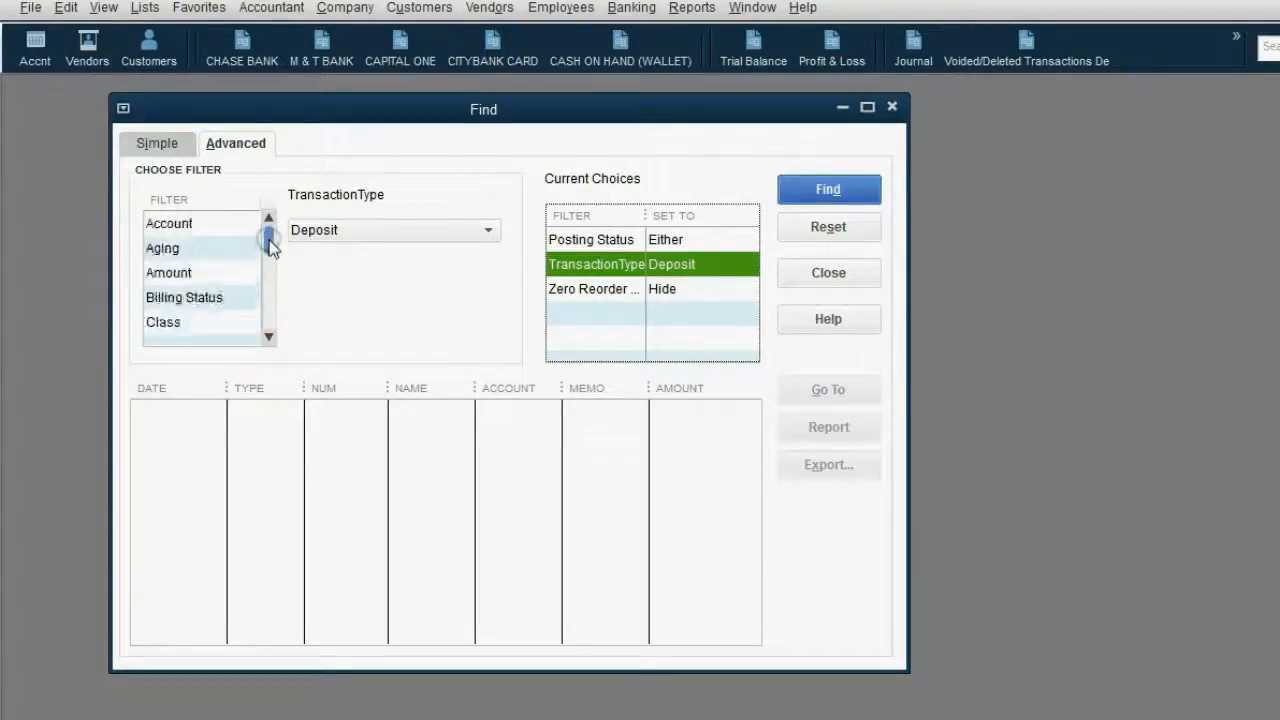
click(168, 272)
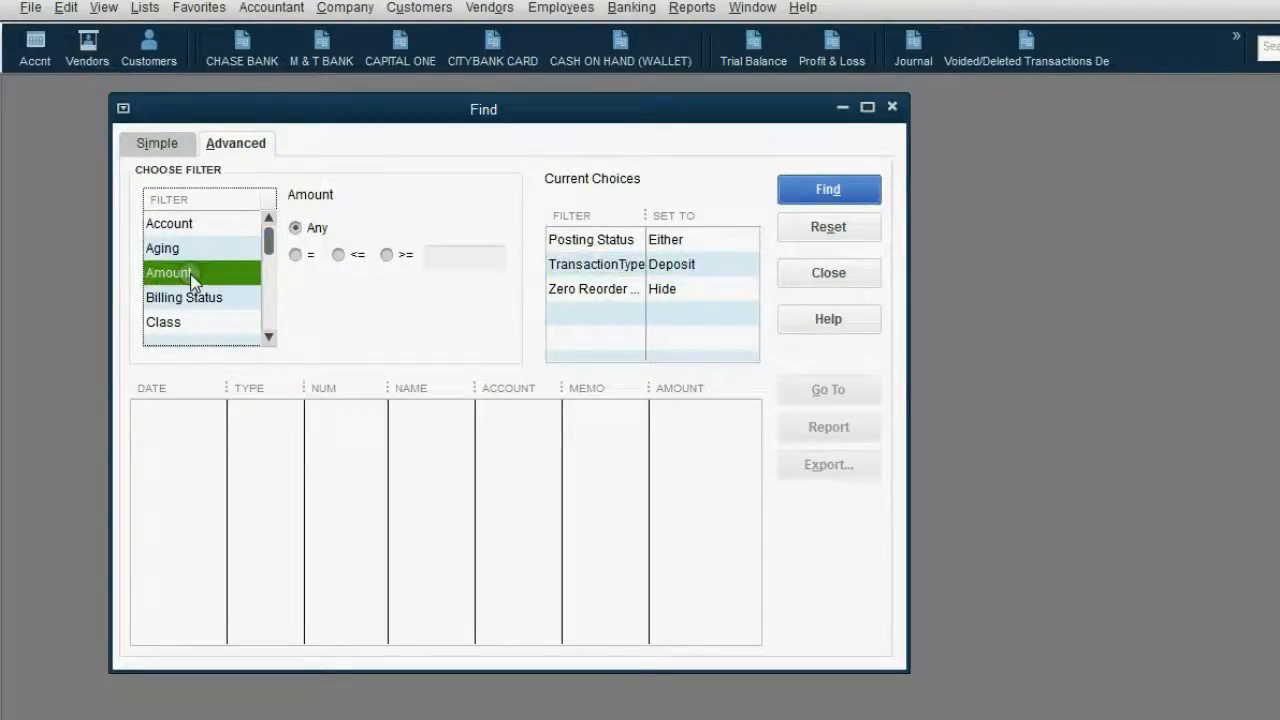
Filter amounts to >= 600 and run the Find, listing six deposit lines
click(622, 264)
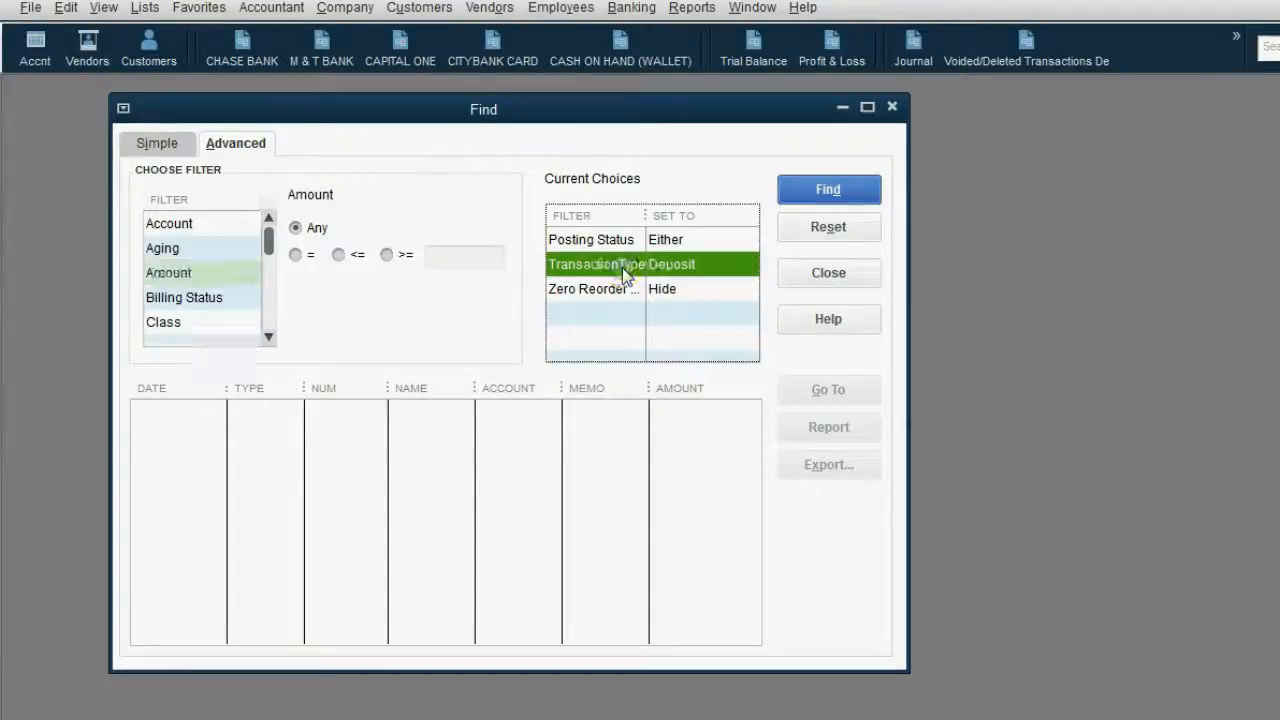
scroll(down, 3)
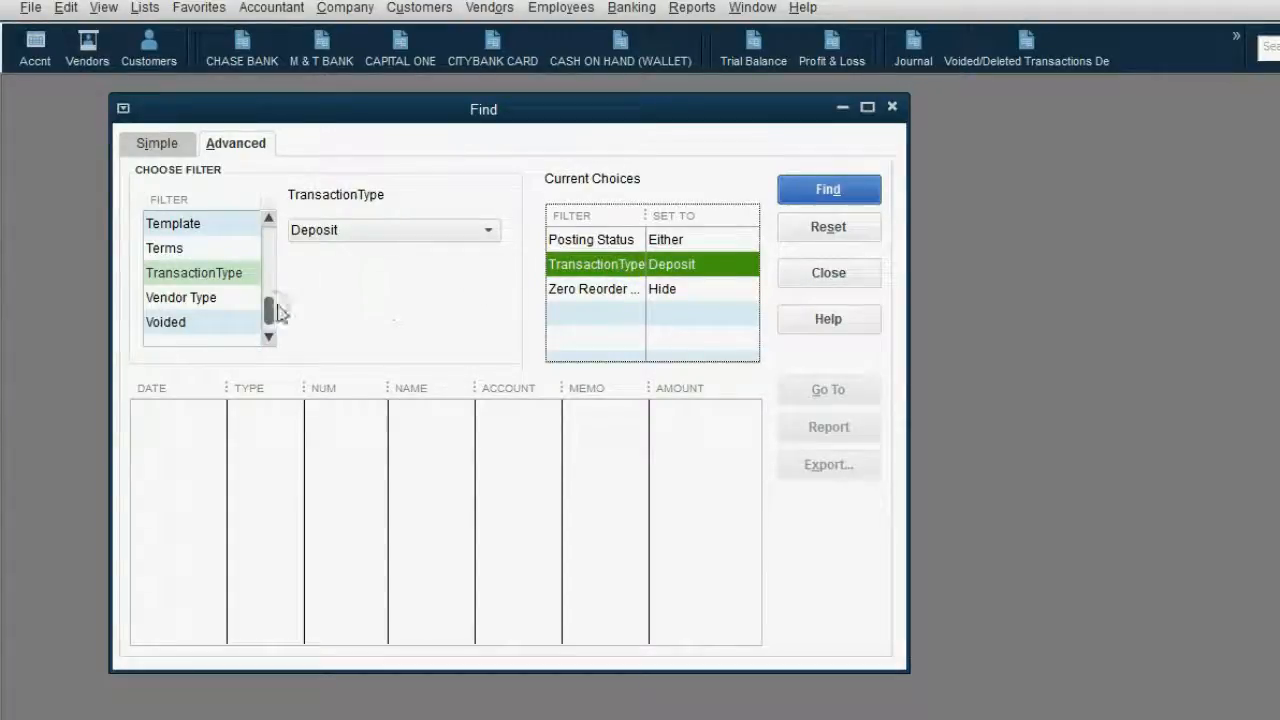
click(168, 272)
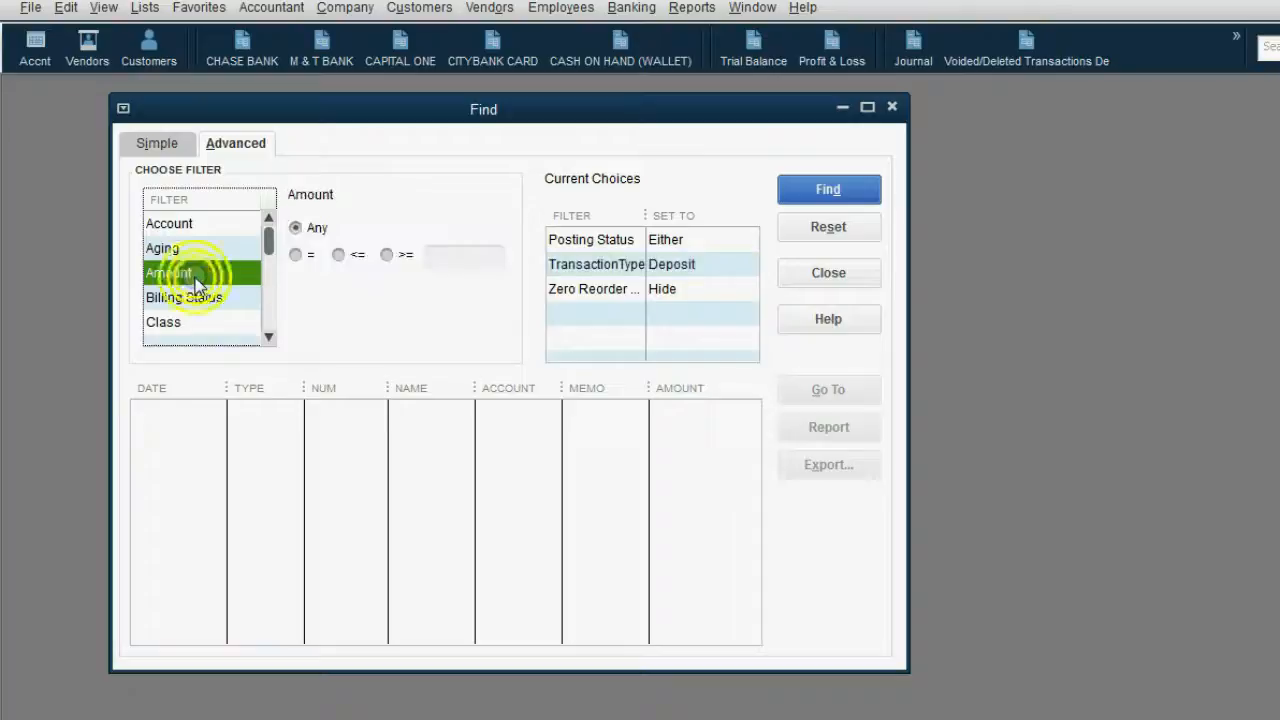
click(168, 272)
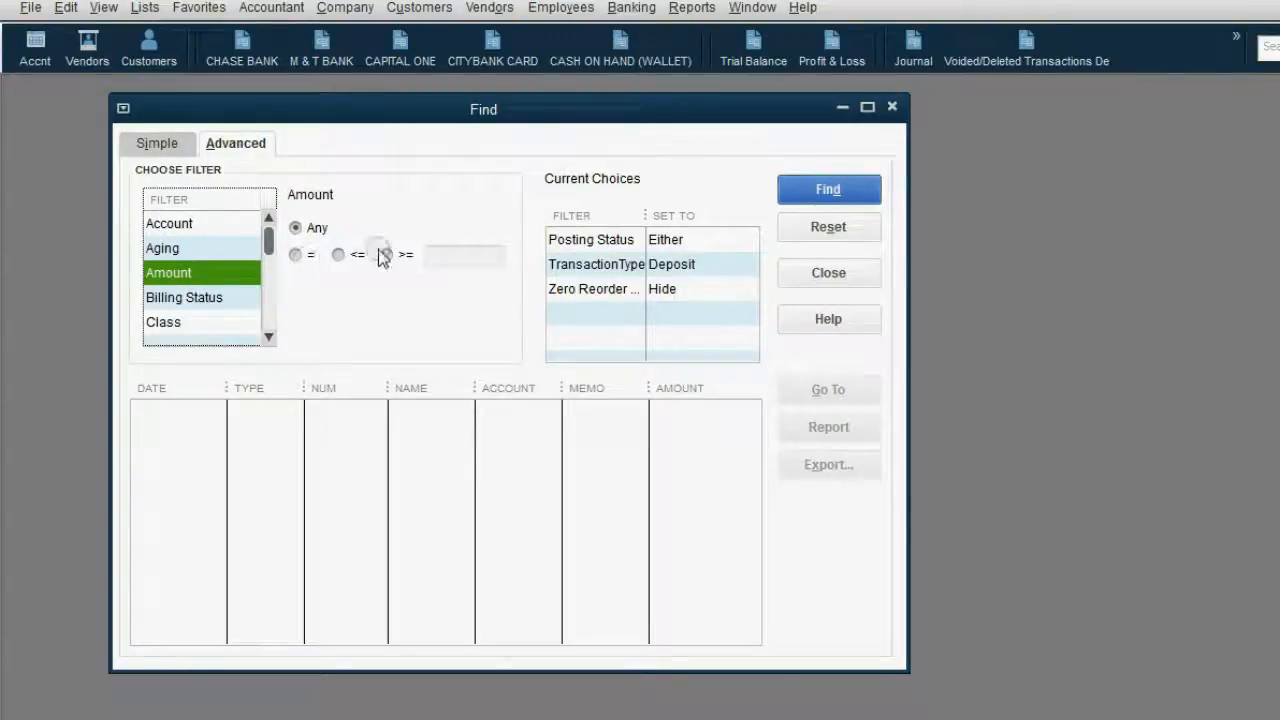
click(387, 255)
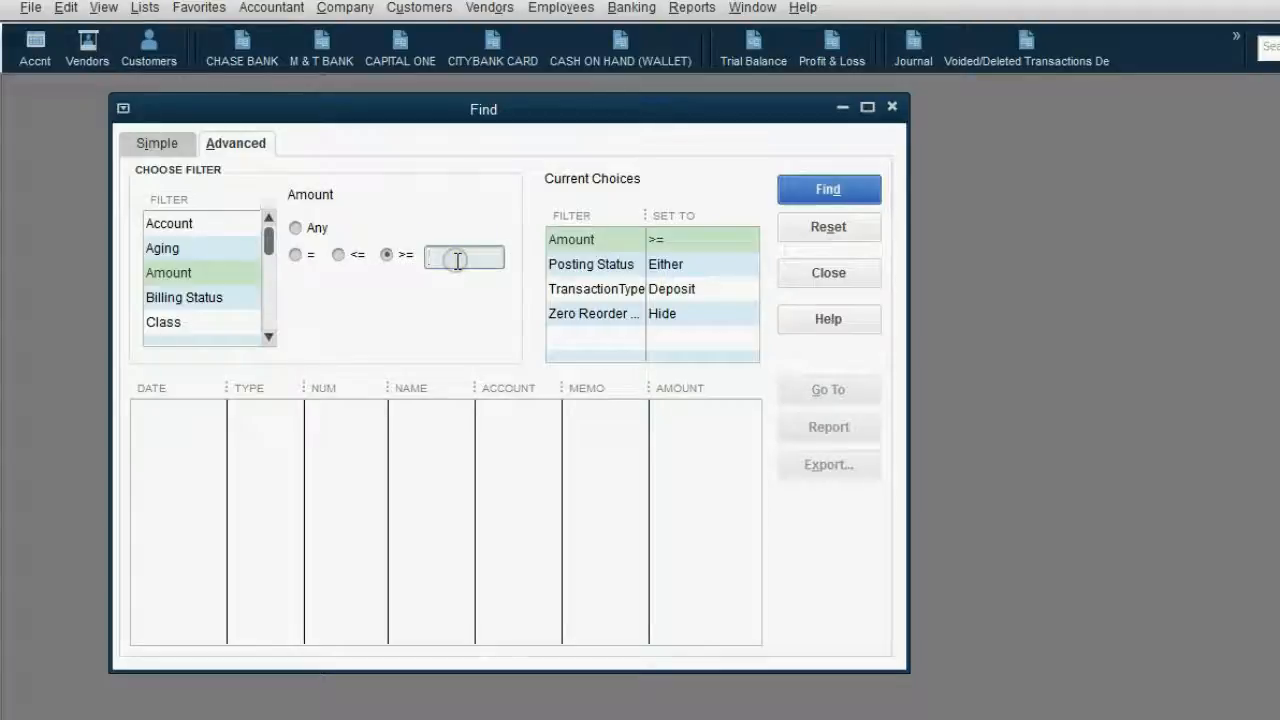
text(600)
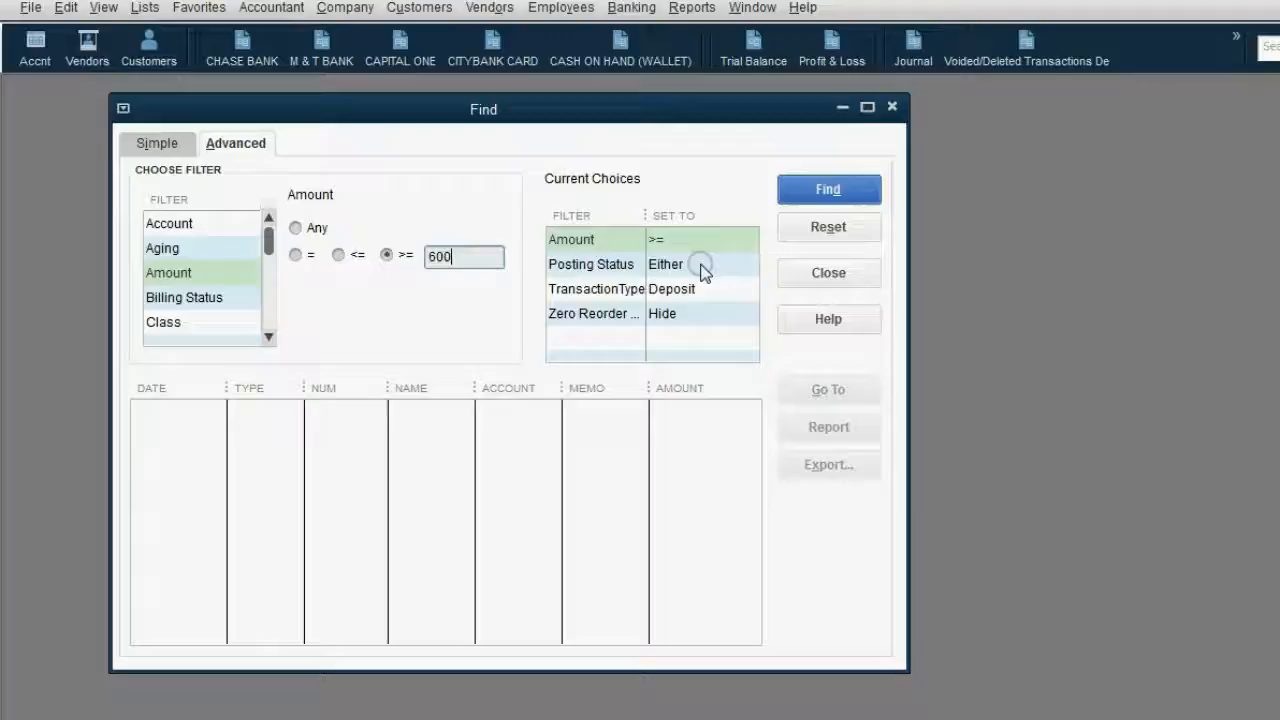
click(828, 189)
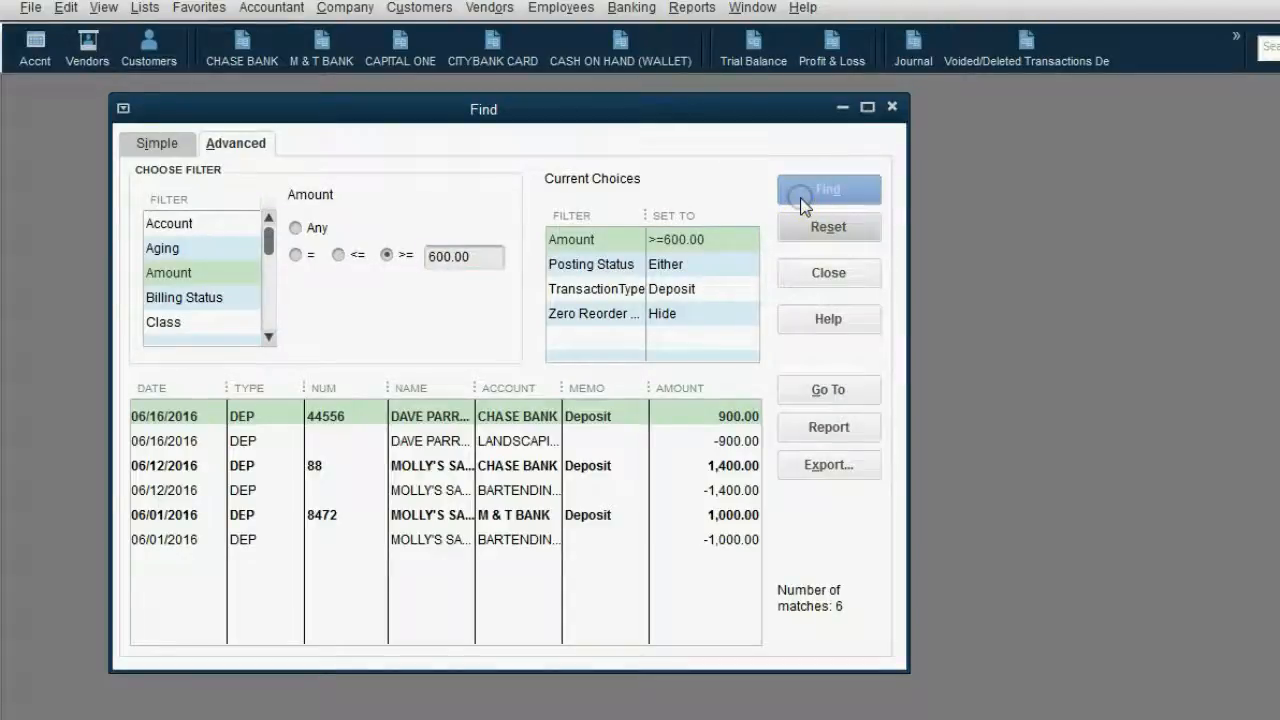
mouse_move(525, 510)
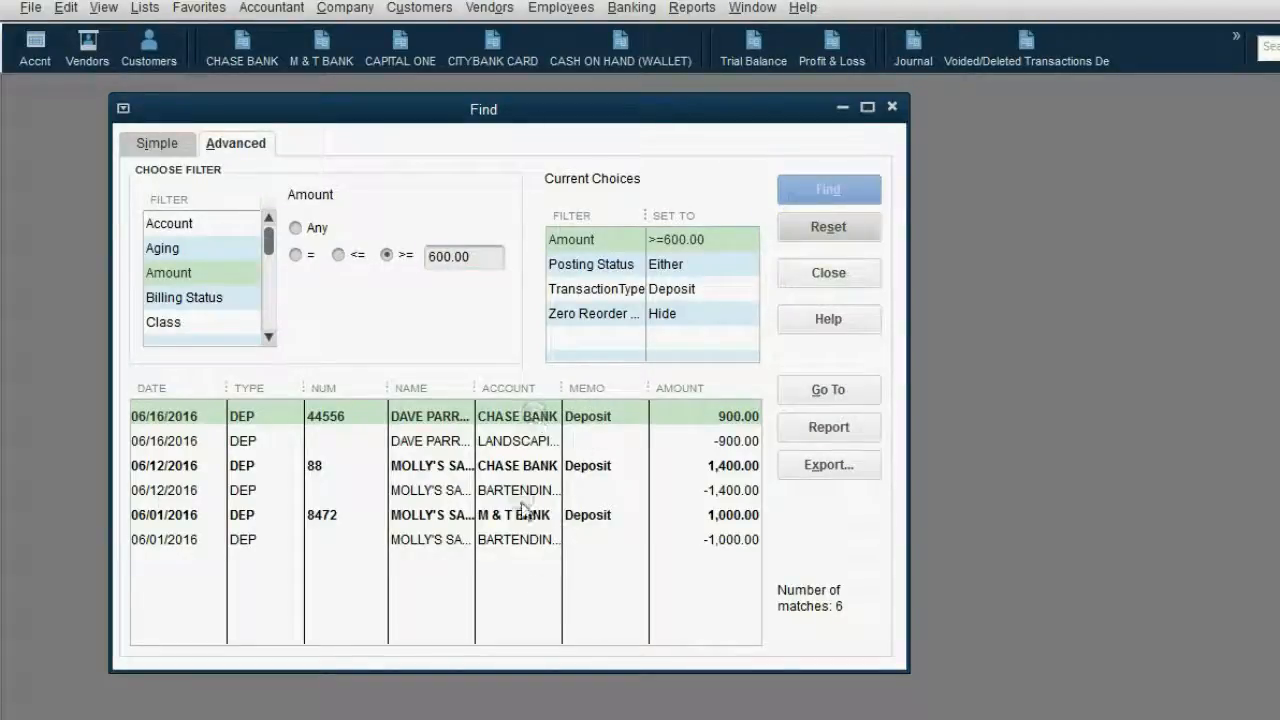
mouse_move(500, 300)
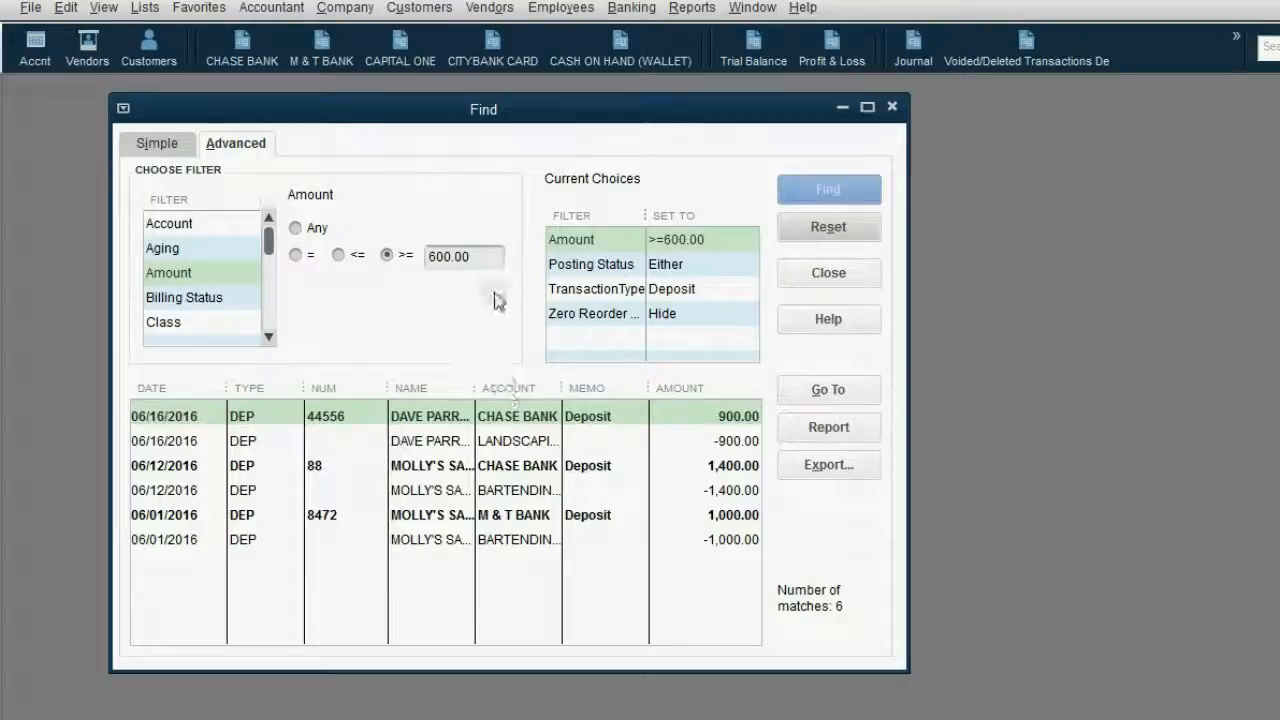
mouse_move(490, 275)
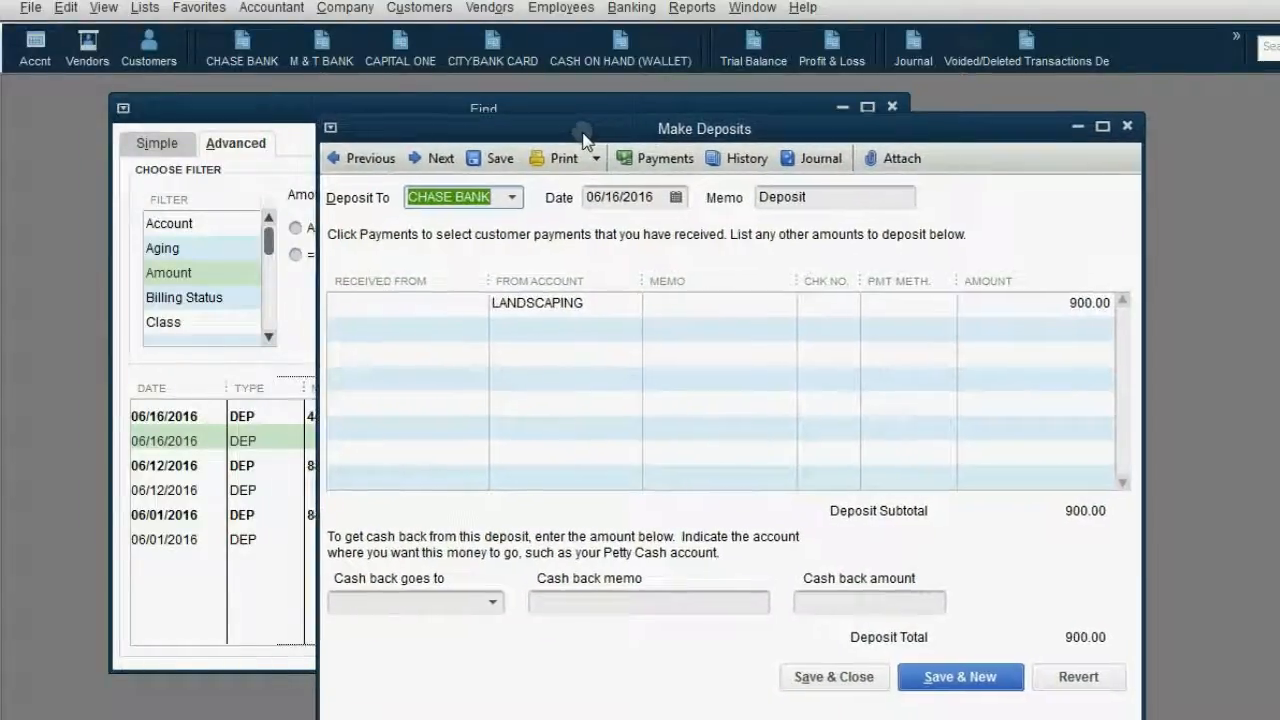
mouse_move(383, 113)
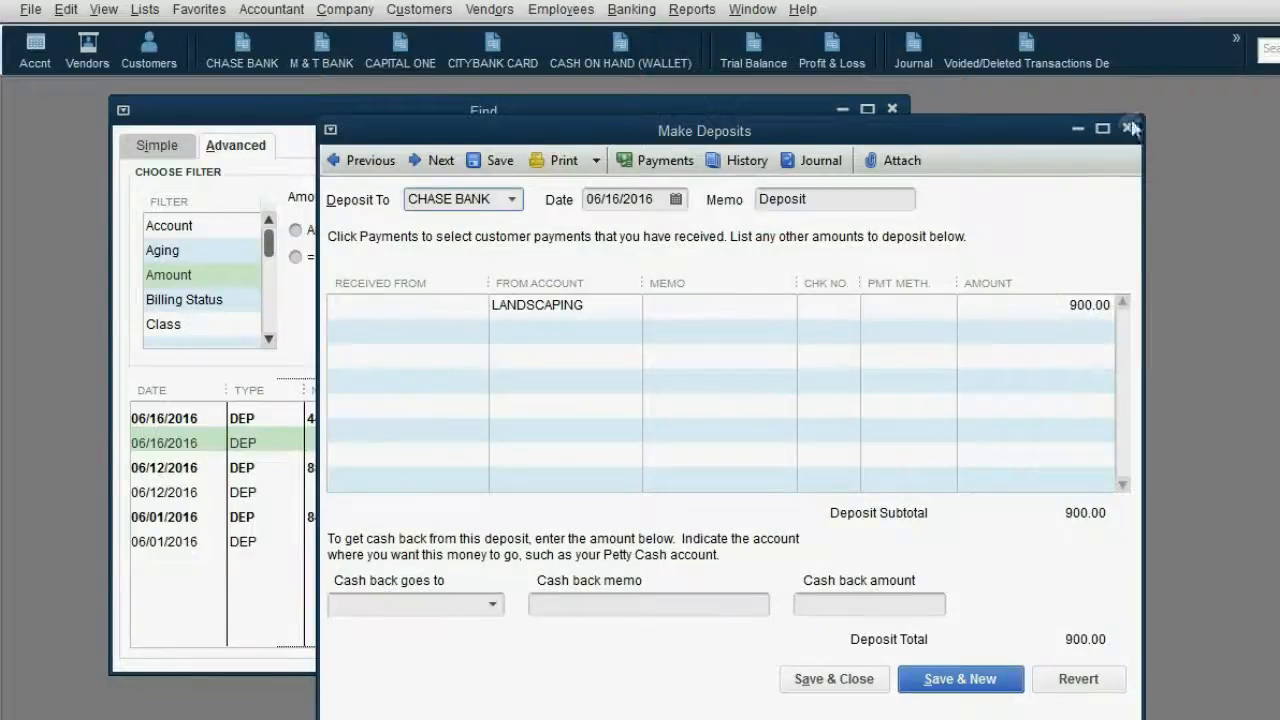
Close the opened 900.00 Landscaping deposit
click(65, 9)
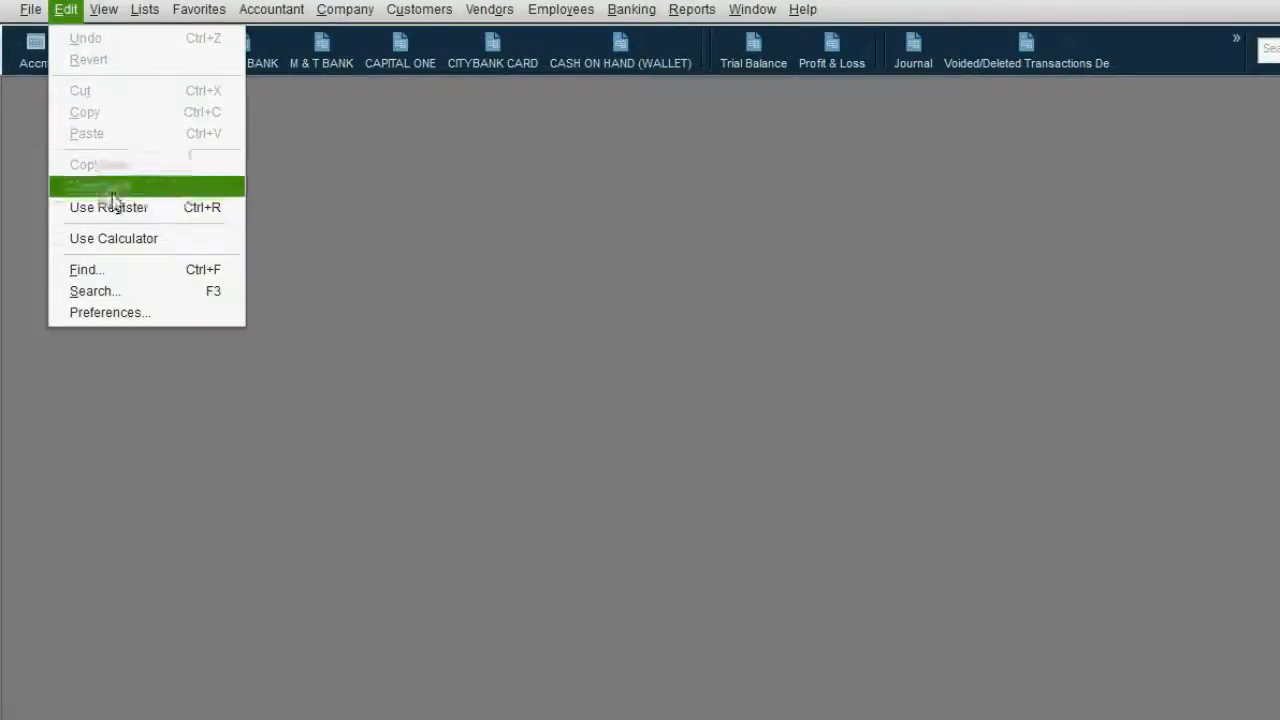
Start a new Find filtered to Credit Card transactions
click(108, 186)
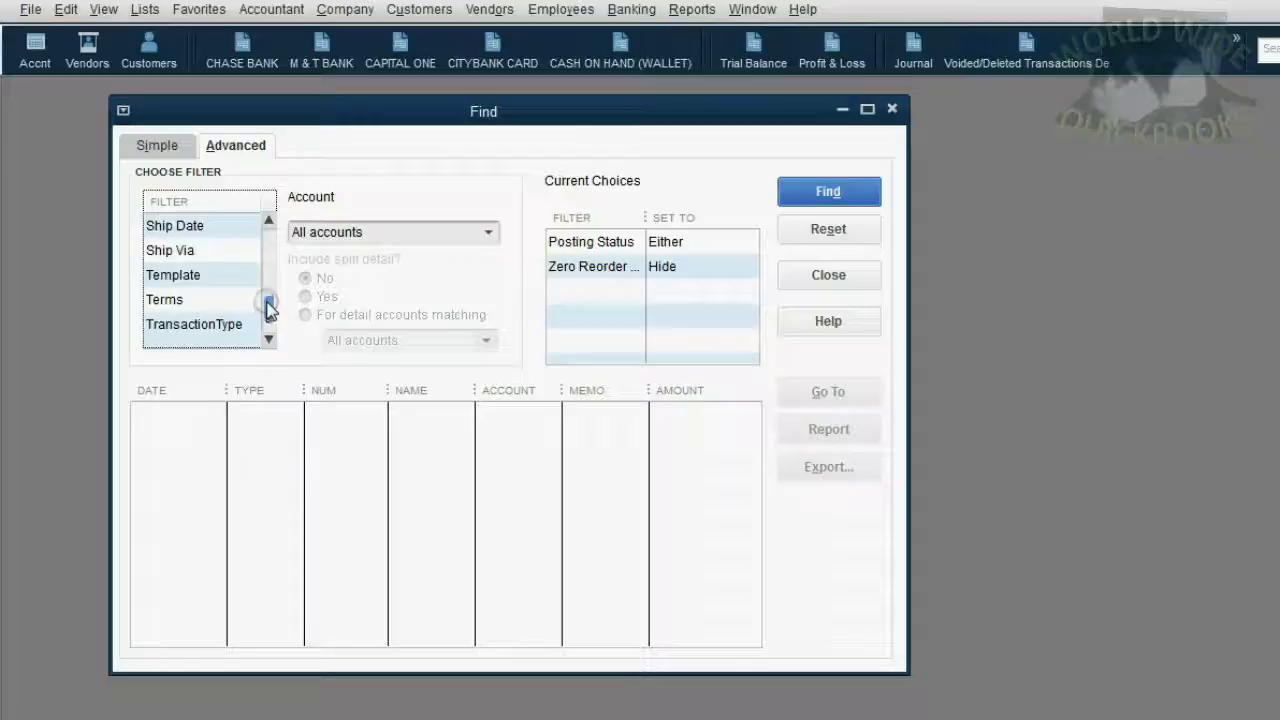
click(194, 323)
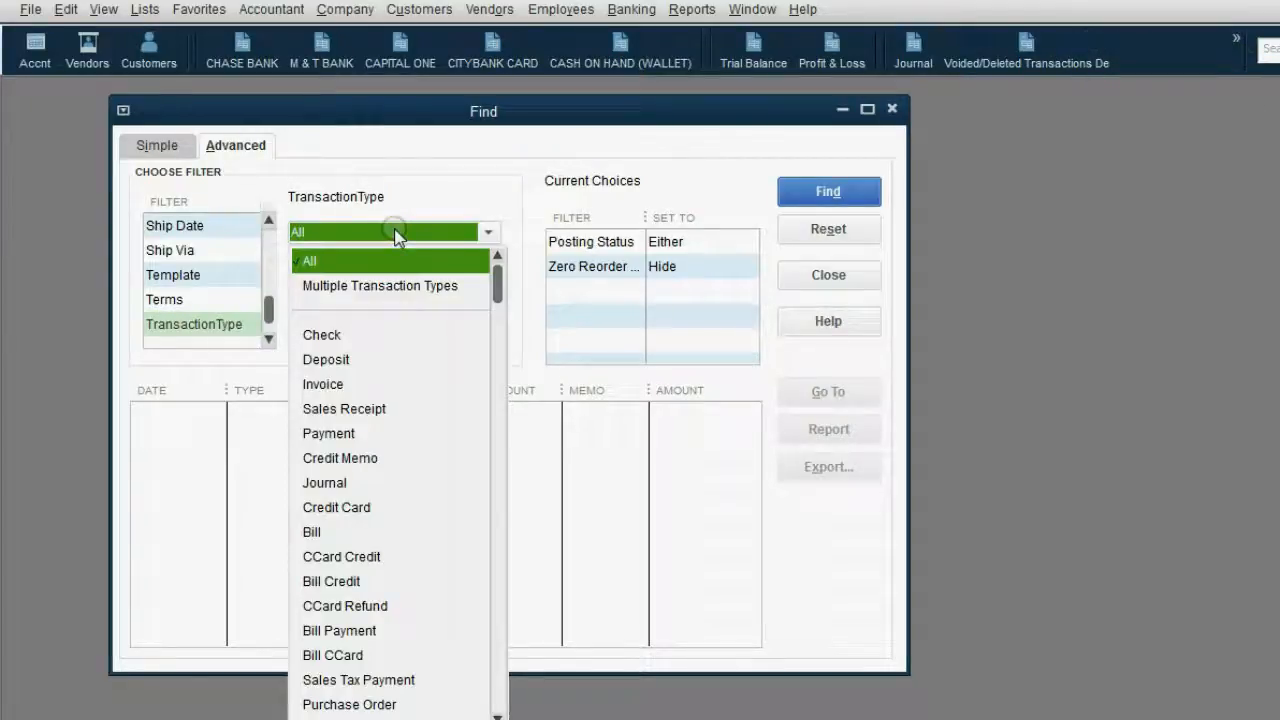
click(336, 507)
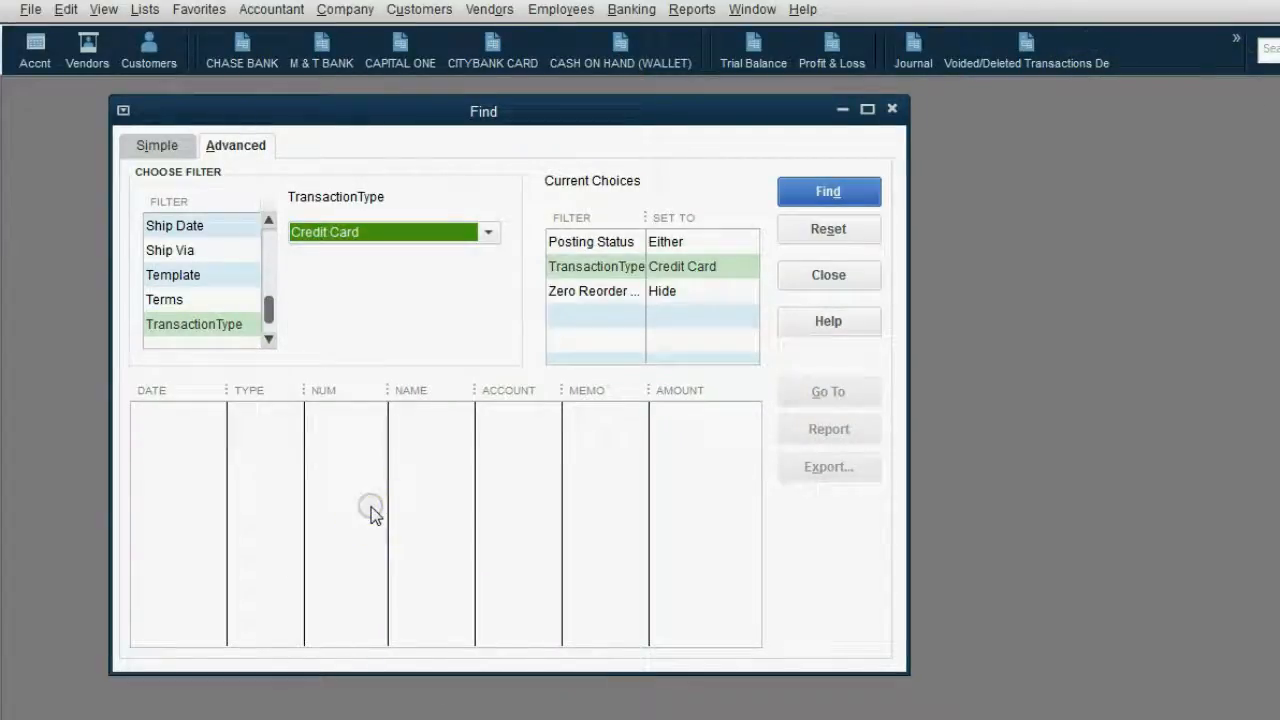
click(828, 191)
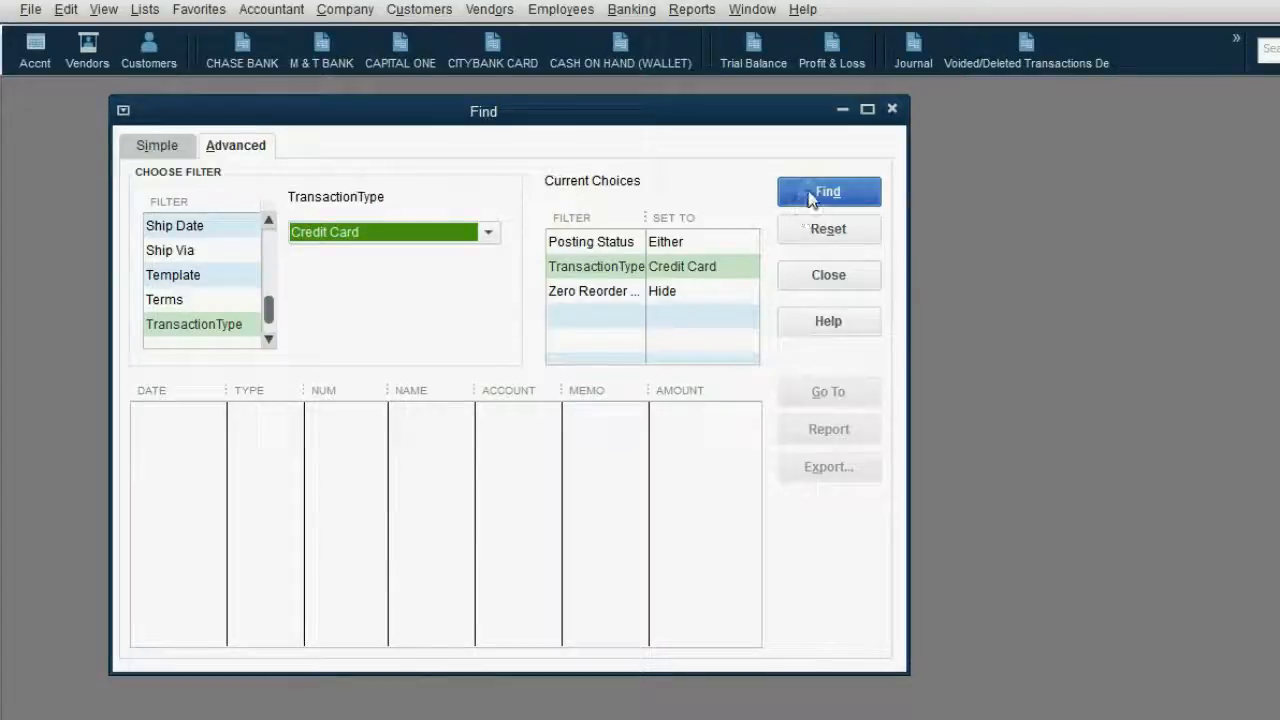
Run the credit card search to list ten matches, then reset all criteria
click(828, 191)
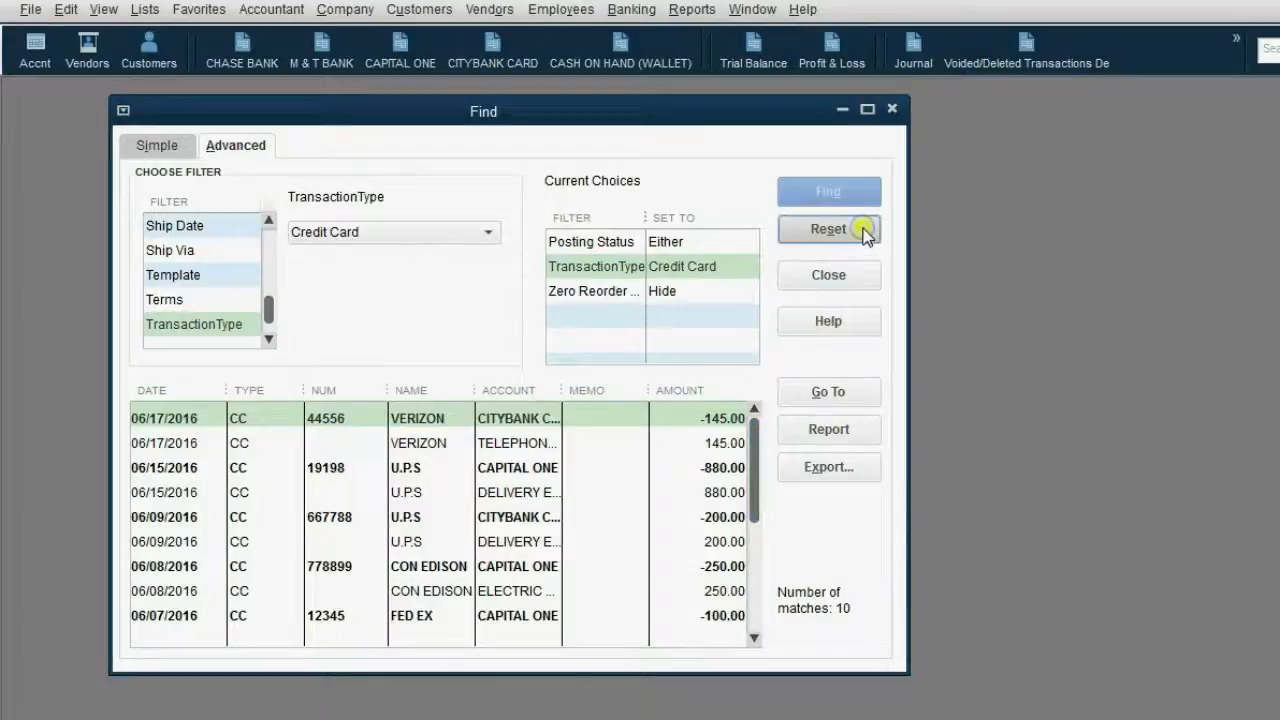
click(828, 228)
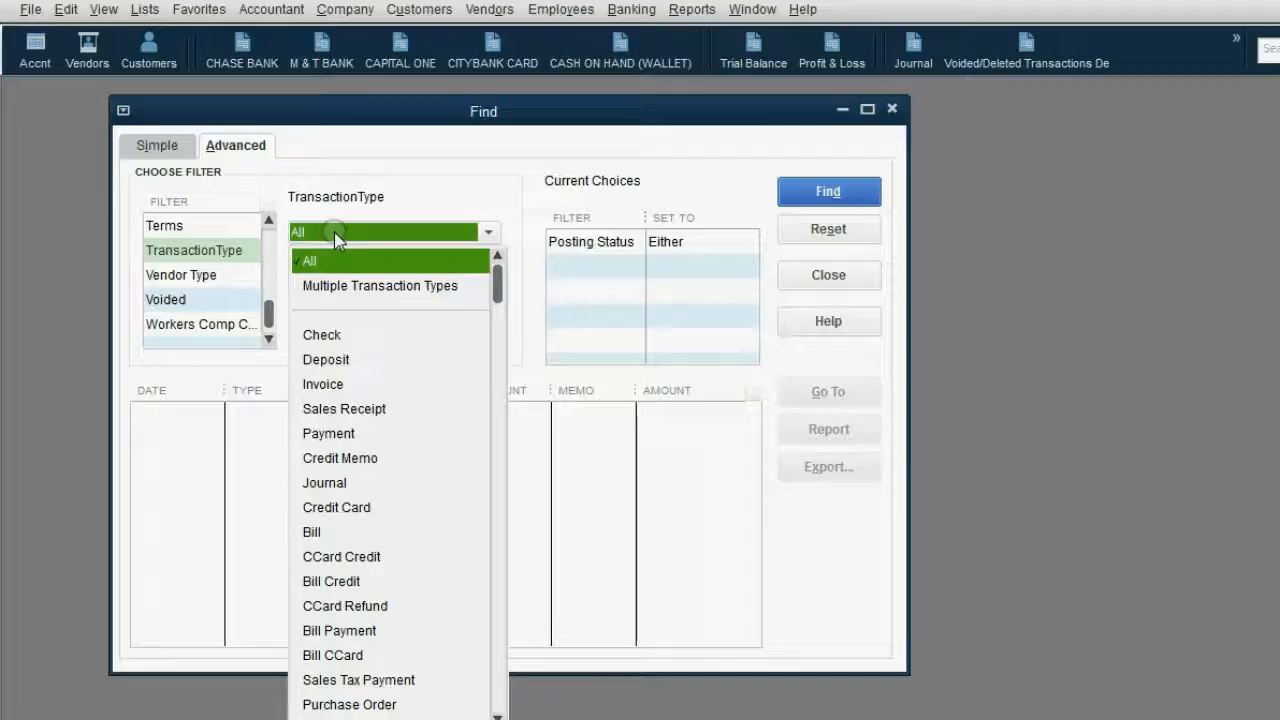
Filter the reset search to Credit Card transactions and review that criterion
click(336, 507)
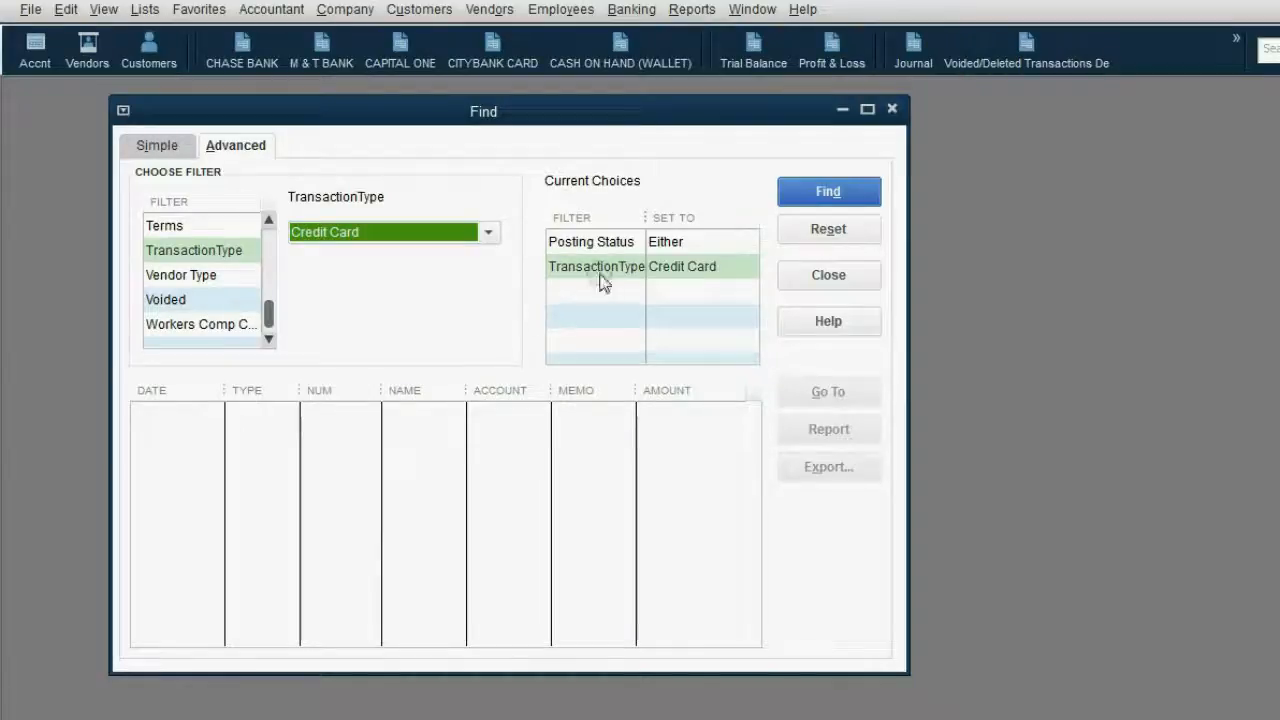
click(596, 266)
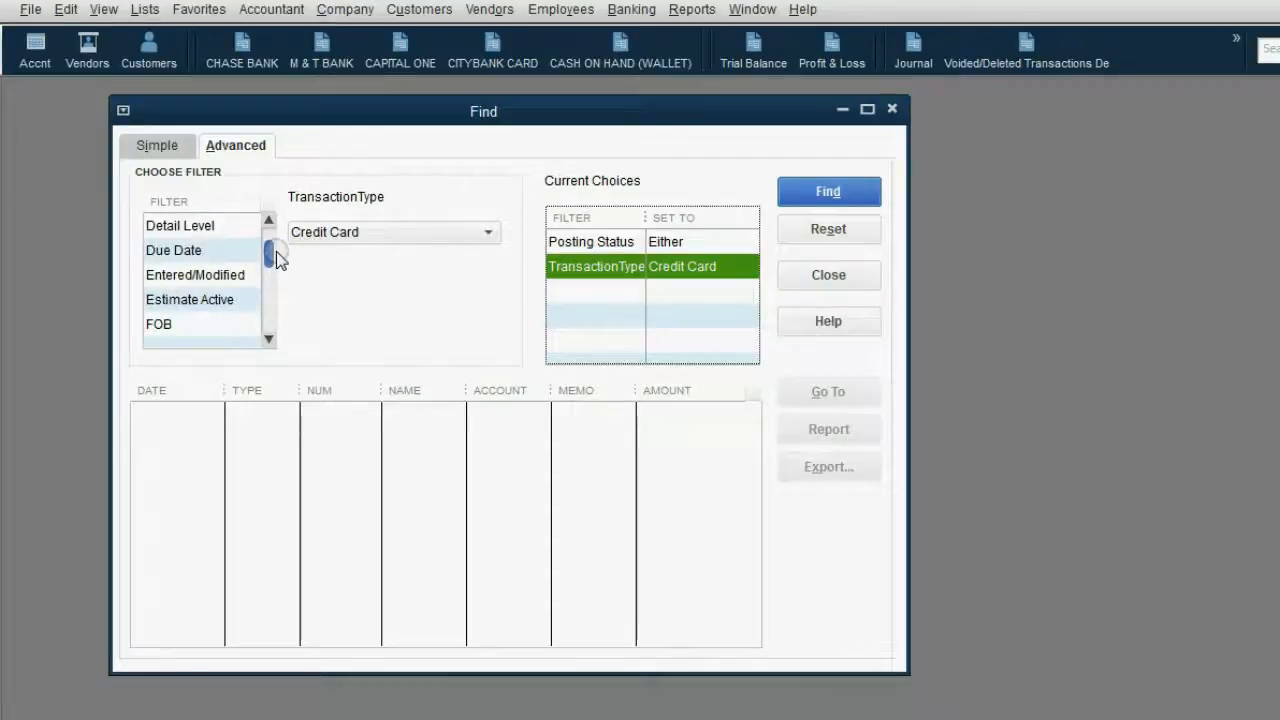
Filter by date from 06/01/2016 to 06/09/2016 and run the search
scroll(down, 3)
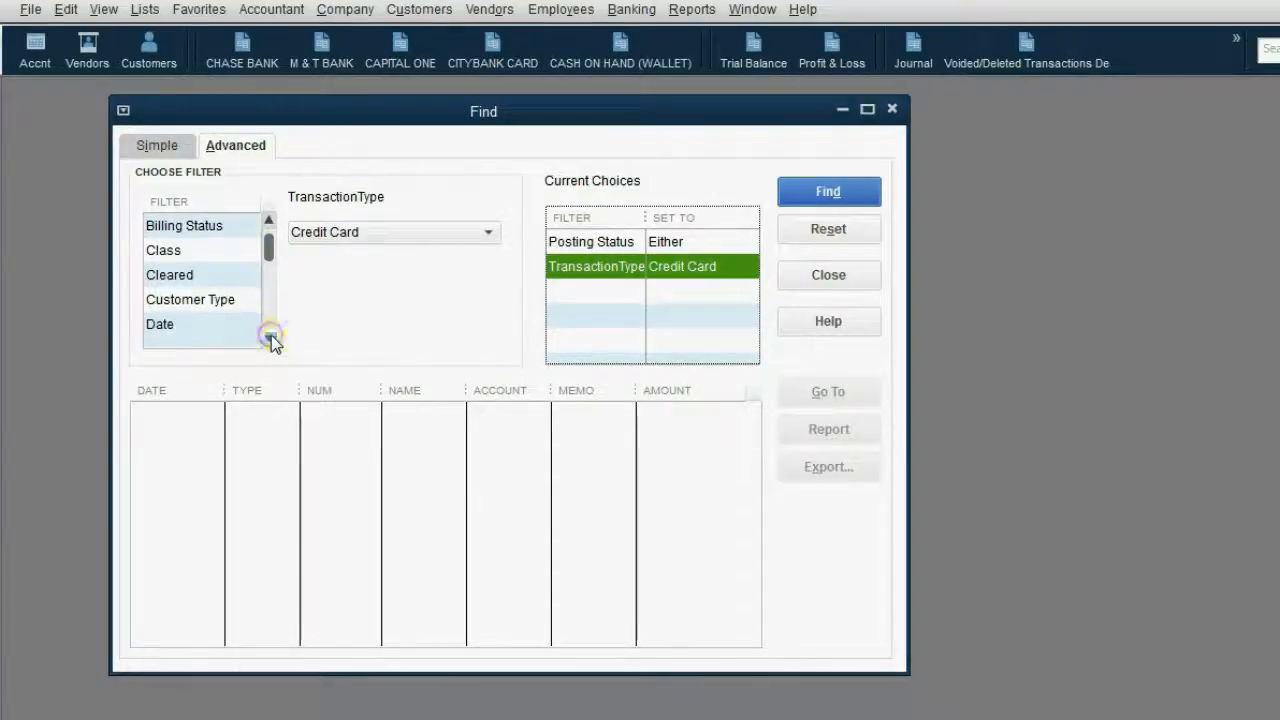
click(160, 324)
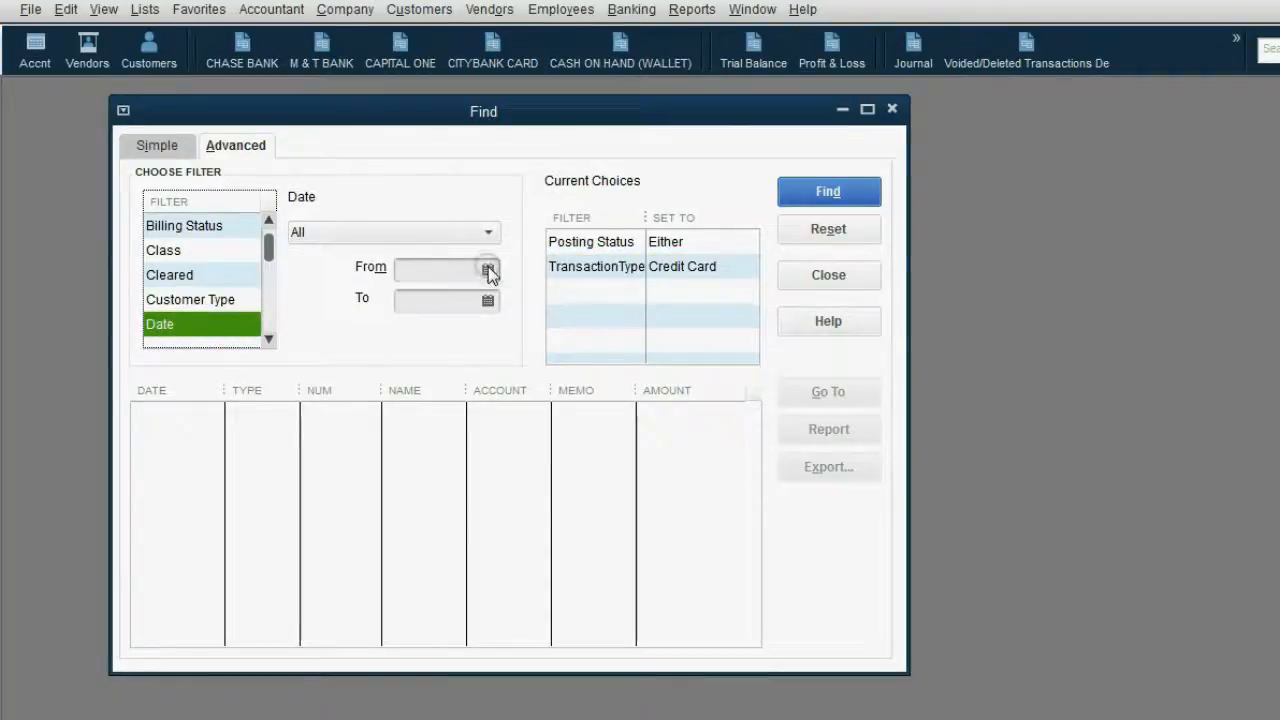
click(488, 272)
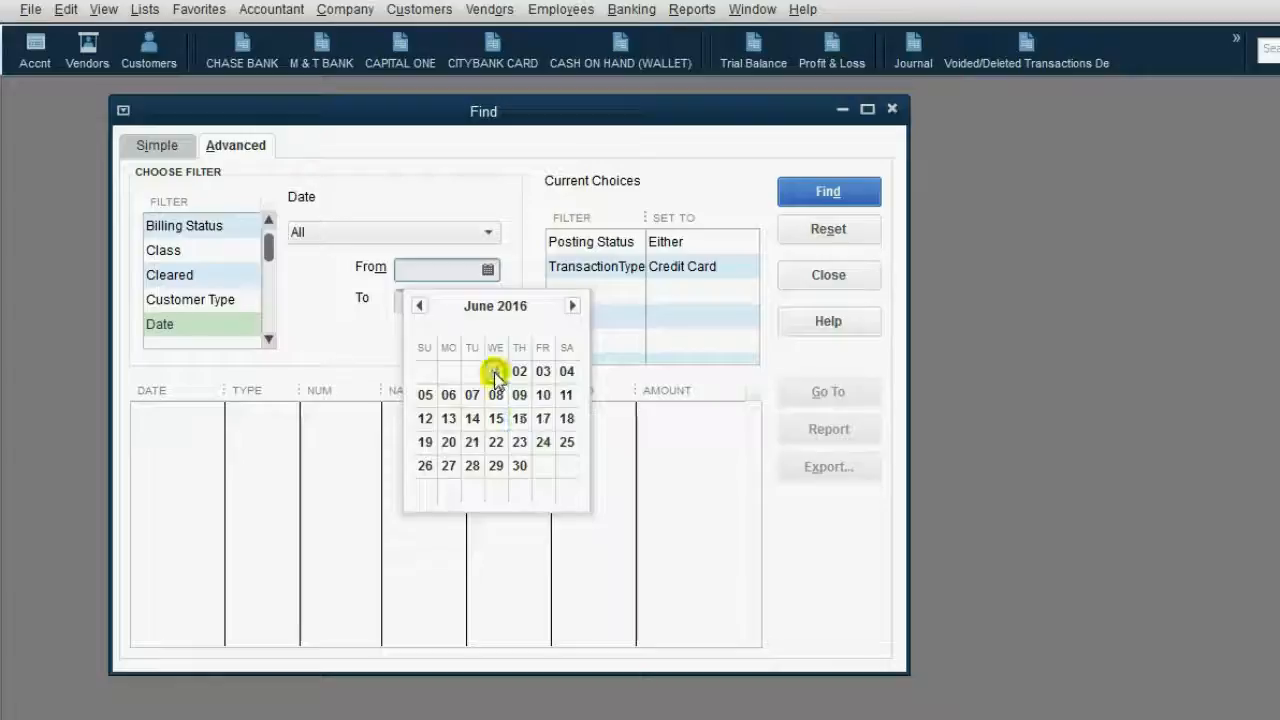
click(496, 371)
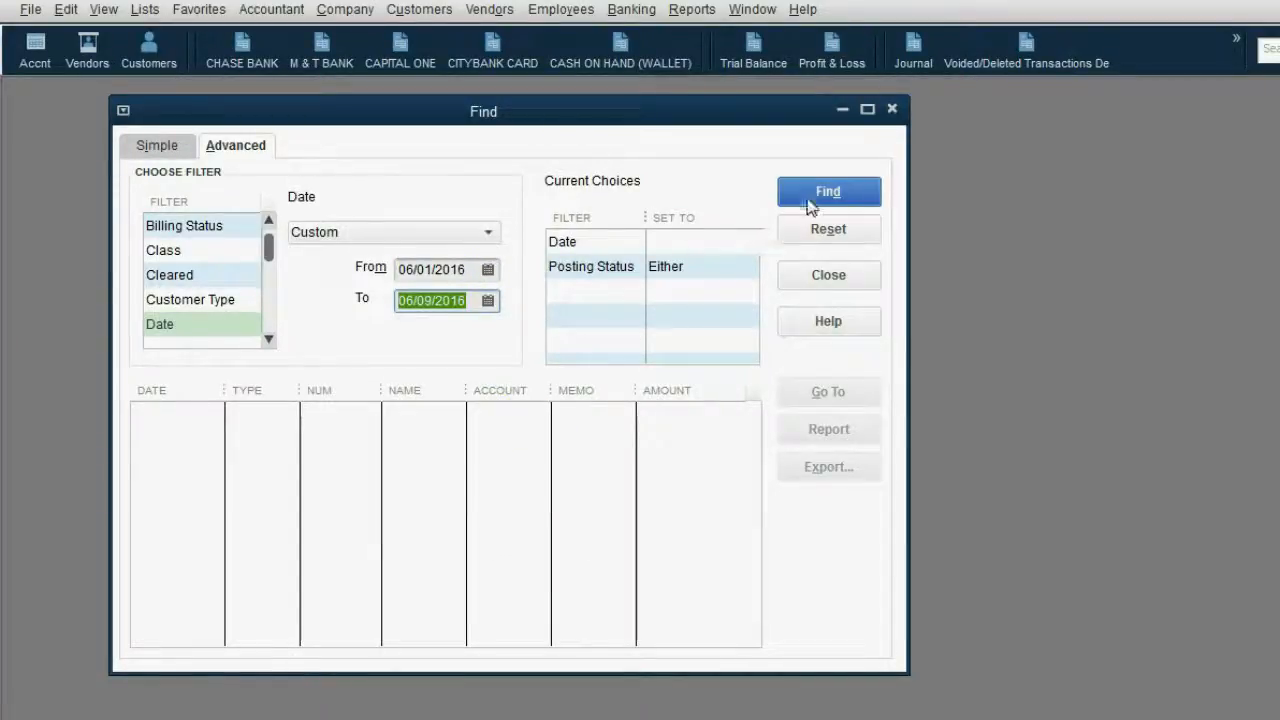
click(828, 191)
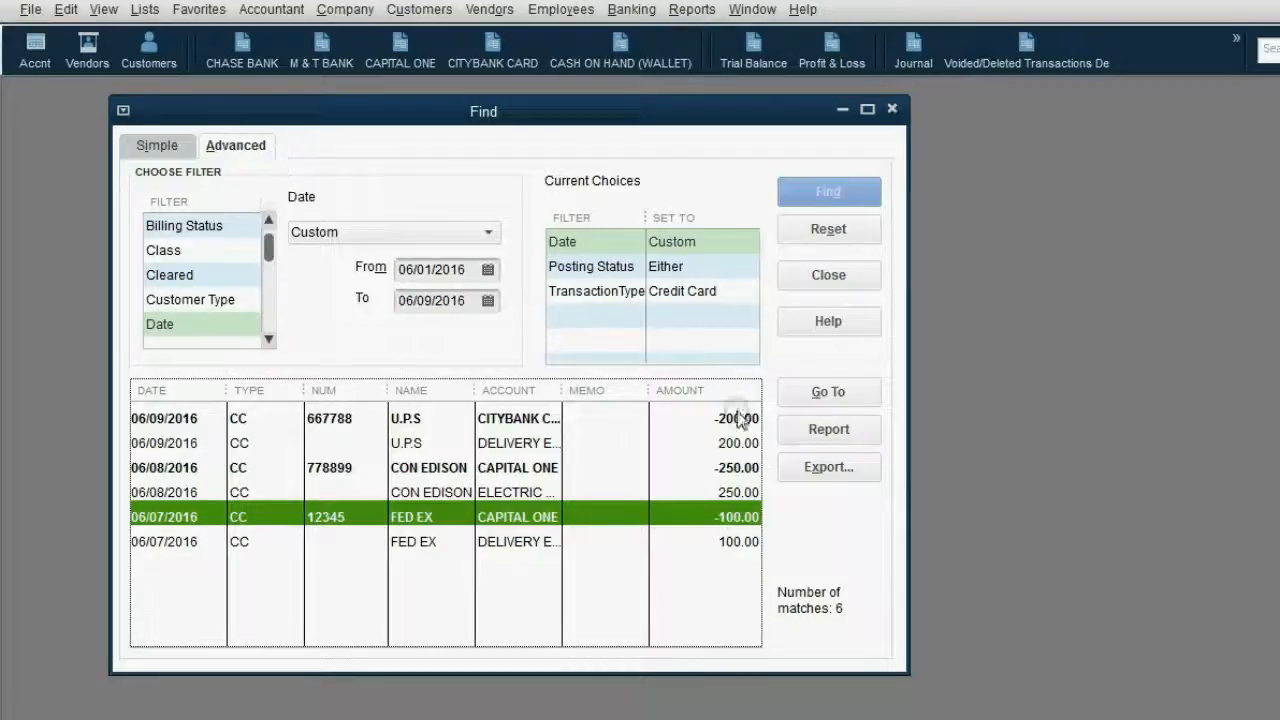
click(738, 418)
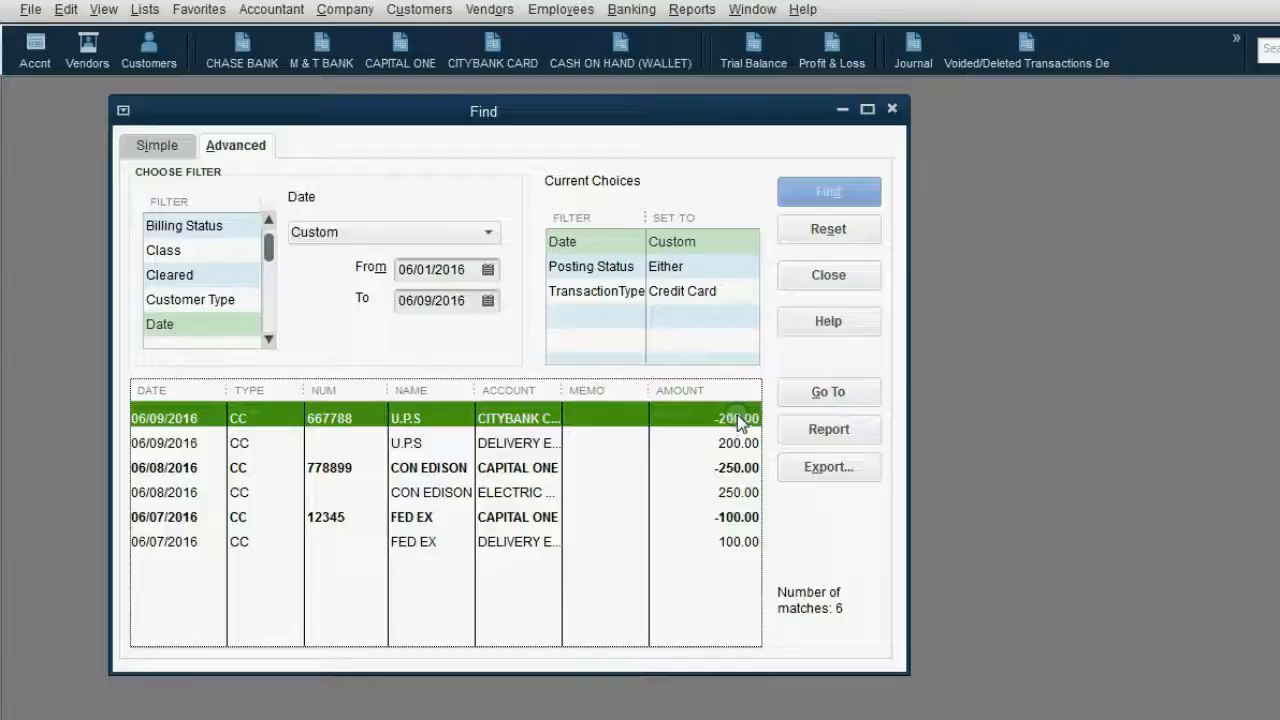
mouse_move(862, 416)
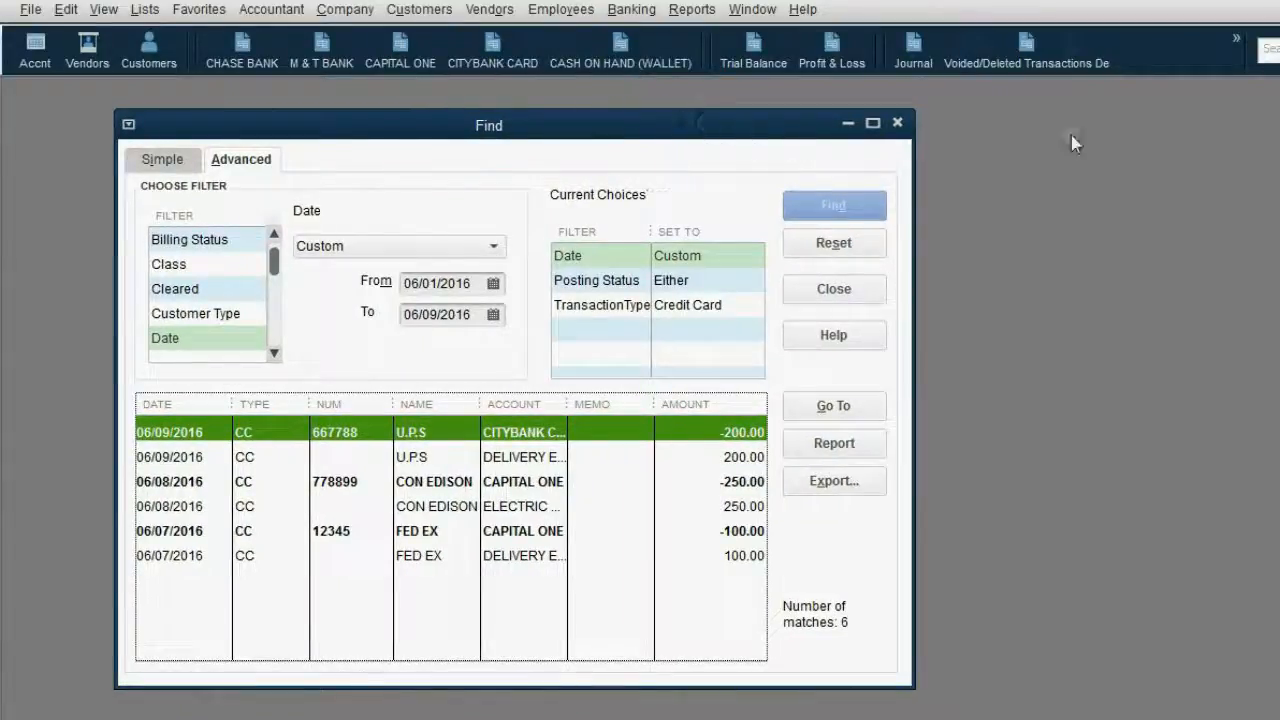
mouse_move(1160, 60)
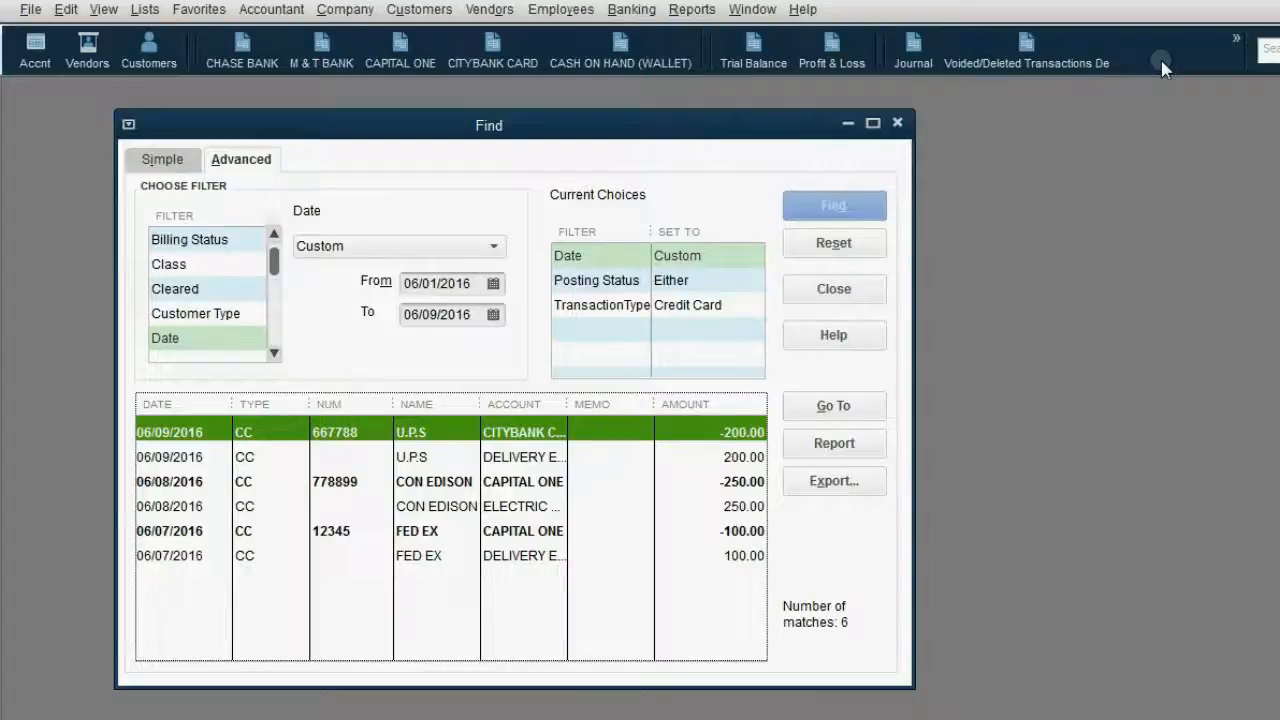
mouse_move(1120, 65)
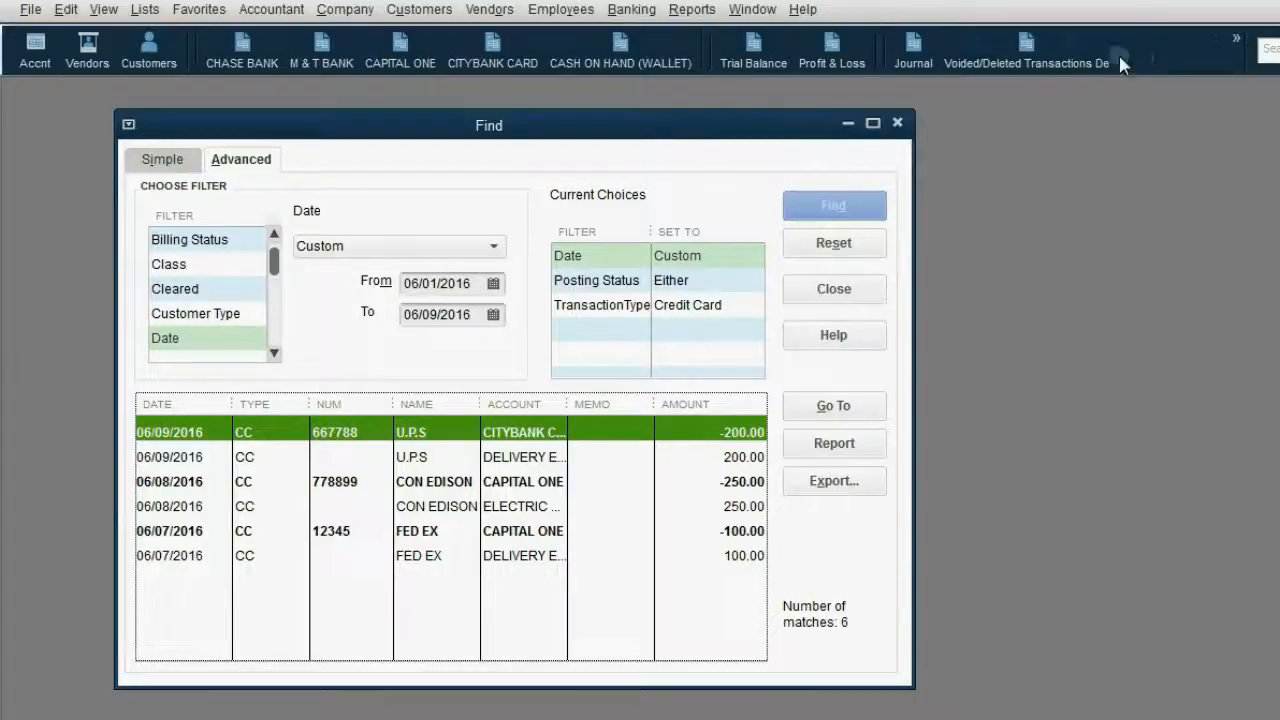
Add Find Transactions to the icon bar via the View menu and confirm
click(103, 9)
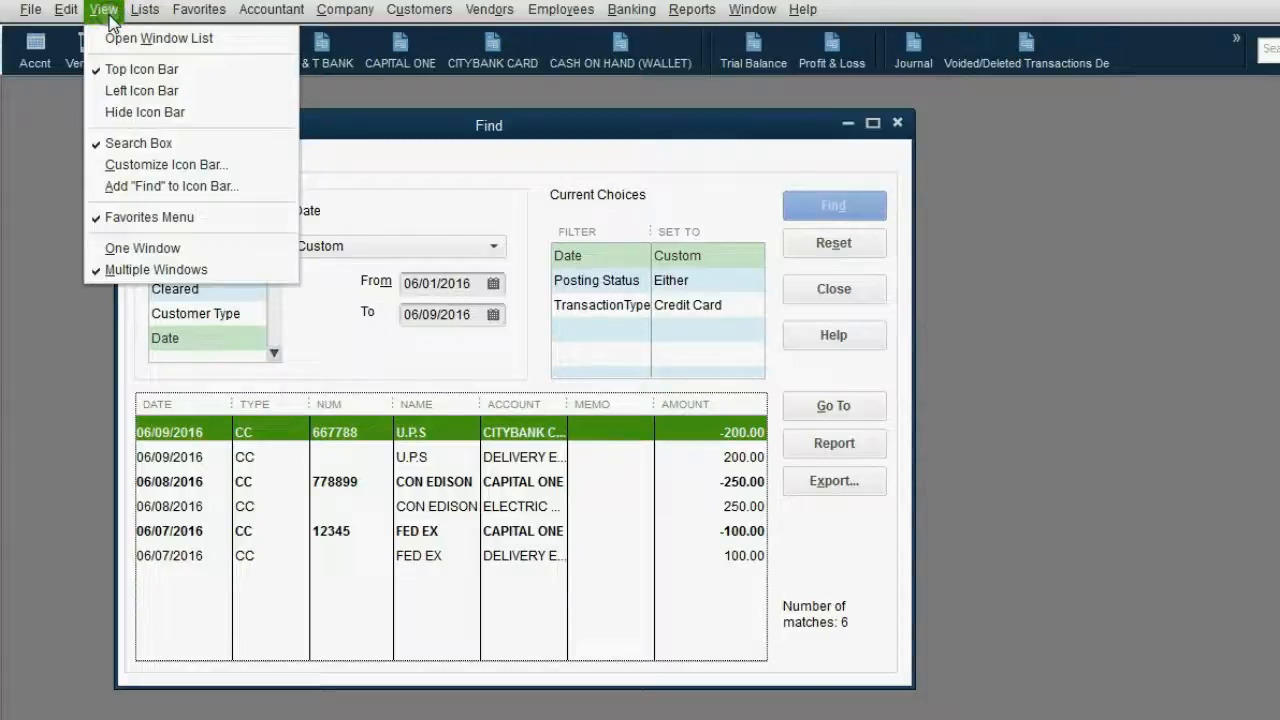
click(171, 186)
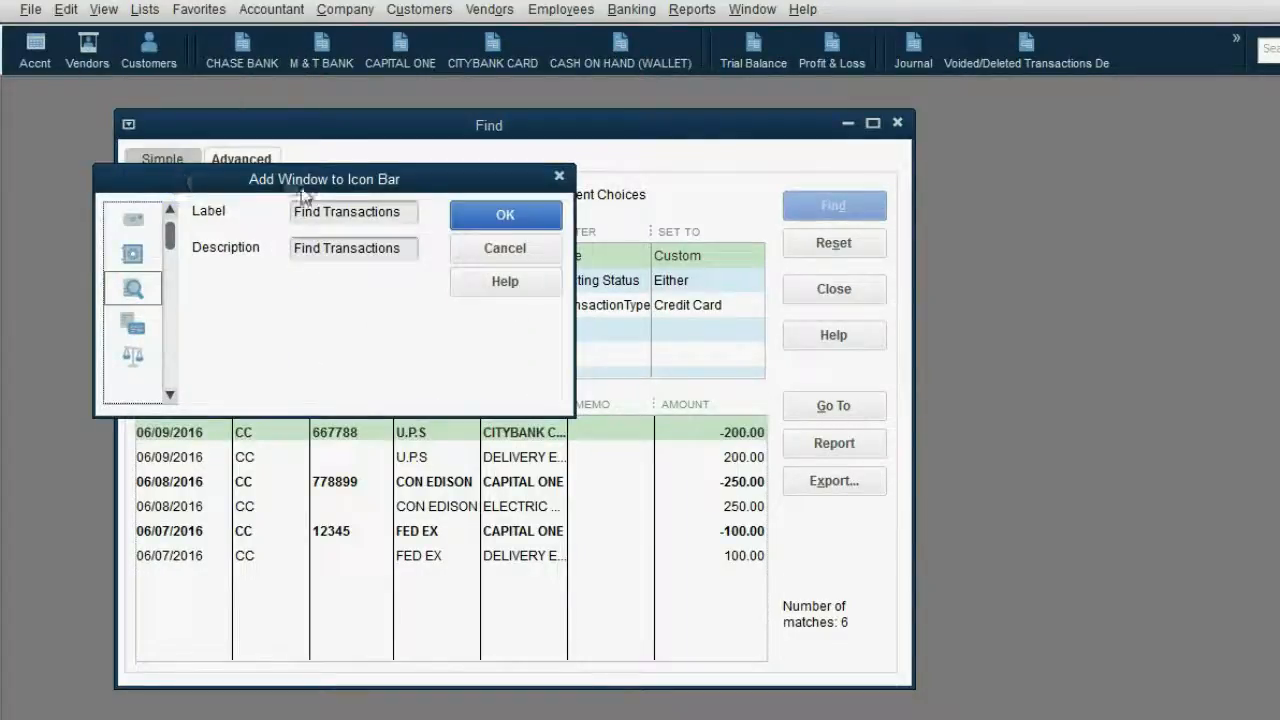
click(505, 215)
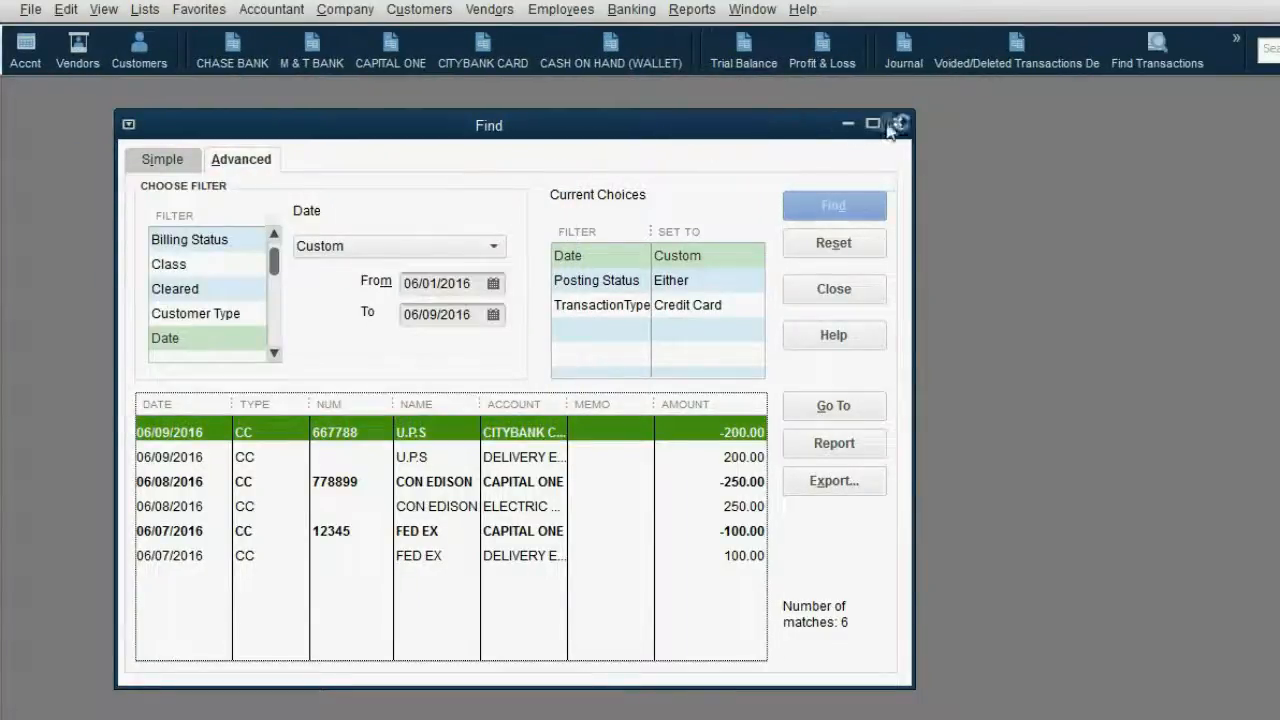
Close the Find window and reopen it from the new icon bar shortcut
click(897, 123)
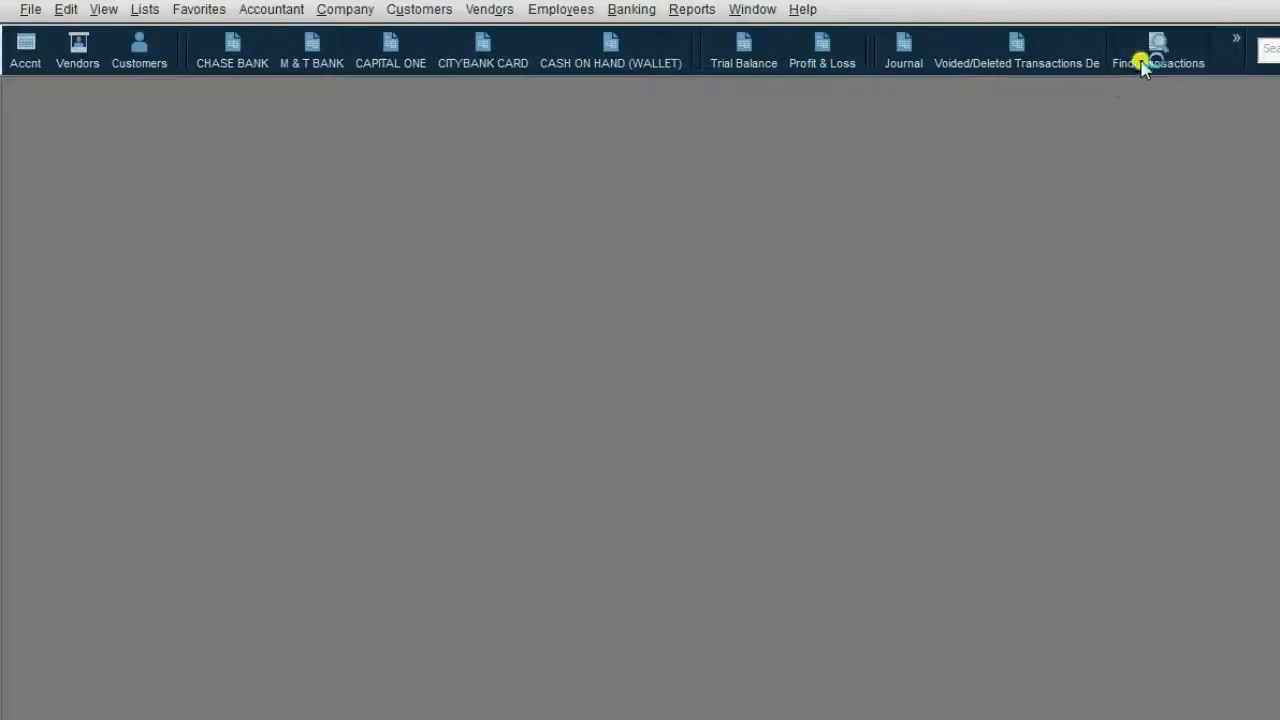
click(1157, 48)
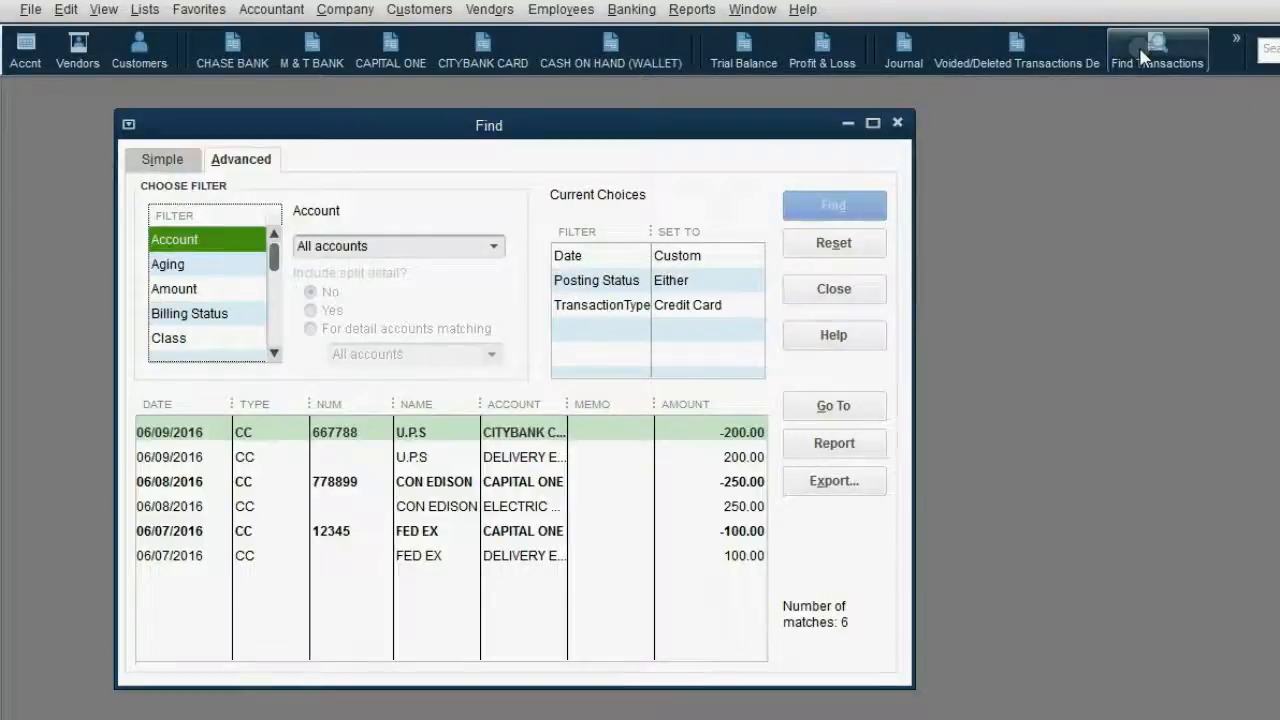
click(833, 243)
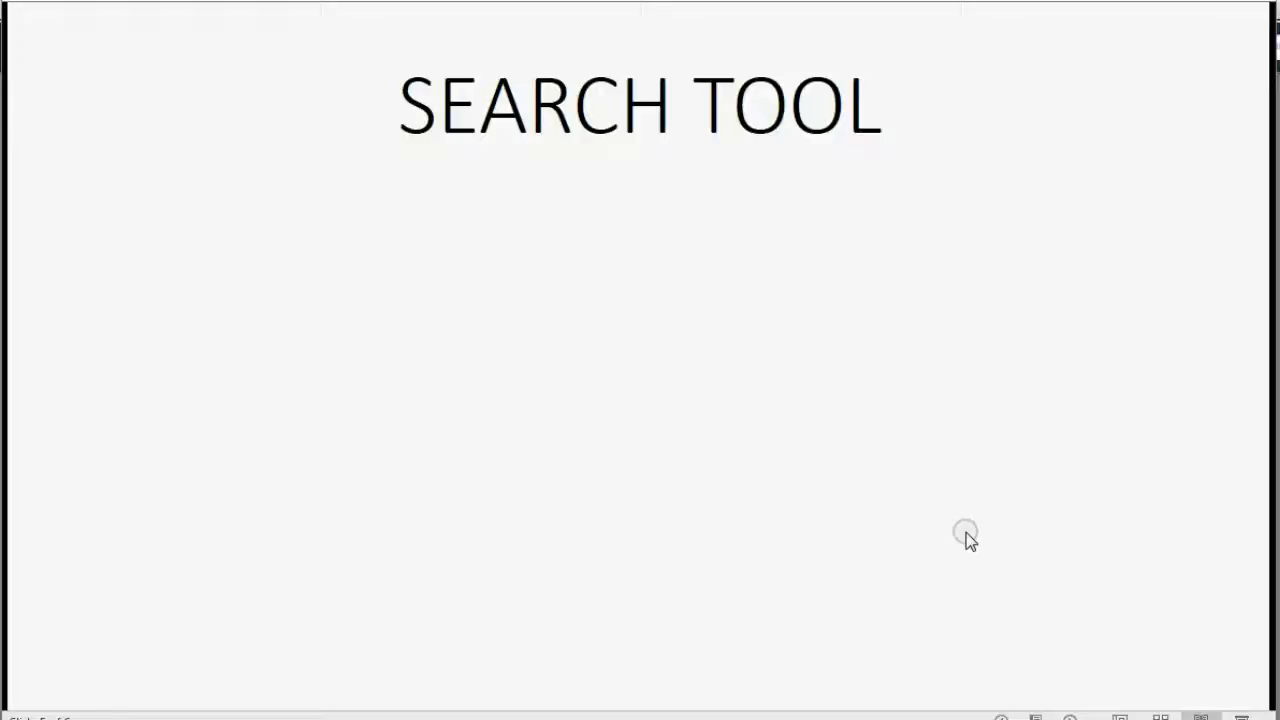
mouse_move(1072, 710)
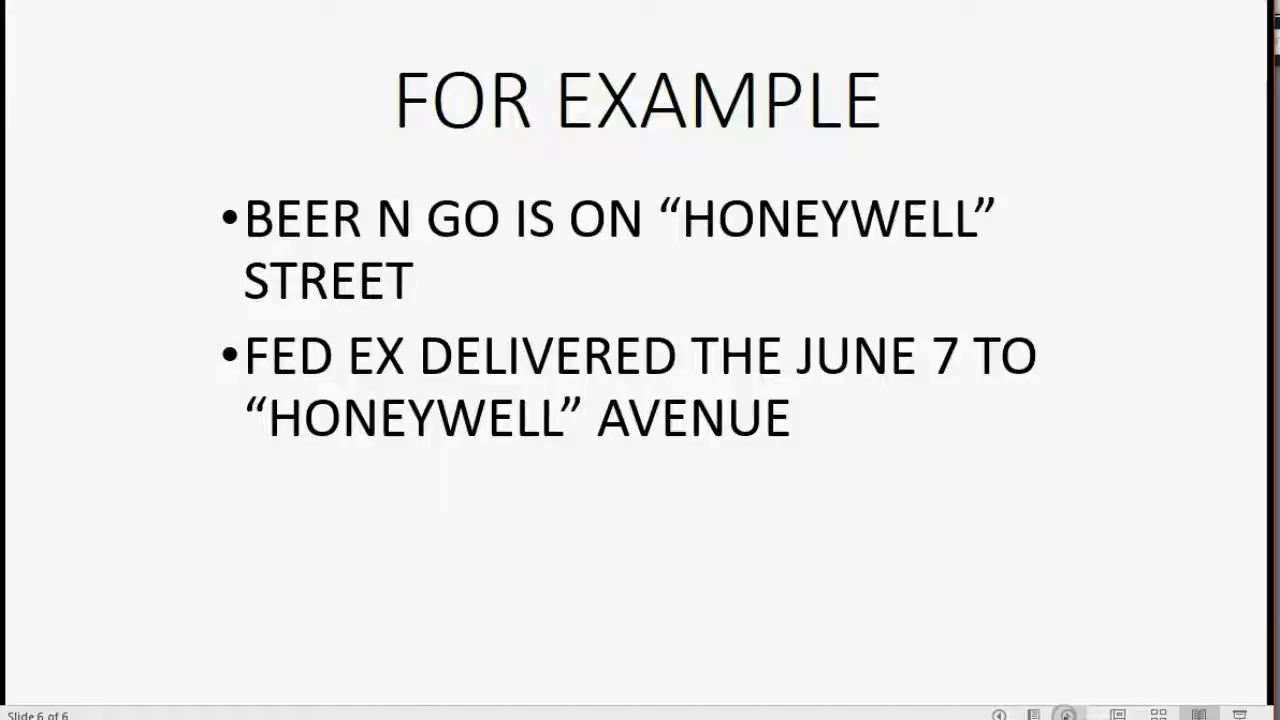
mouse_move(693, 240)
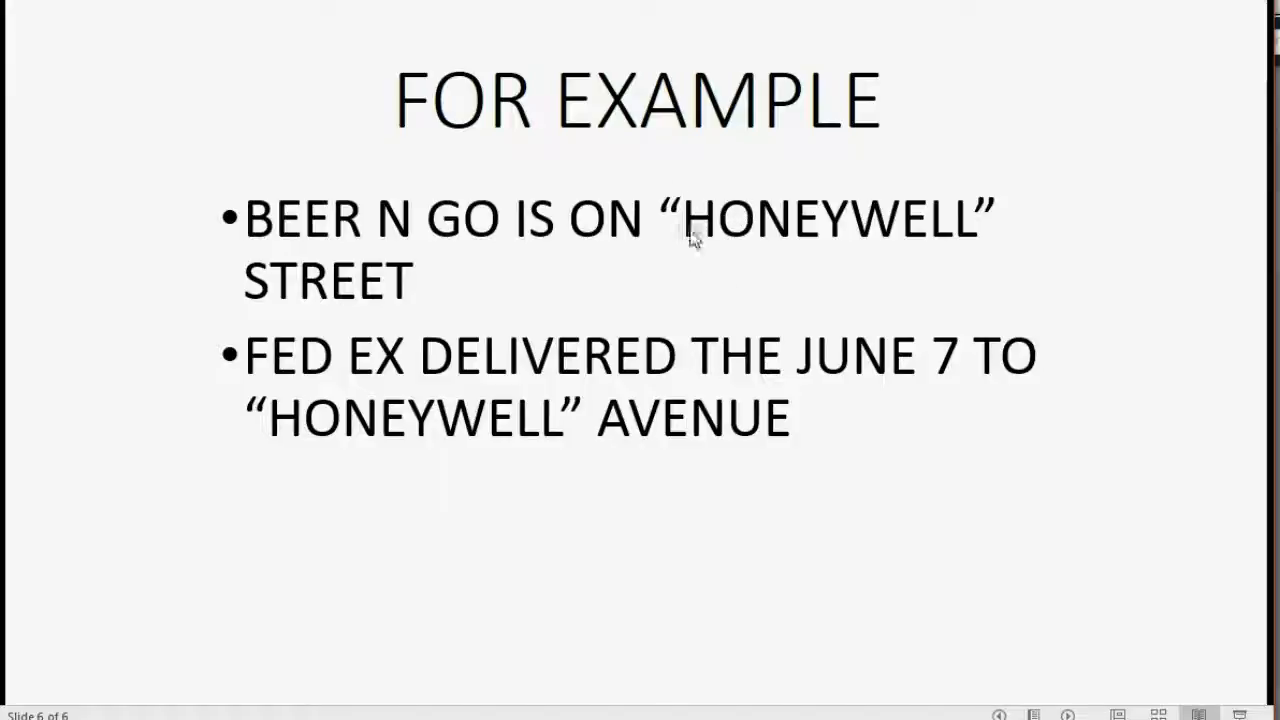
mouse_move(698, 228)
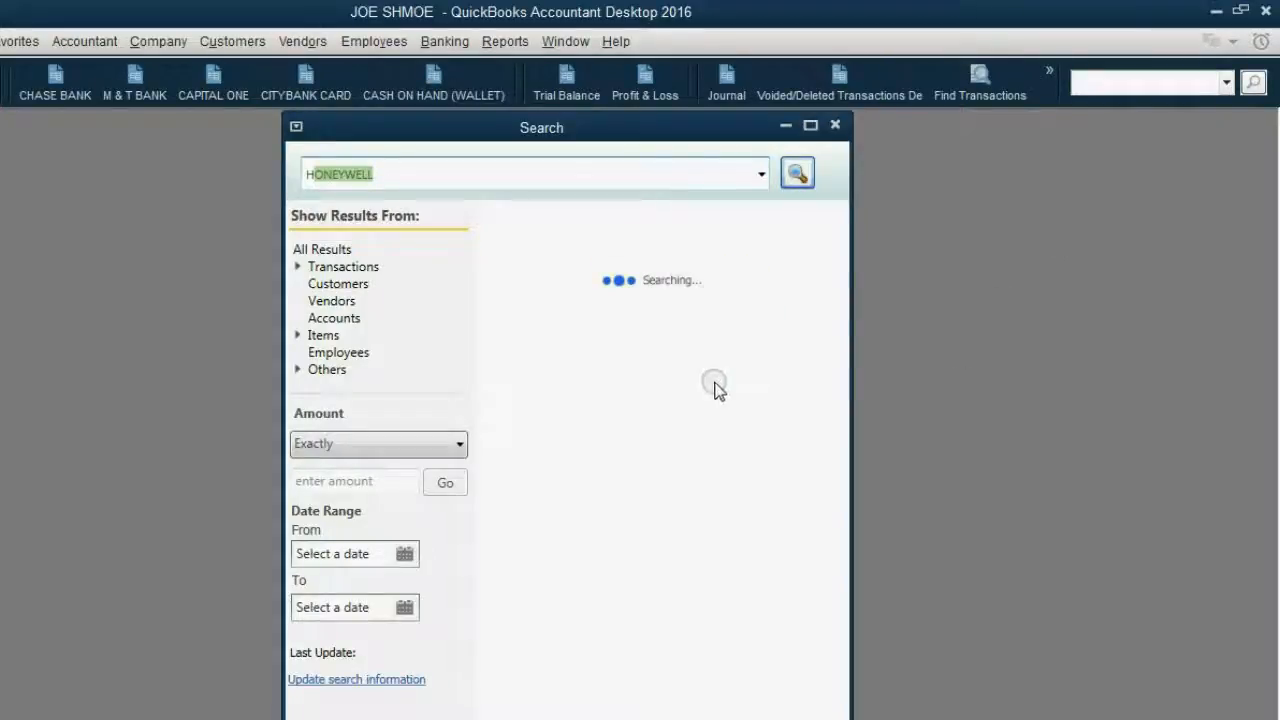
mouse_move(762, 250)
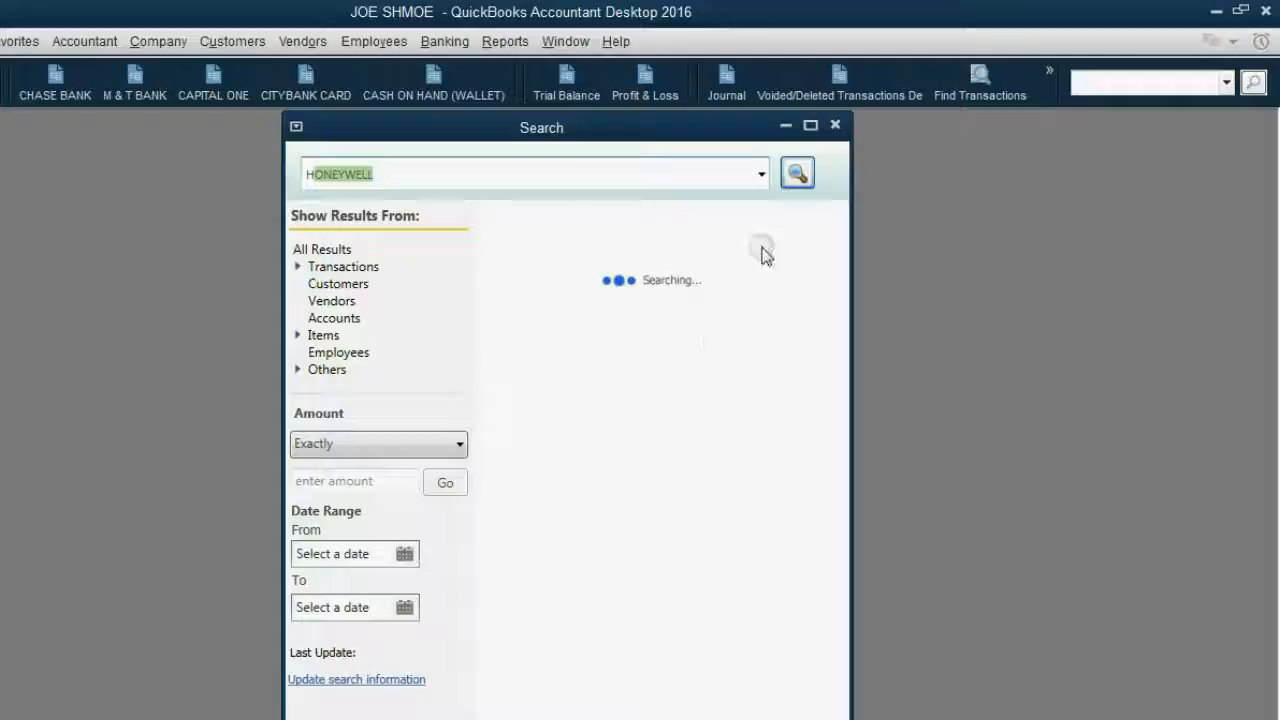
mouse_move(510, 290)
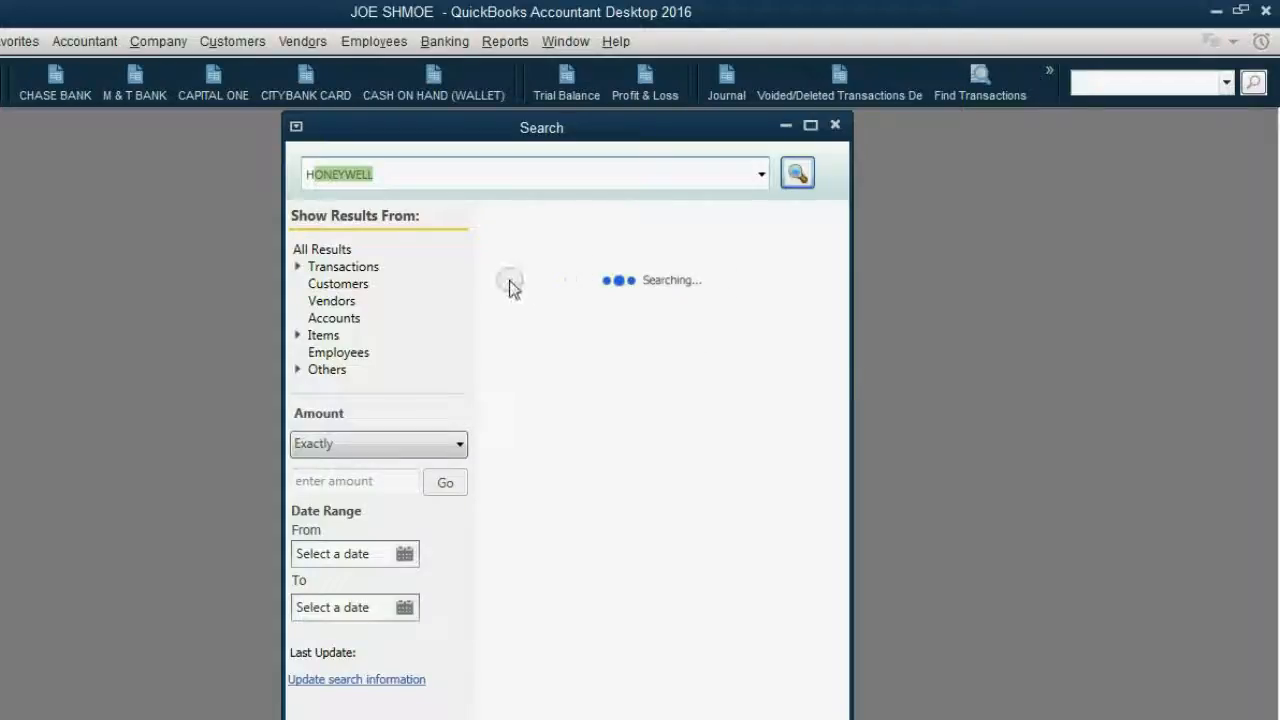
mouse_move(388, 175)
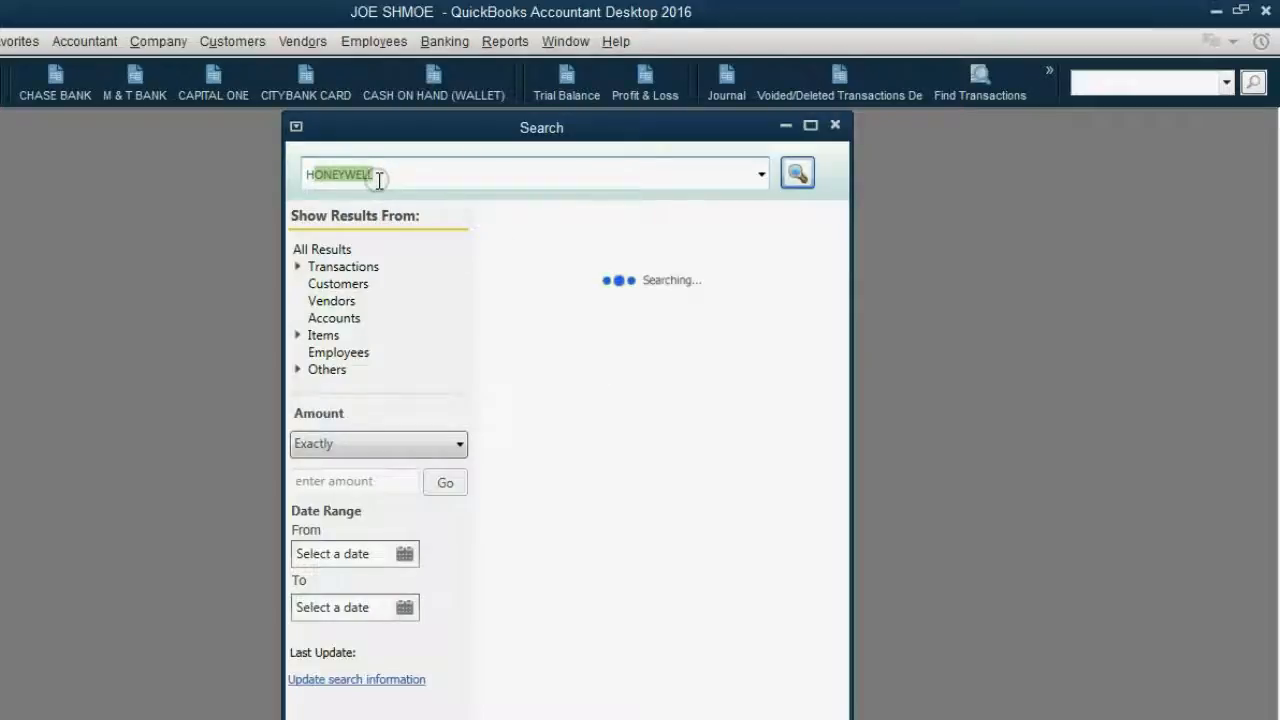
mouse_move(675, 278)
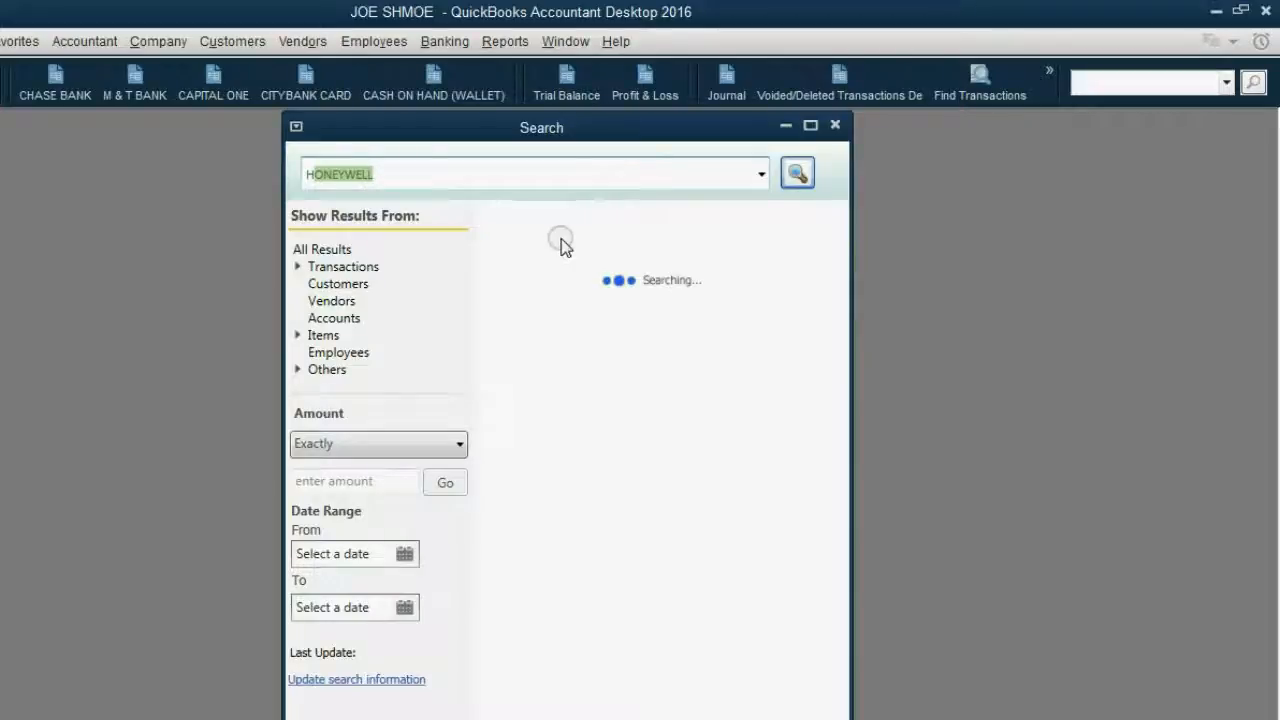
mouse_move(703, 310)
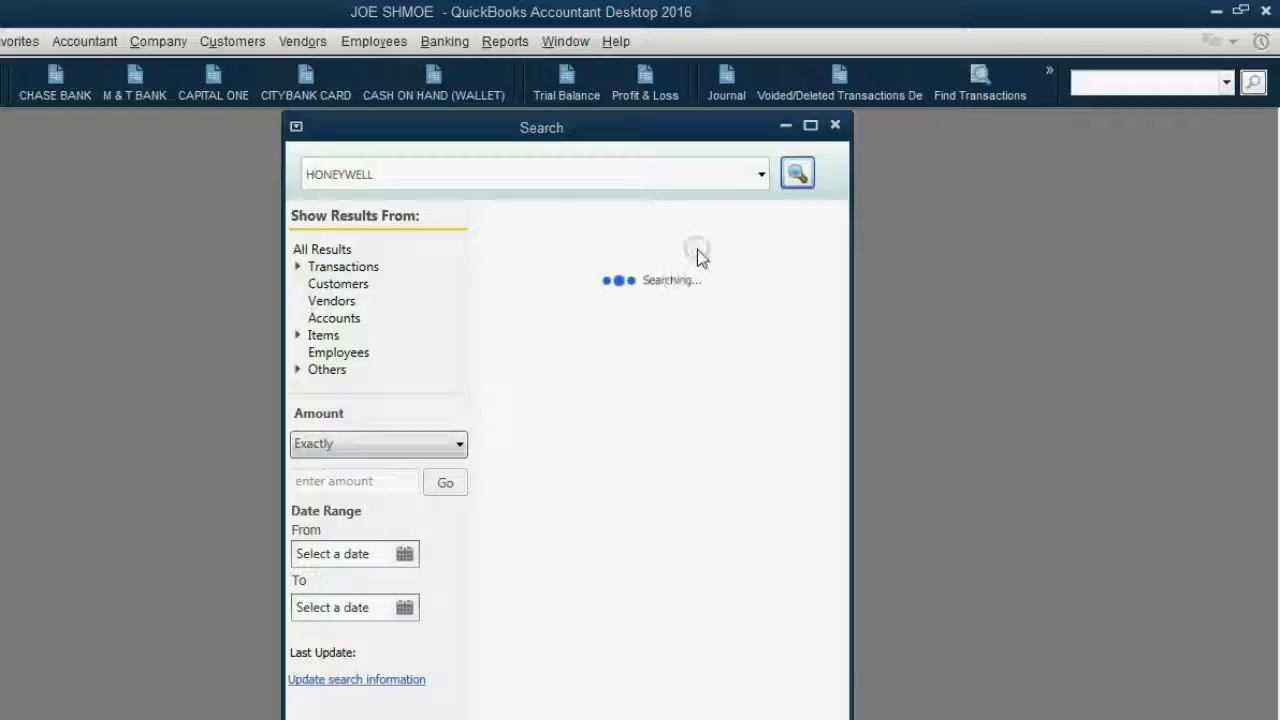
mouse_move(565, 363)
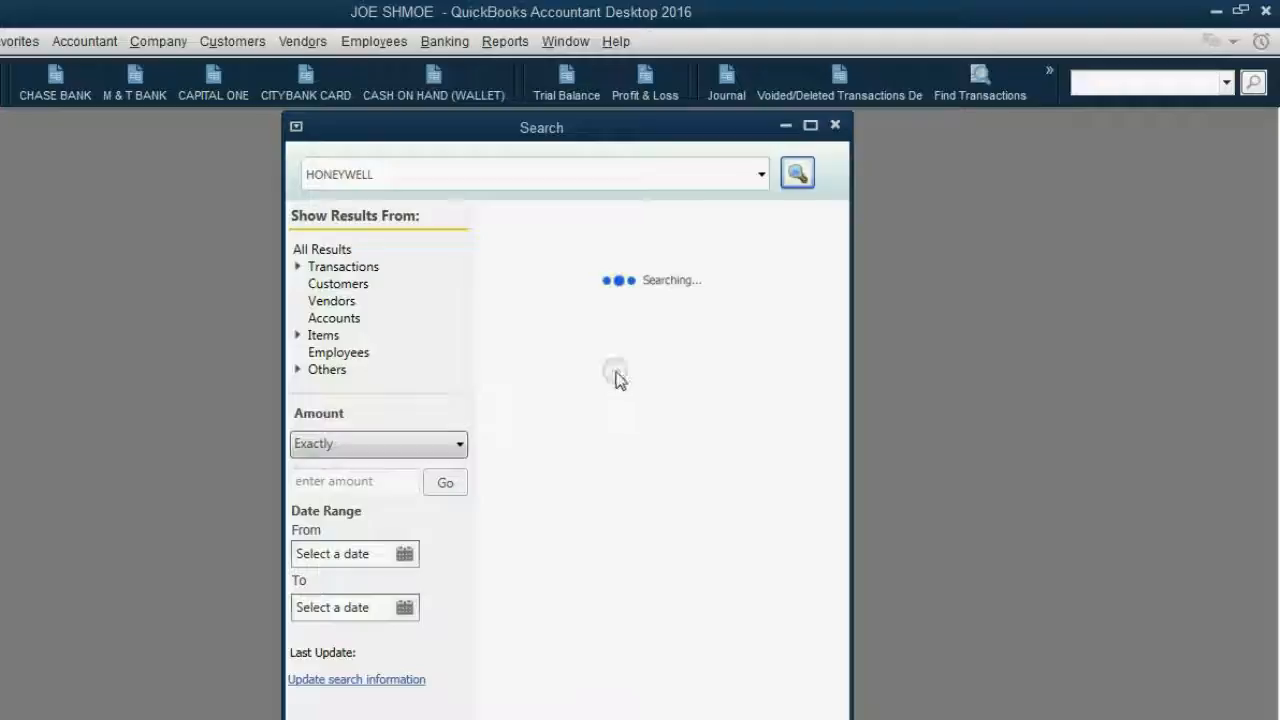
mouse_move(566, 368)
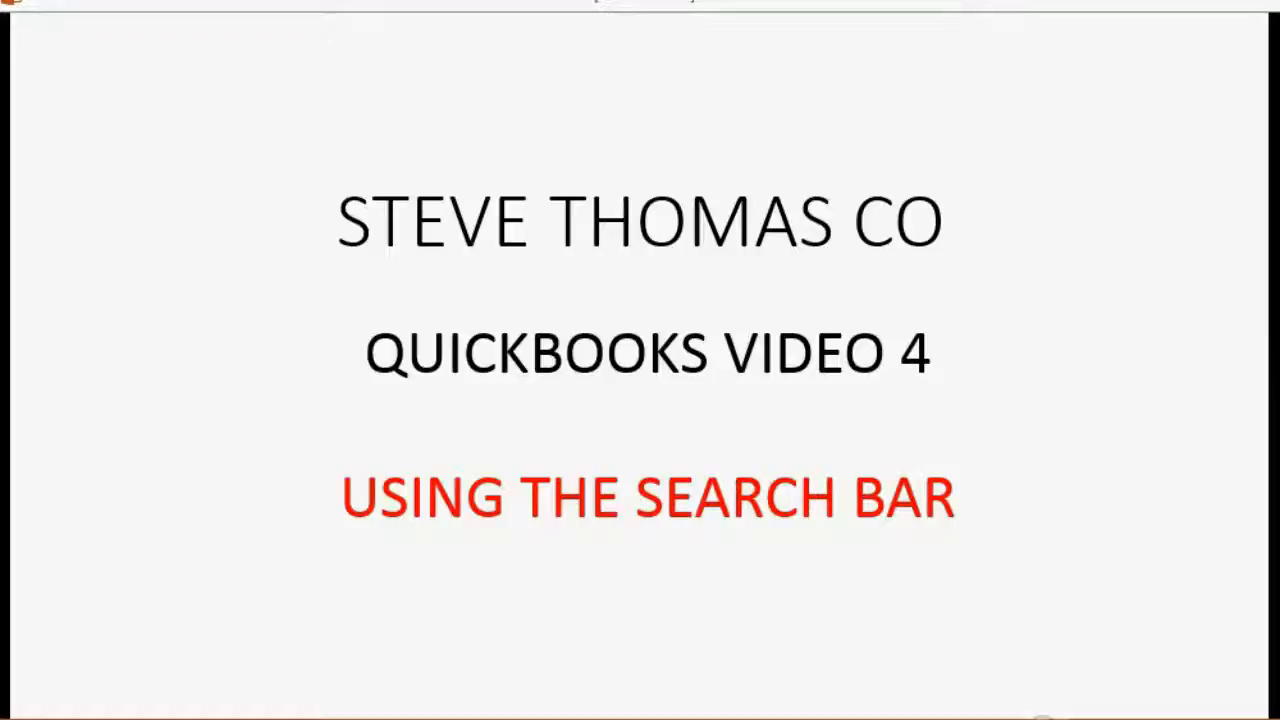
mouse_move(965, 710)
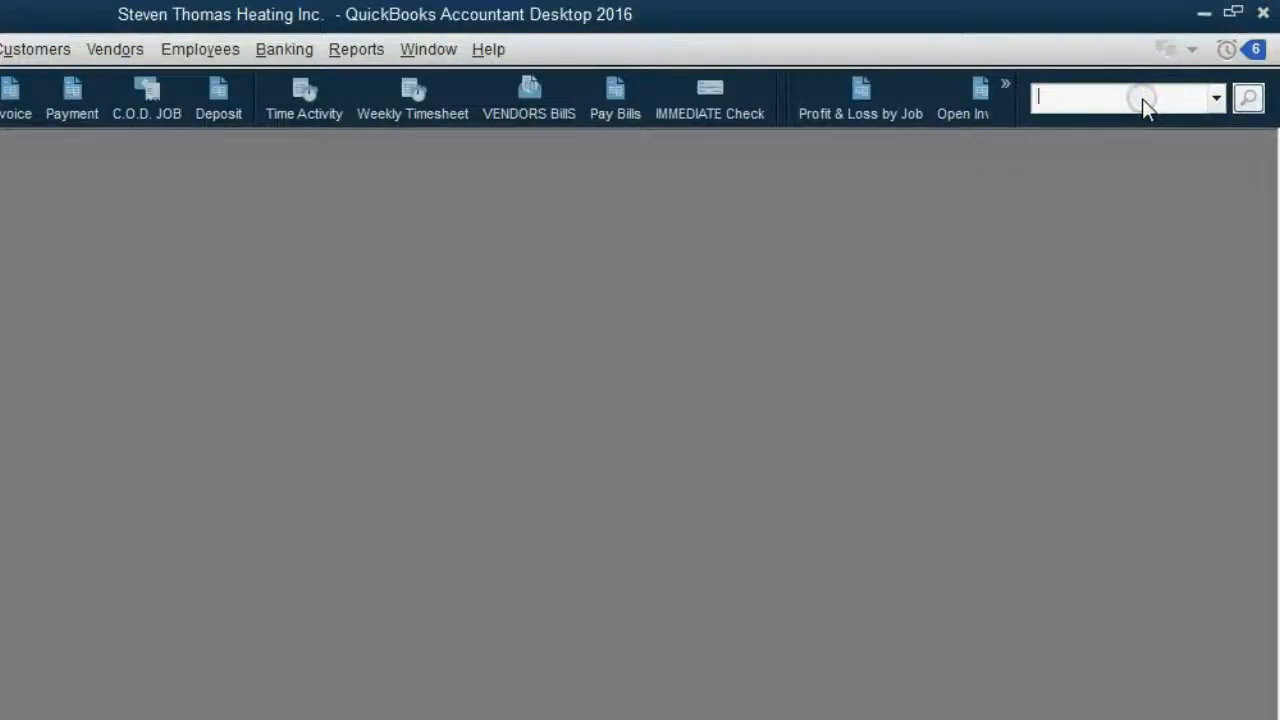
text(cook)
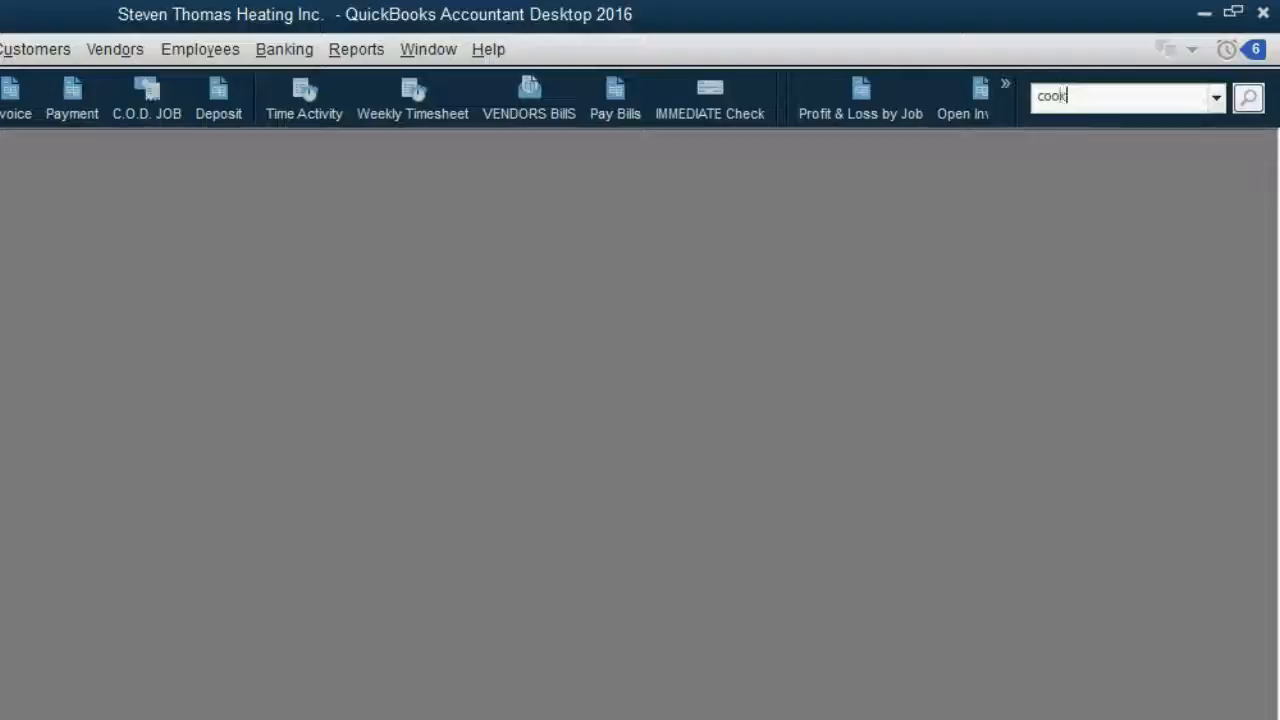
click(1248, 97)
text(c)
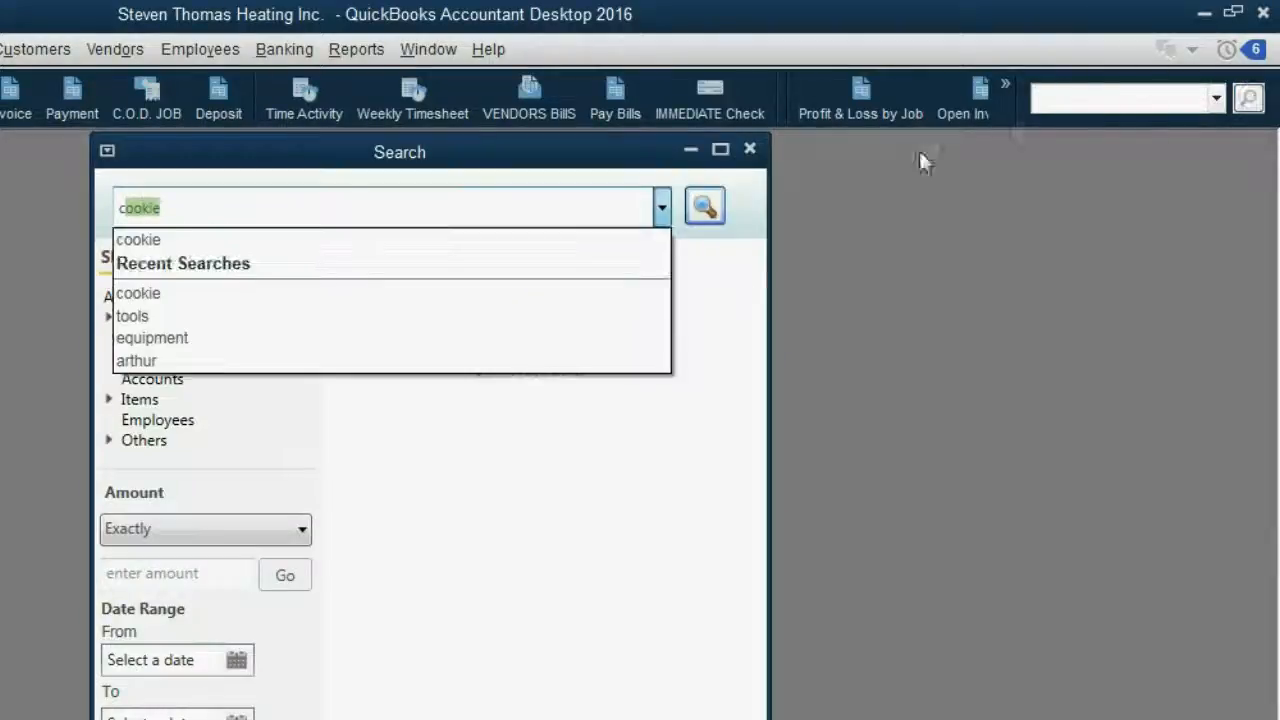
click(704, 205)
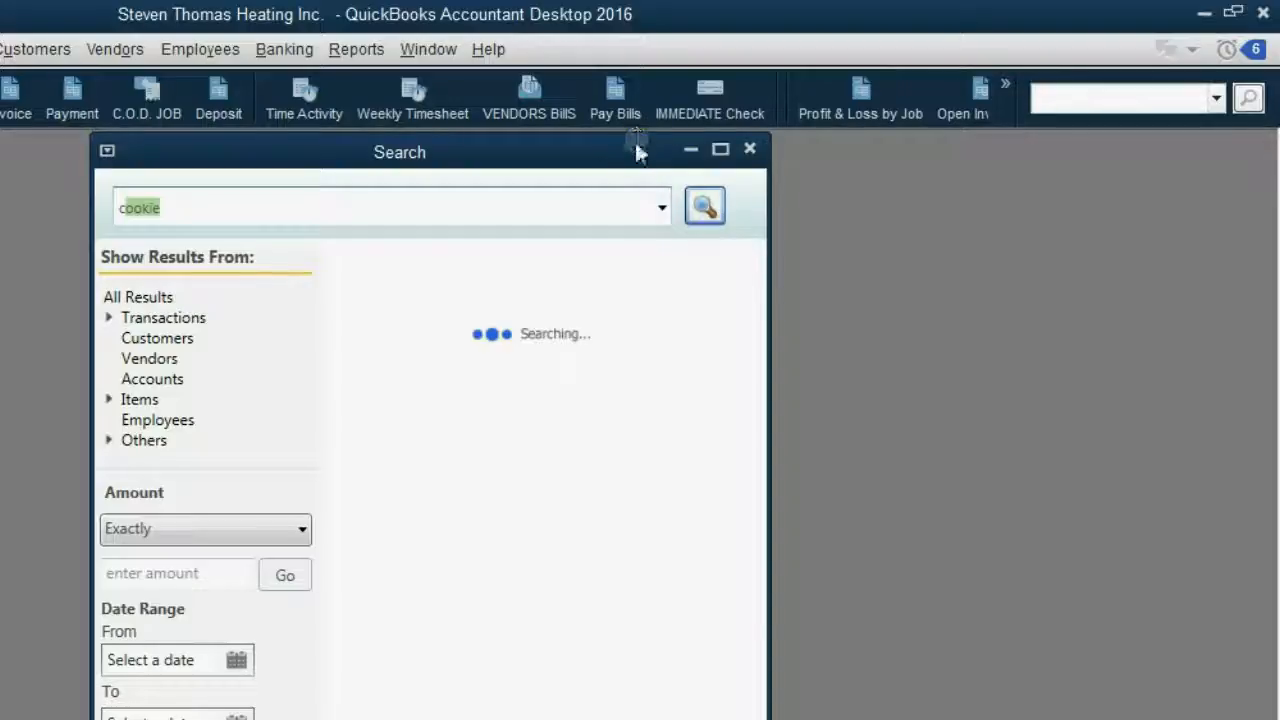
click(704, 205)
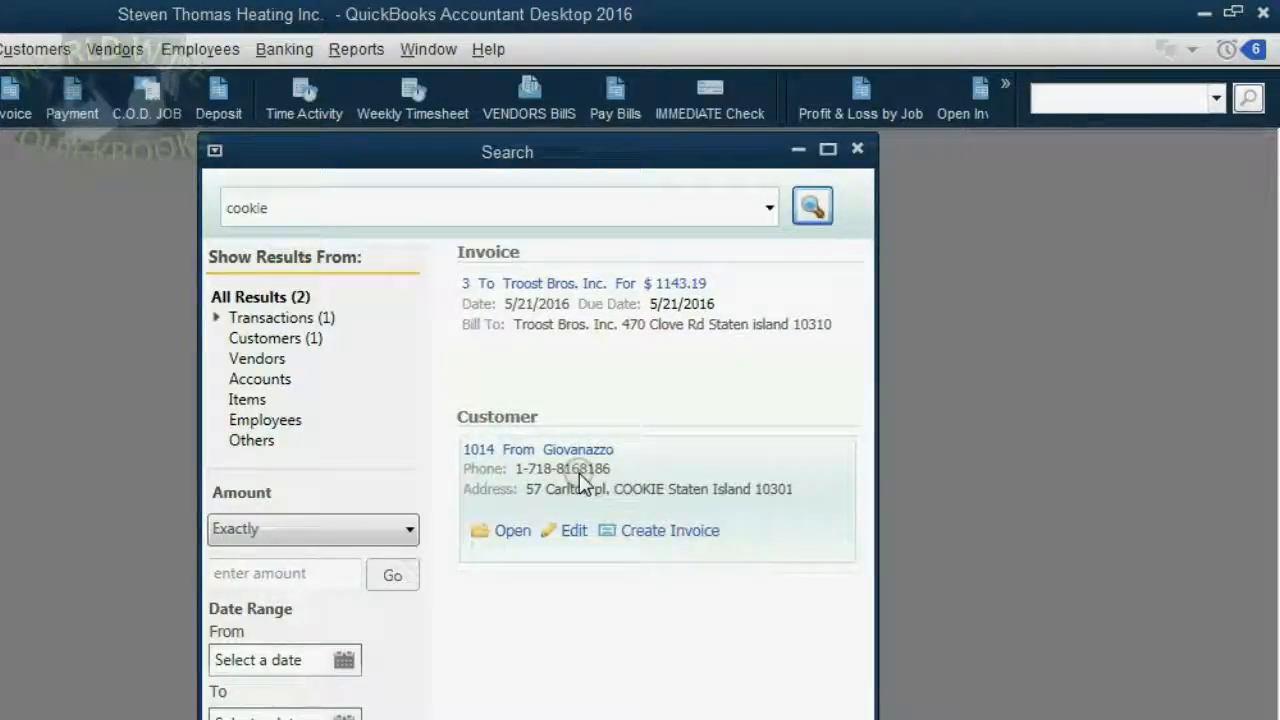
mouse_move(620, 320)
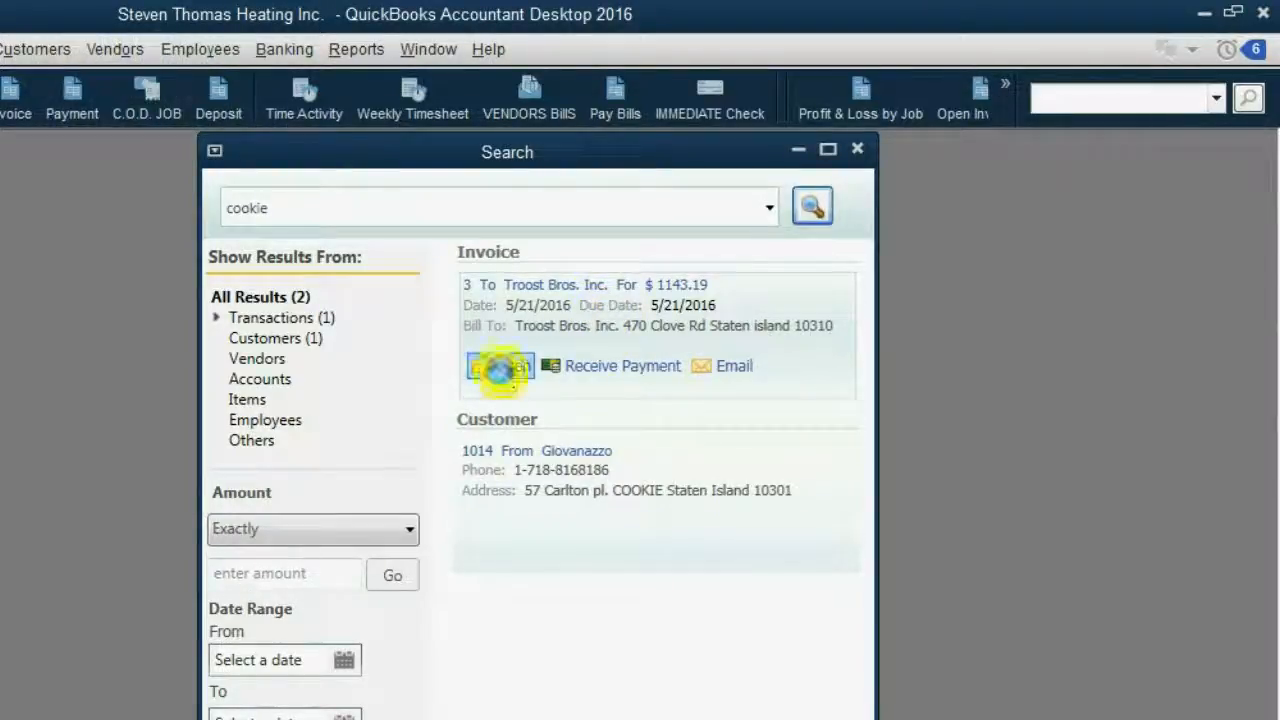
click(500, 366)
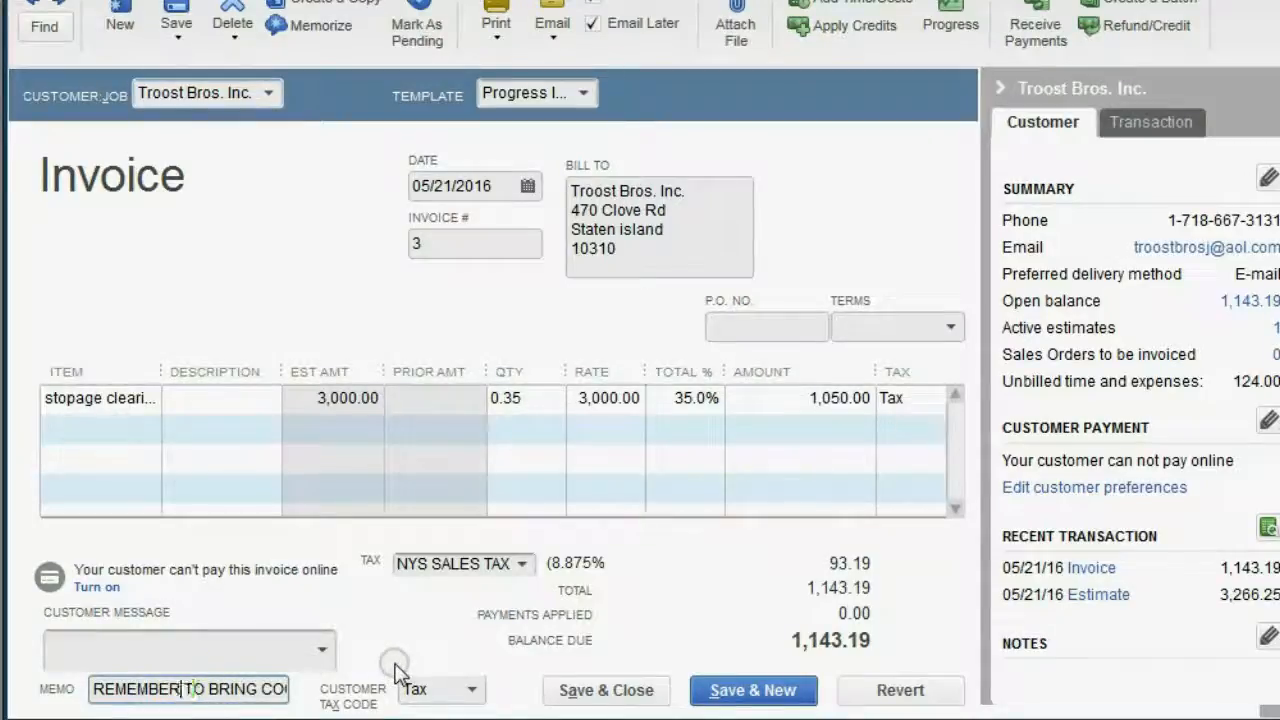
text(OKIE)
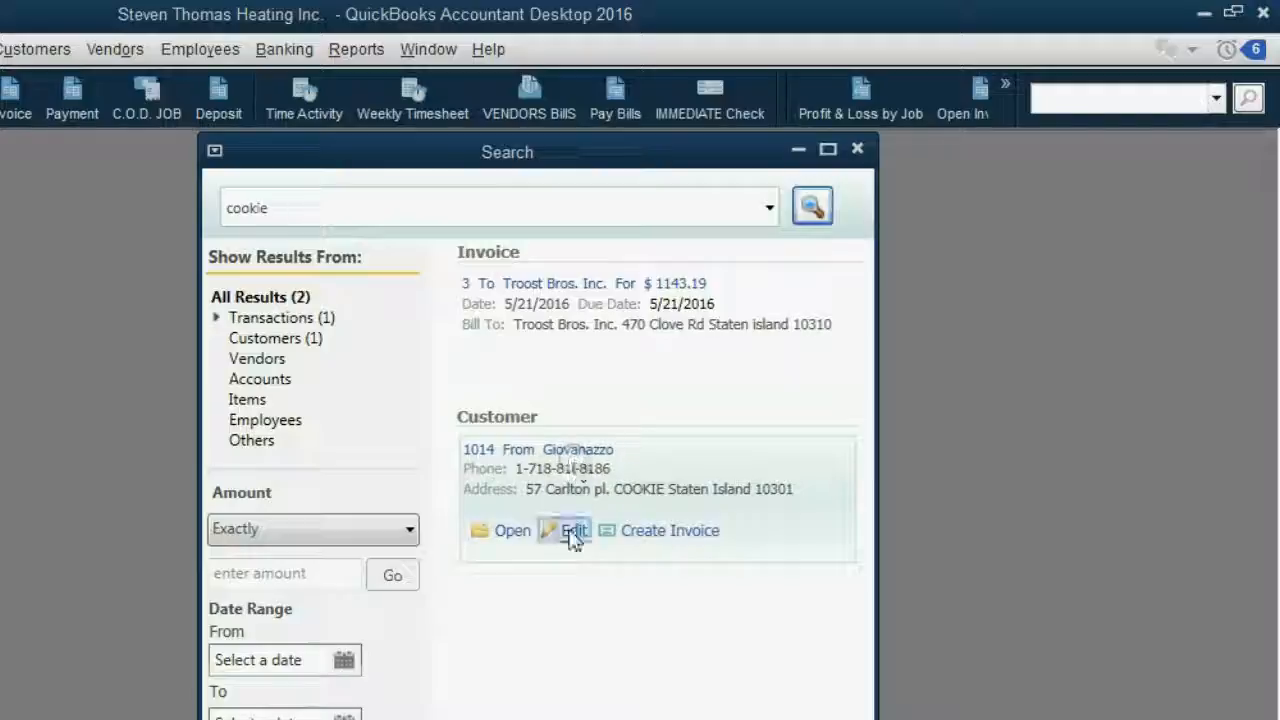
click(573, 530)
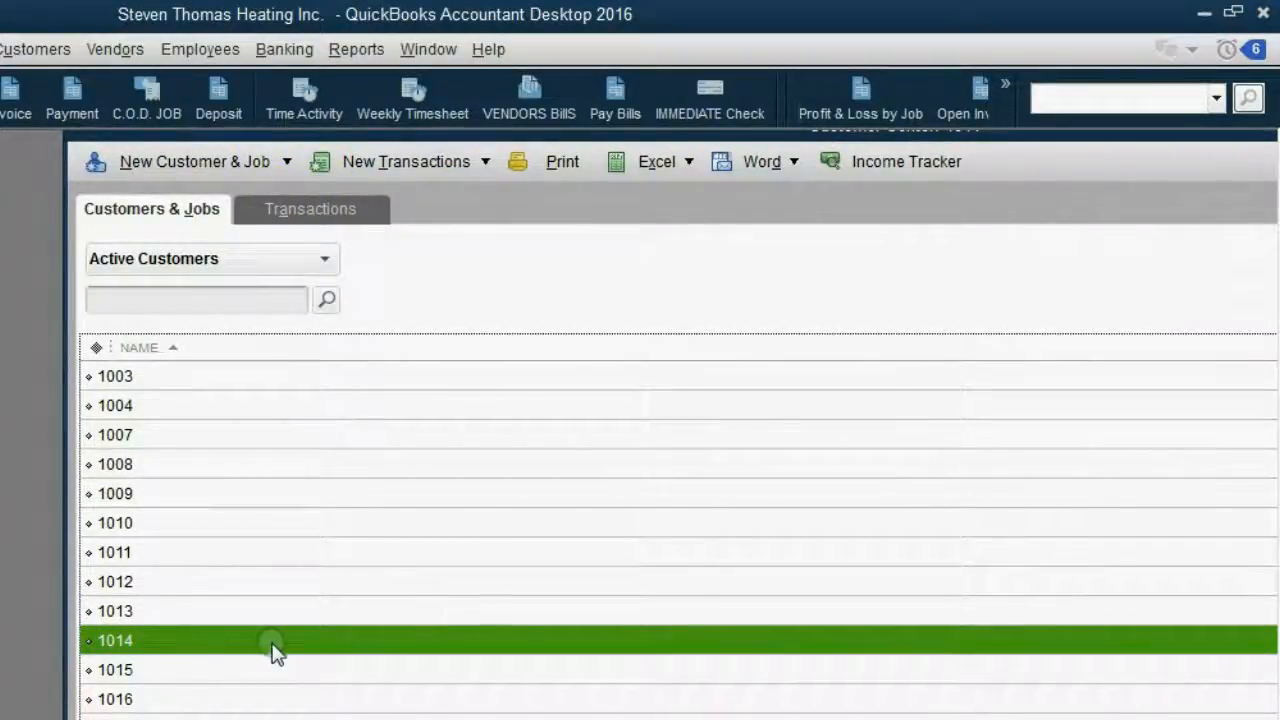
mouse_move(195, 643)
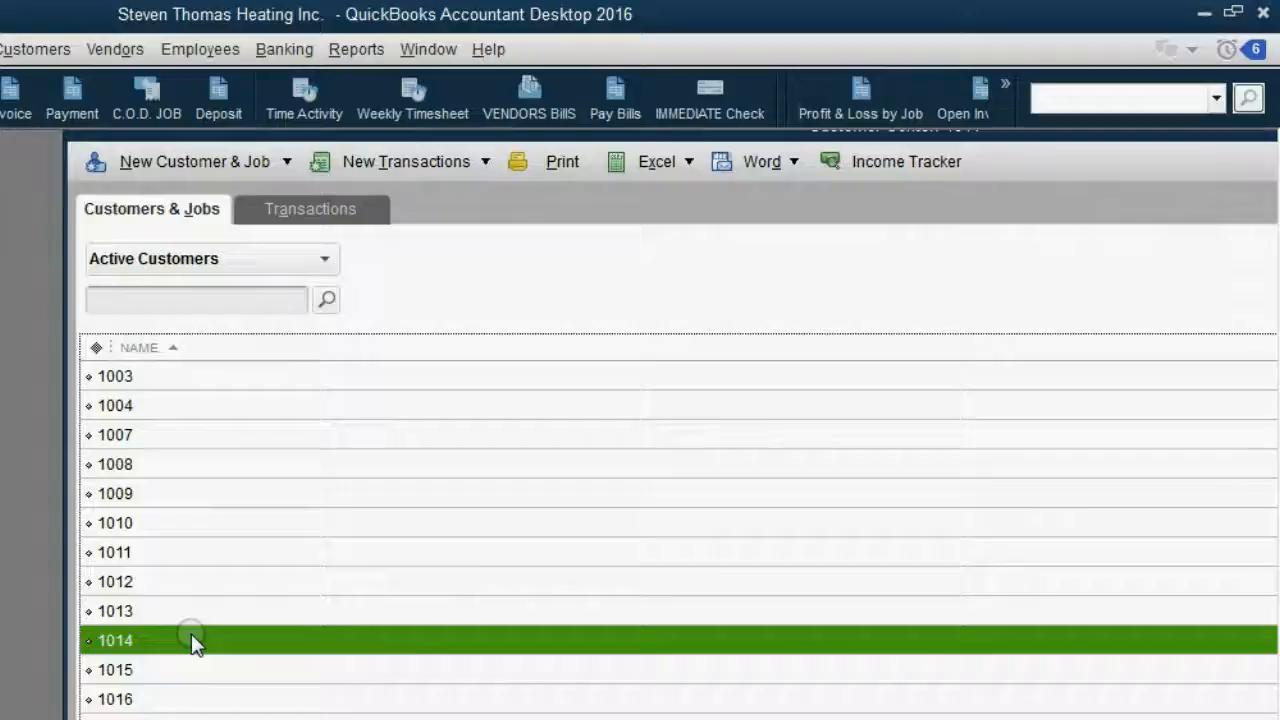
double_click(115, 640)
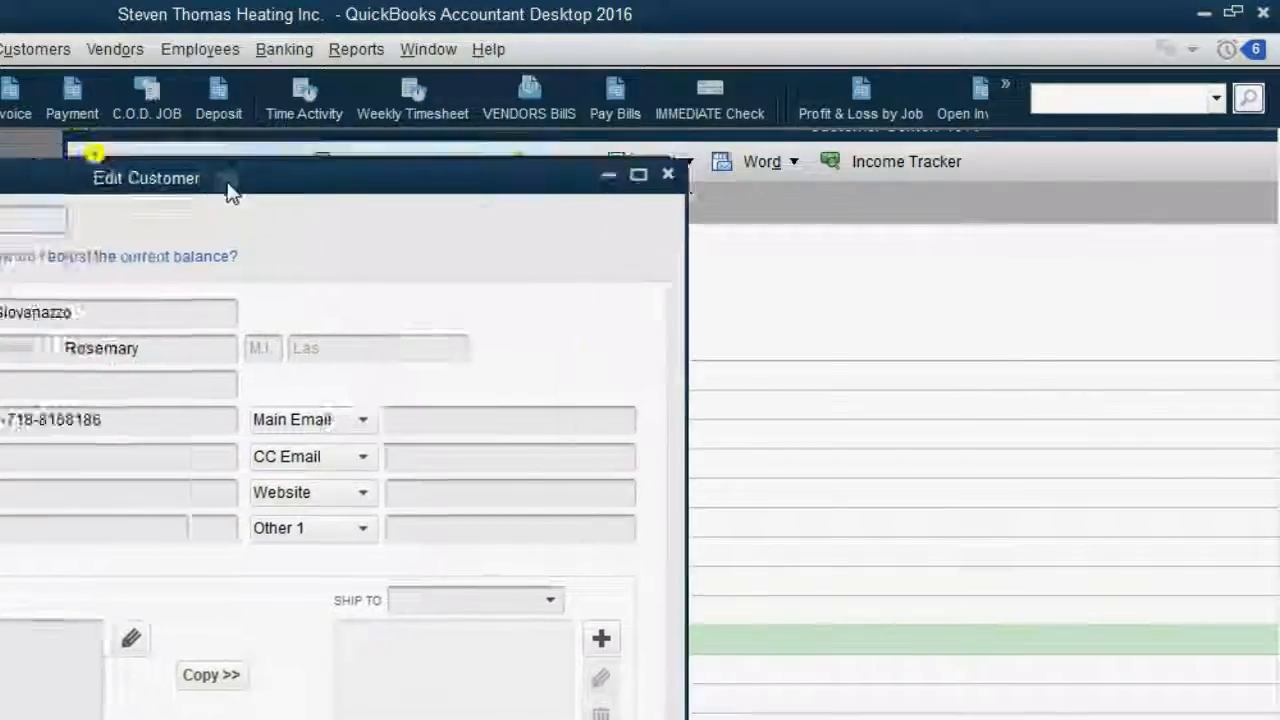